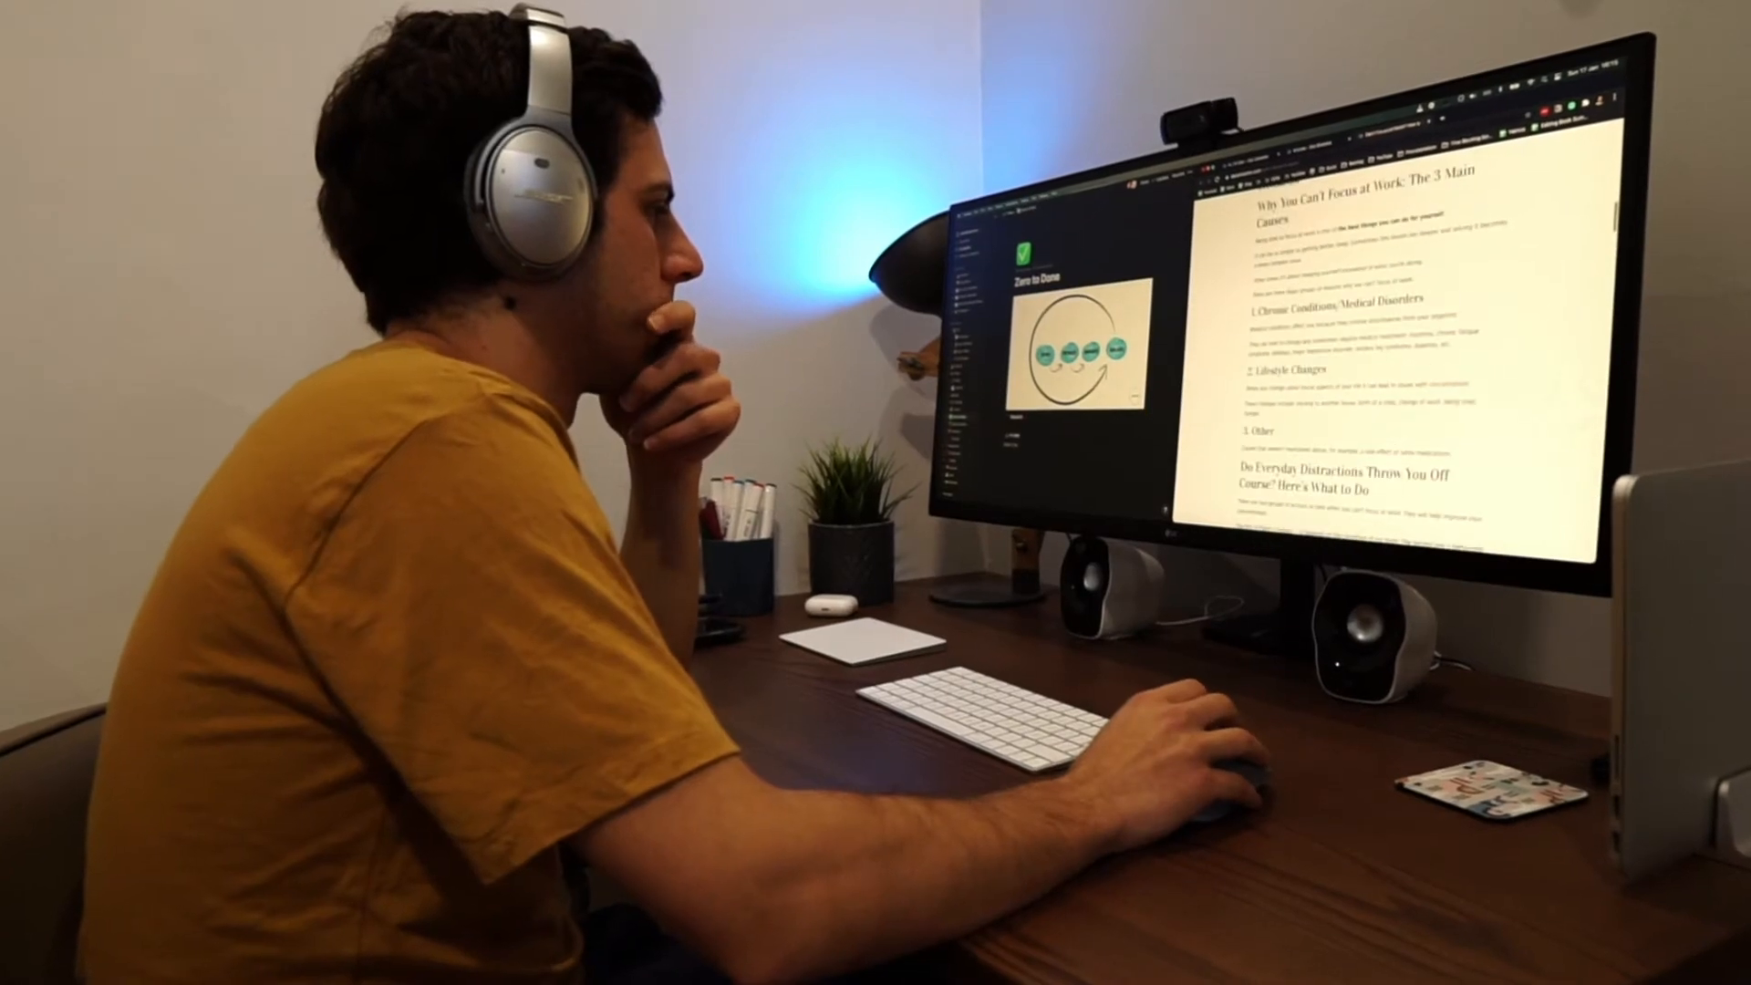
Step: Turn Dock auto-hiding on or off from the Dock separator's context menu, then reopen the menu
scroll("down", 3)
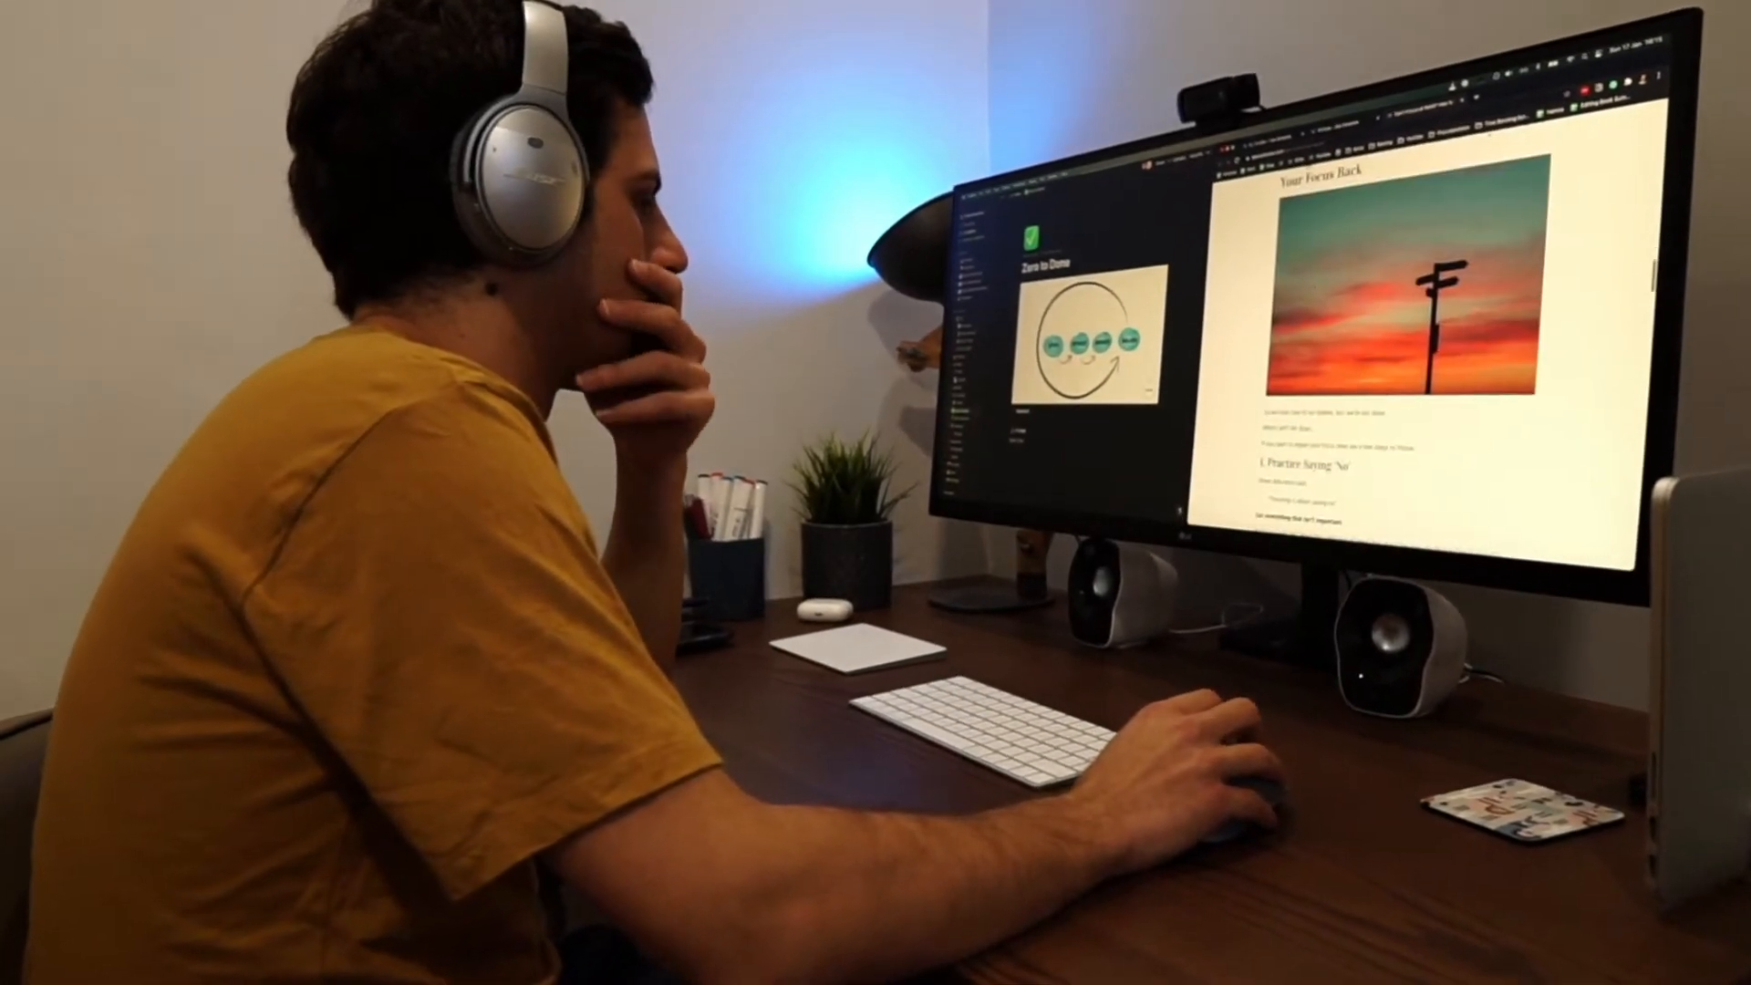
scroll("down", 3)
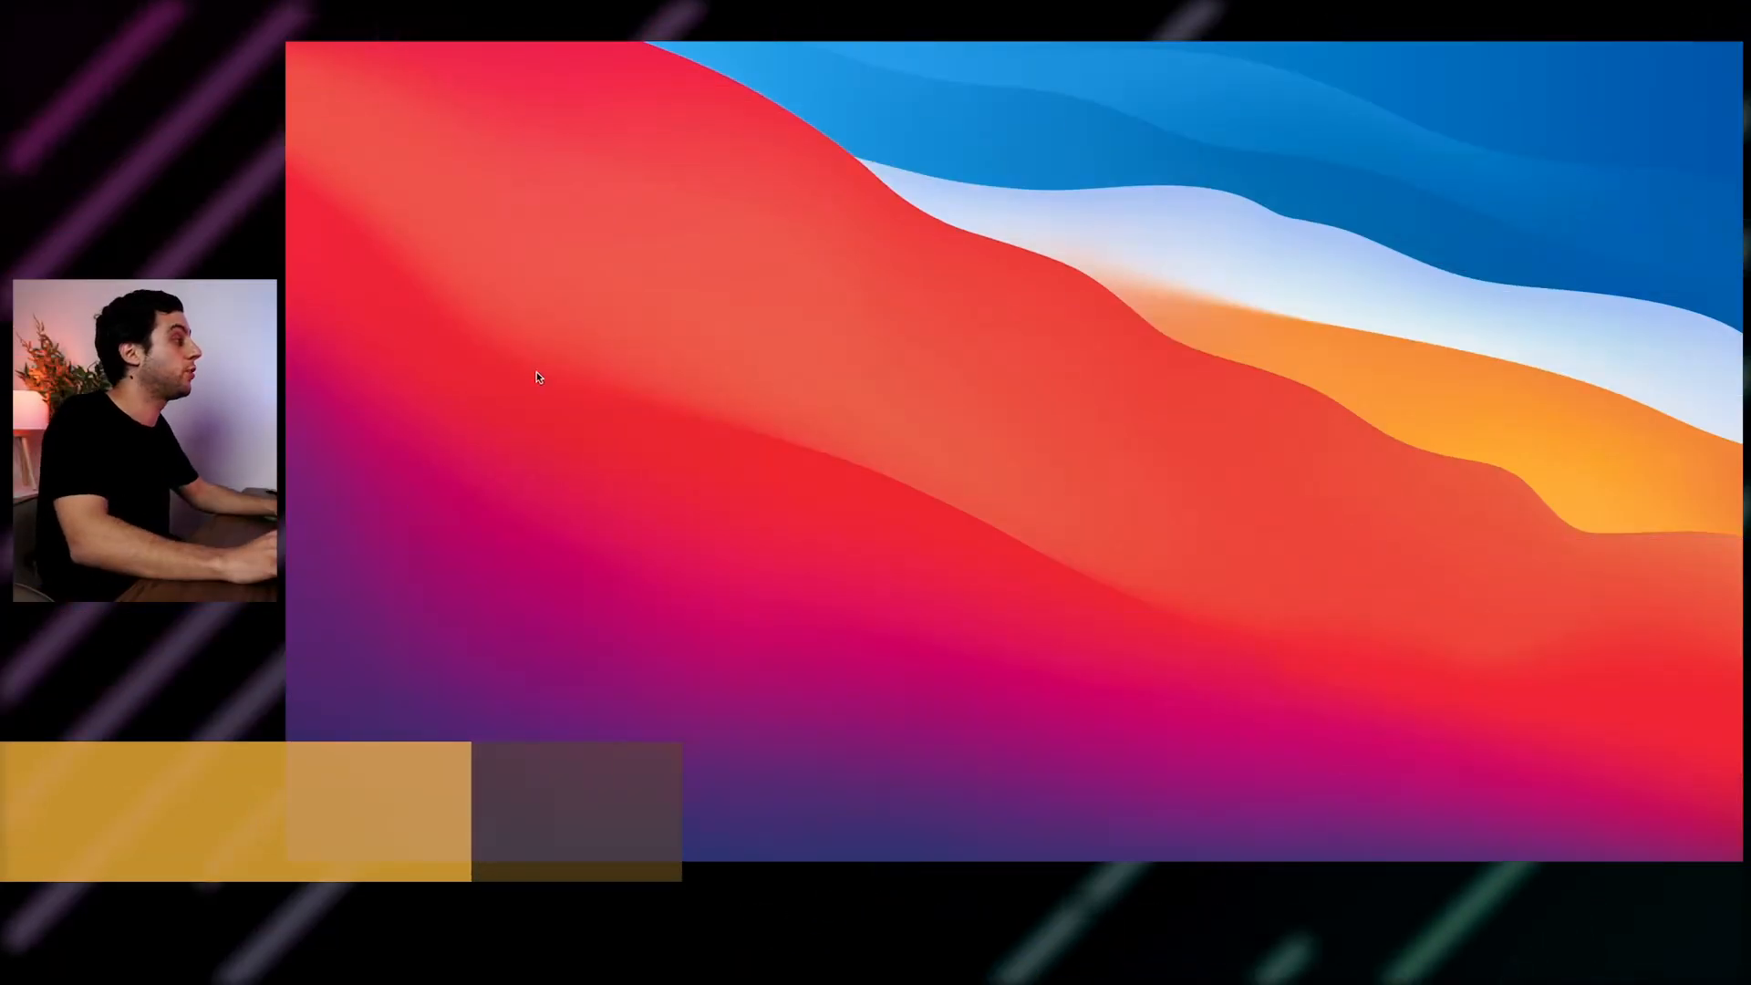
right_click(340, 492)
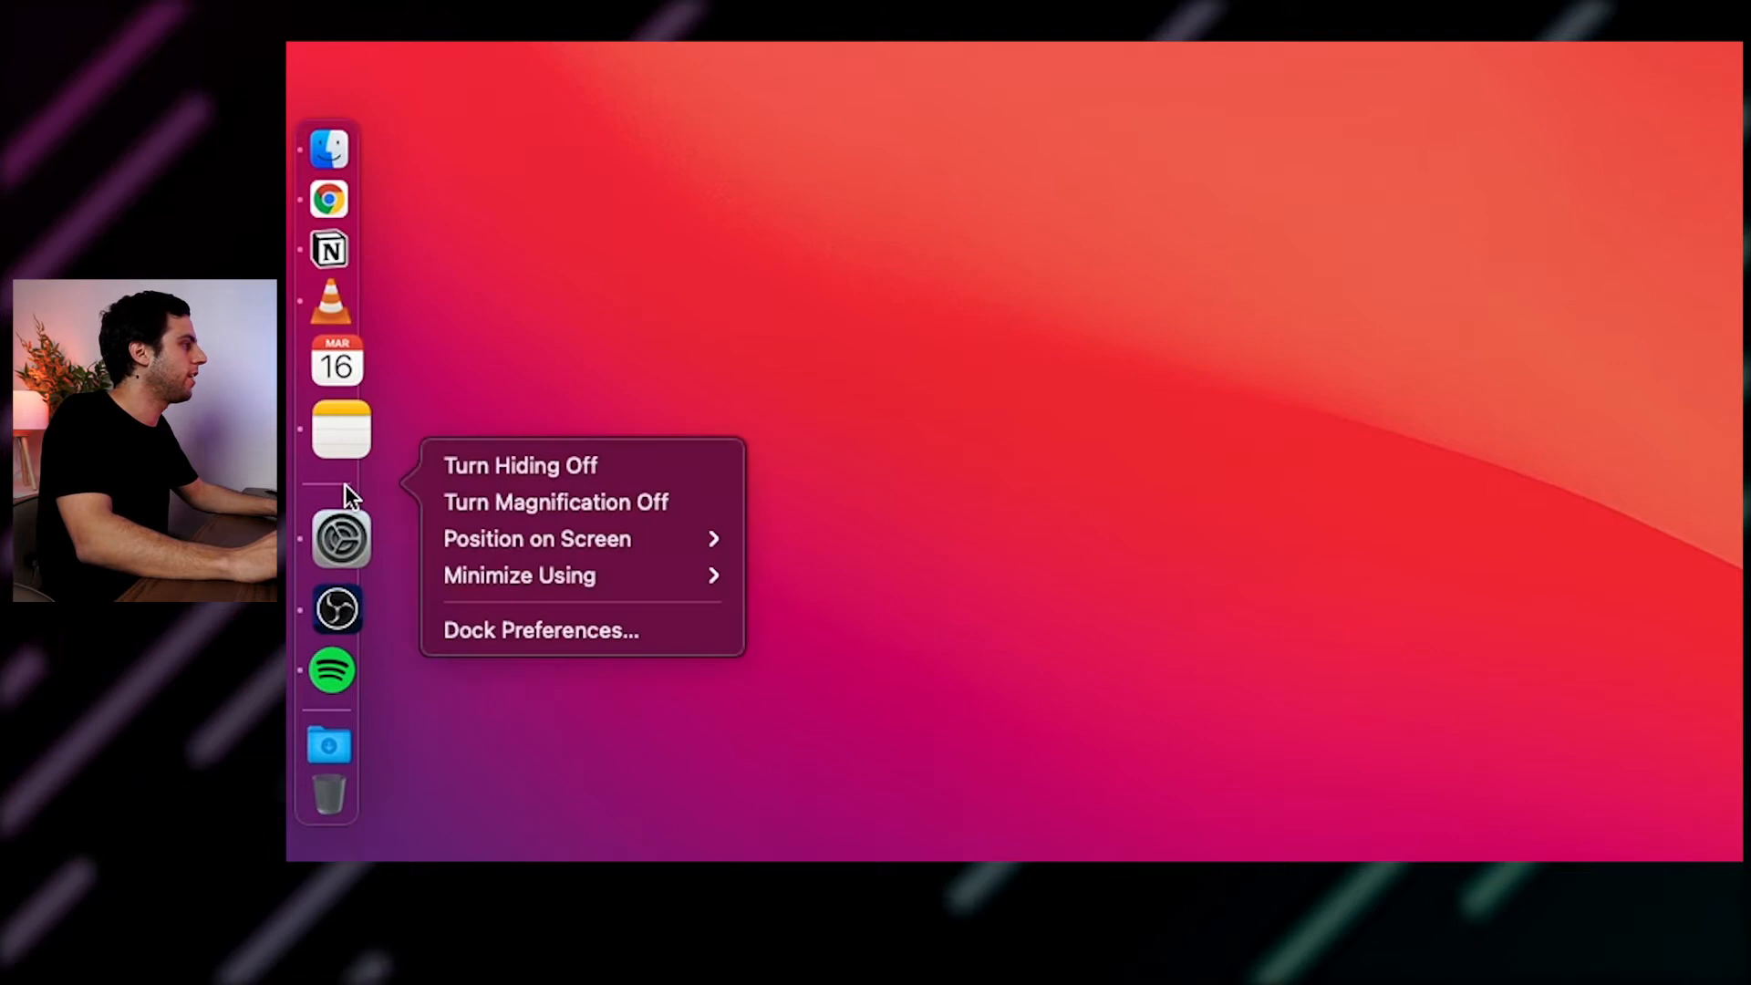
mouse_move(539, 466)
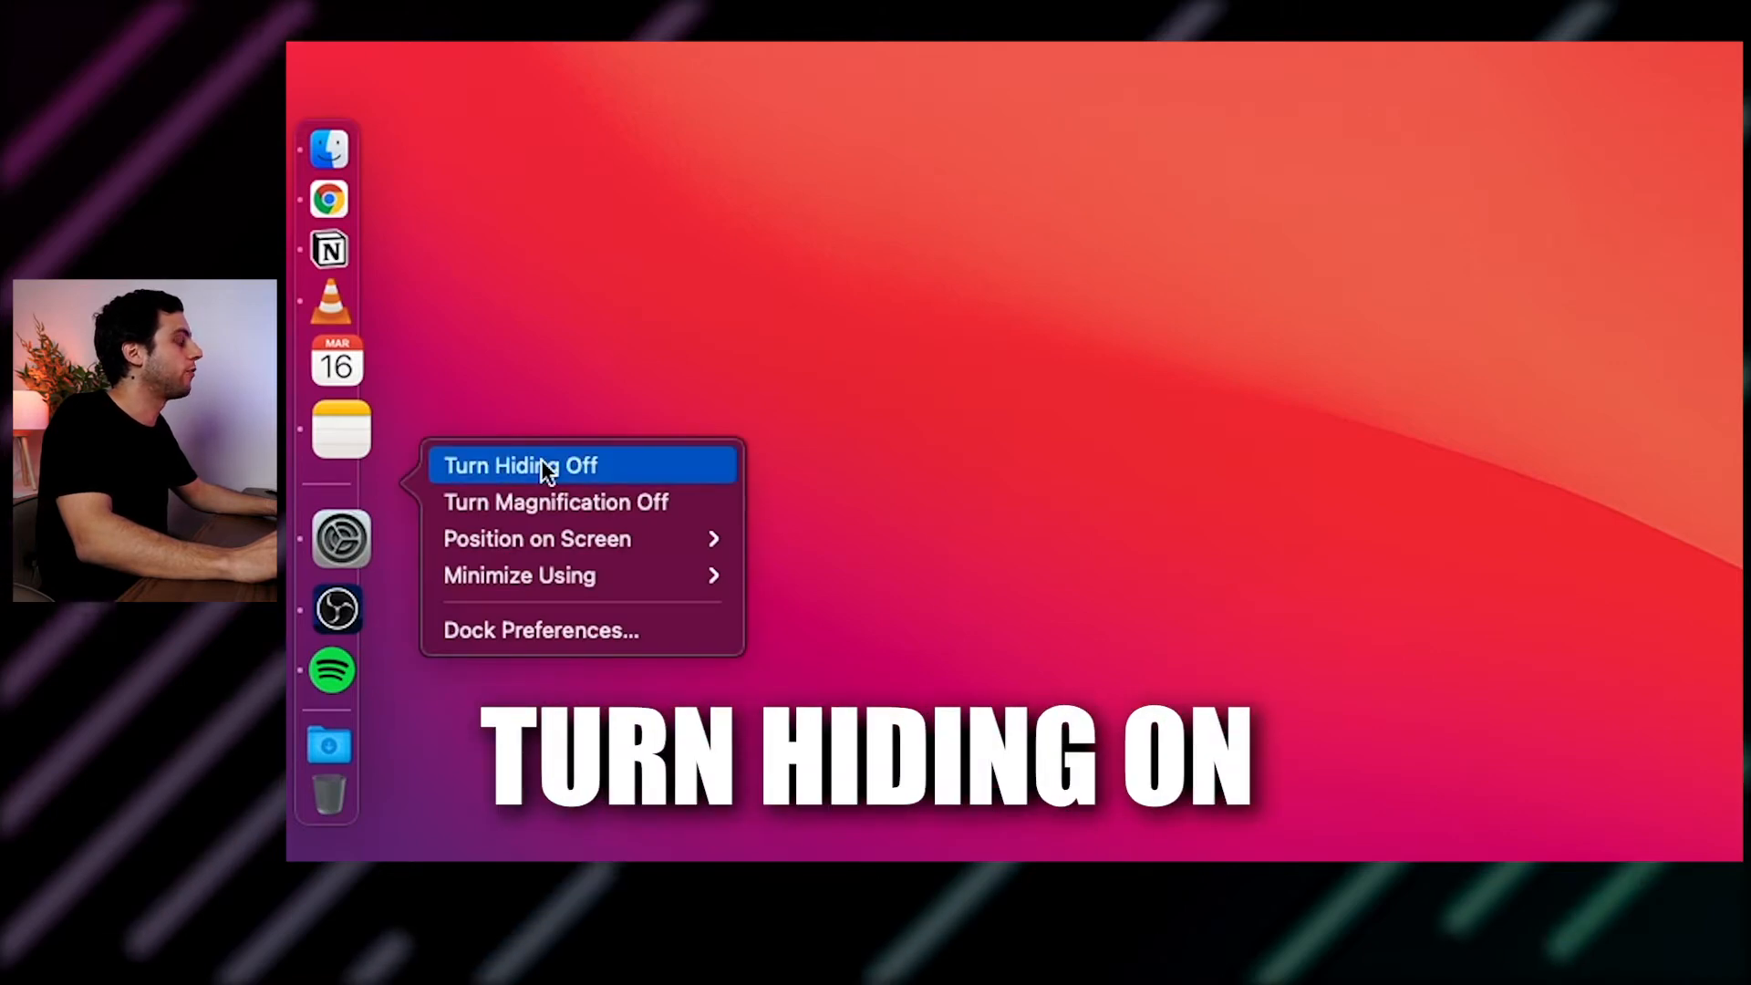
left_click(520, 464)
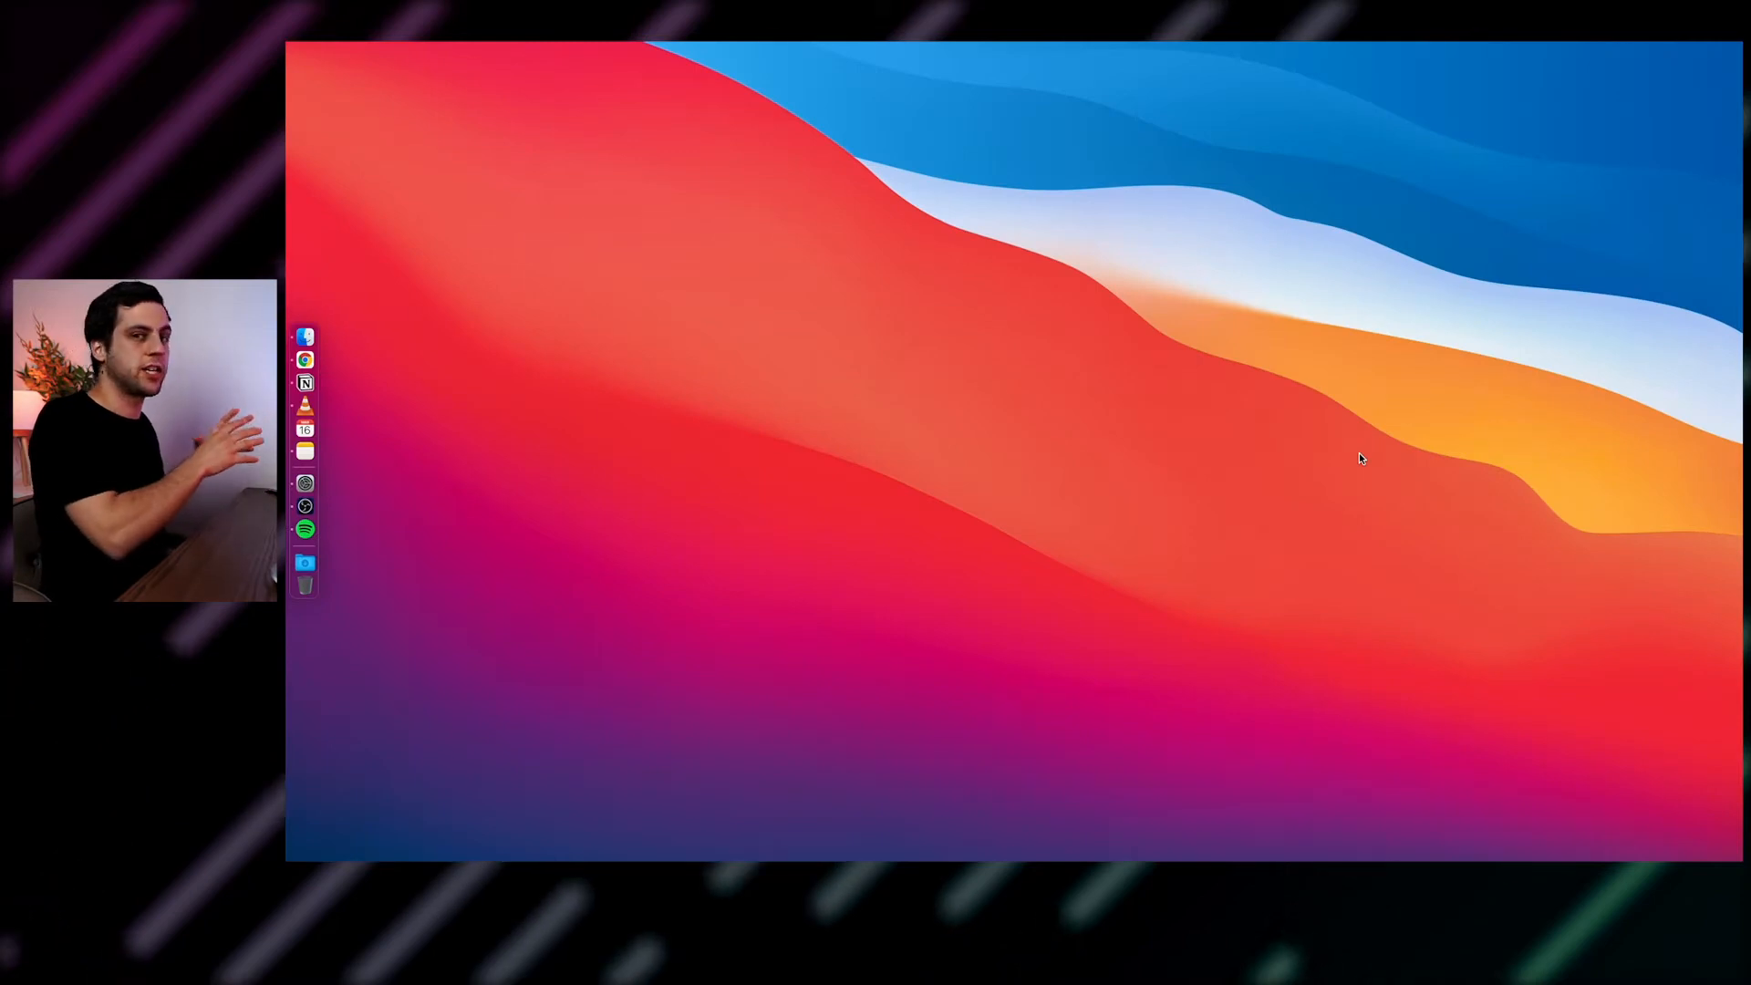
right_click(306, 452)
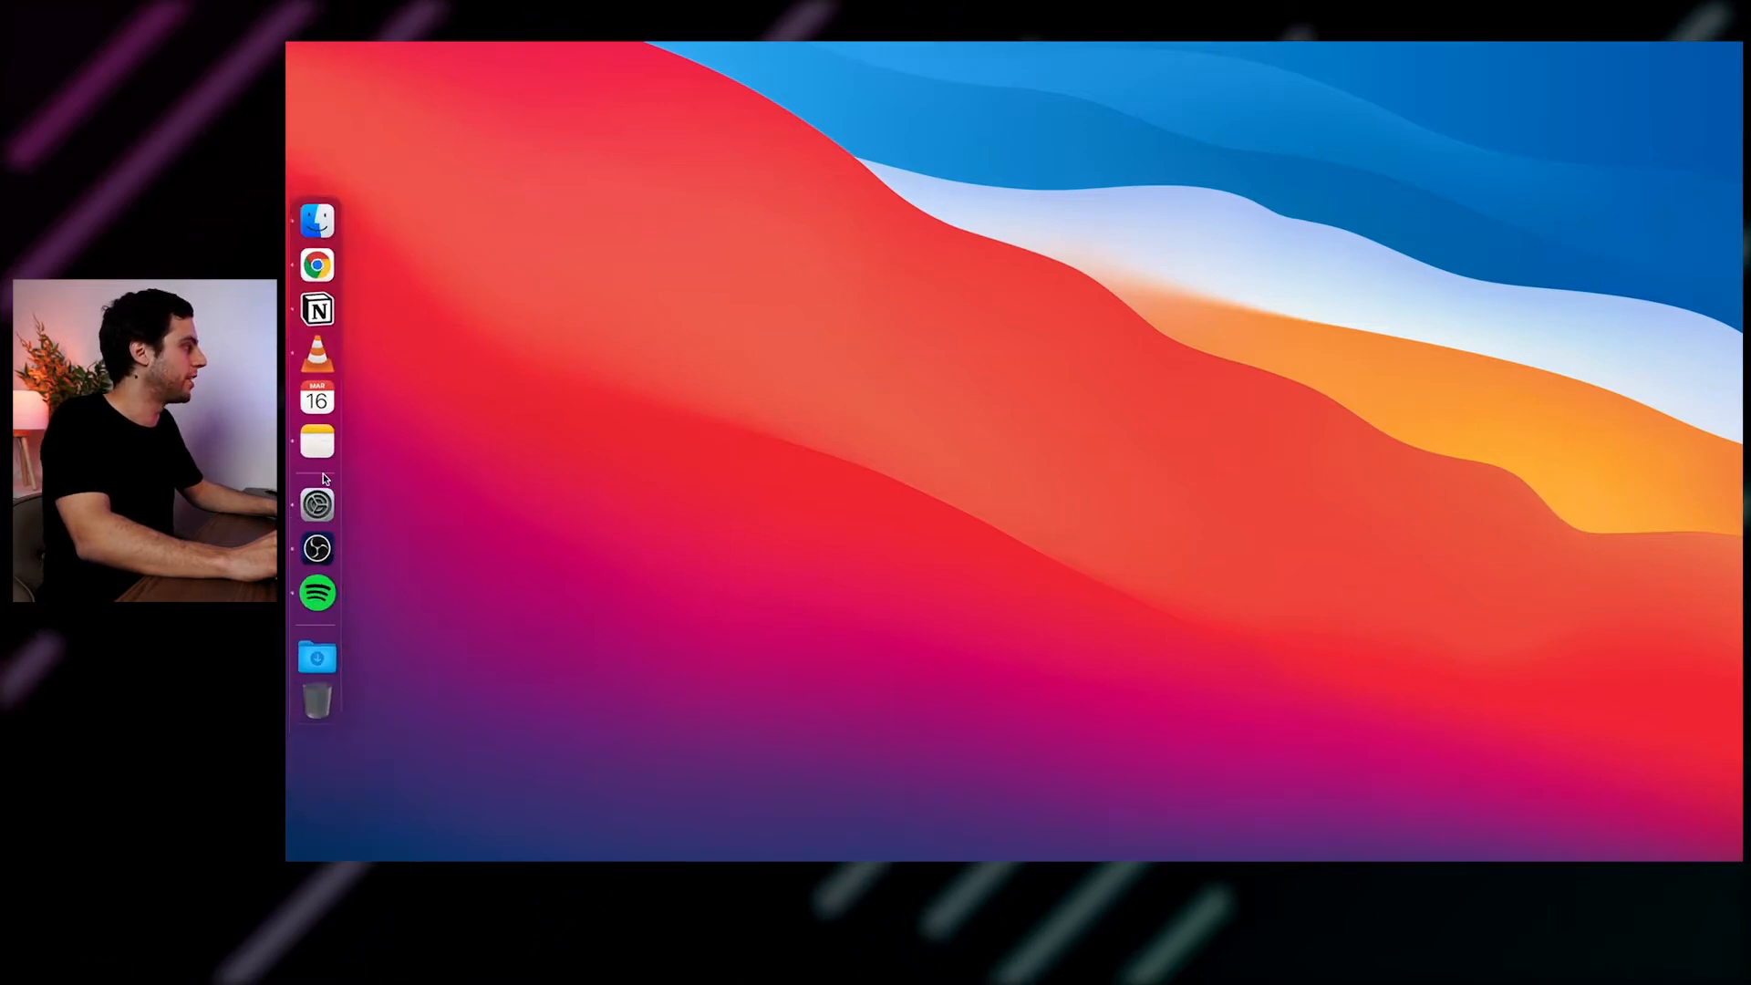
mouse_move(316, 504)
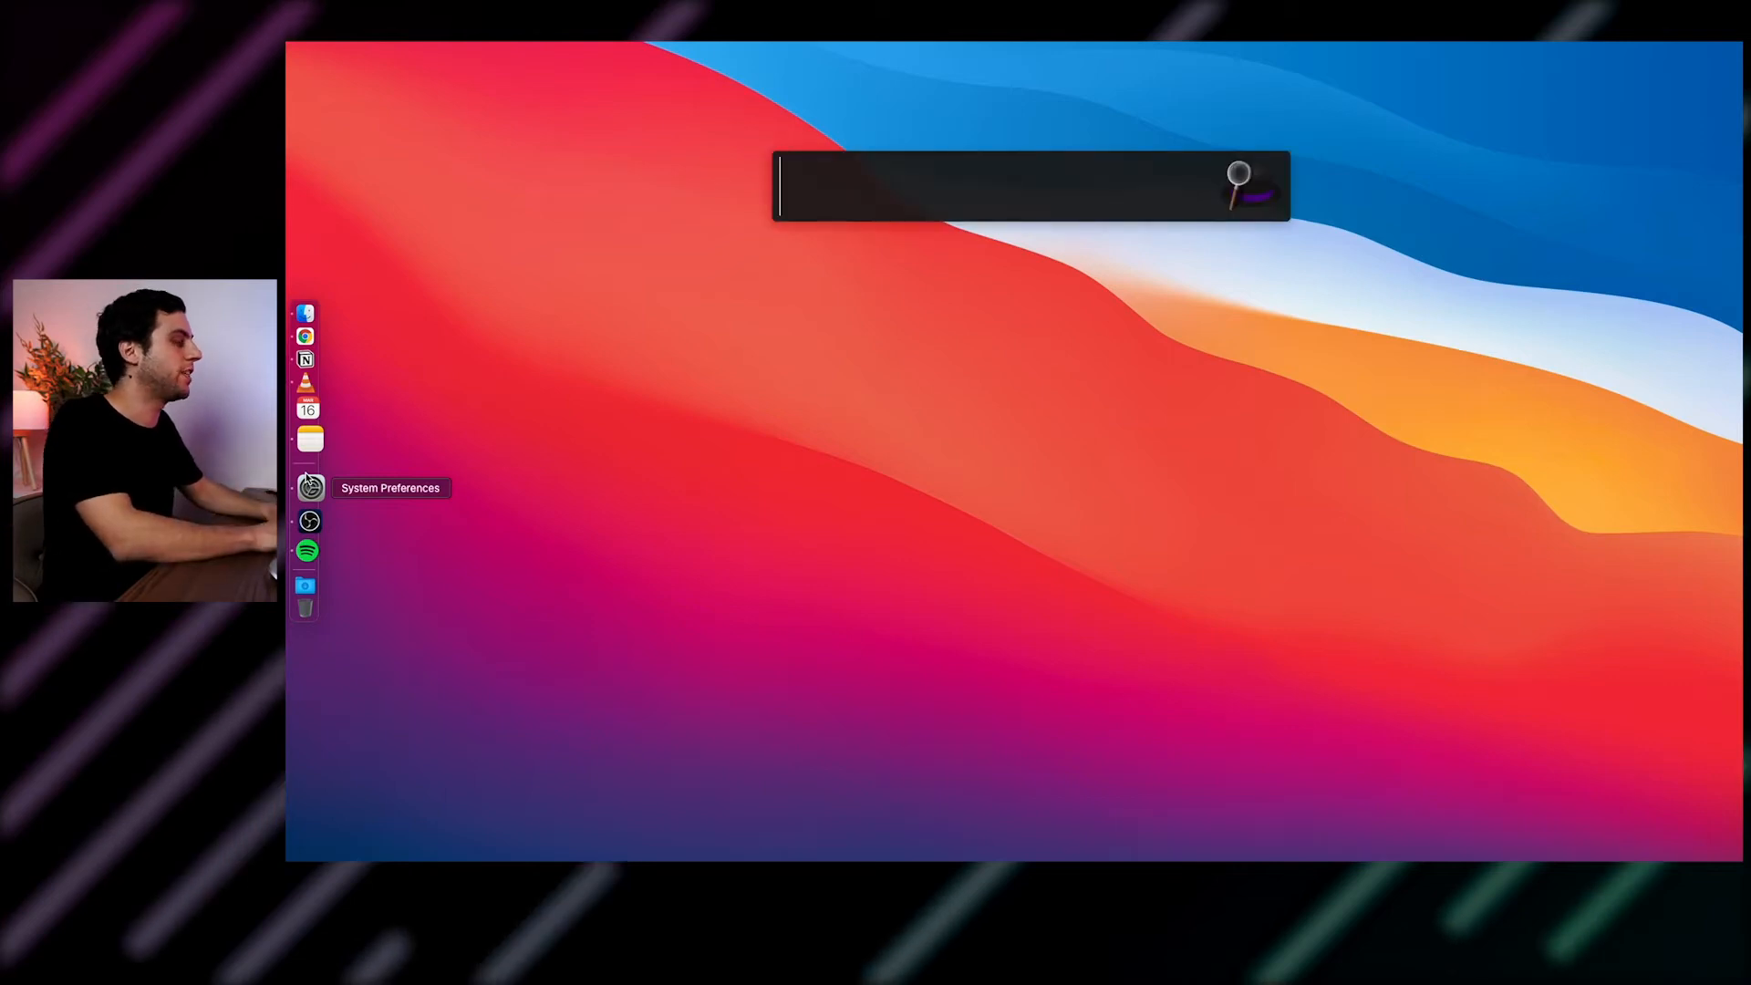
Step: Search Alfred for 'notio' so Notion shows as the top result
type("notio")
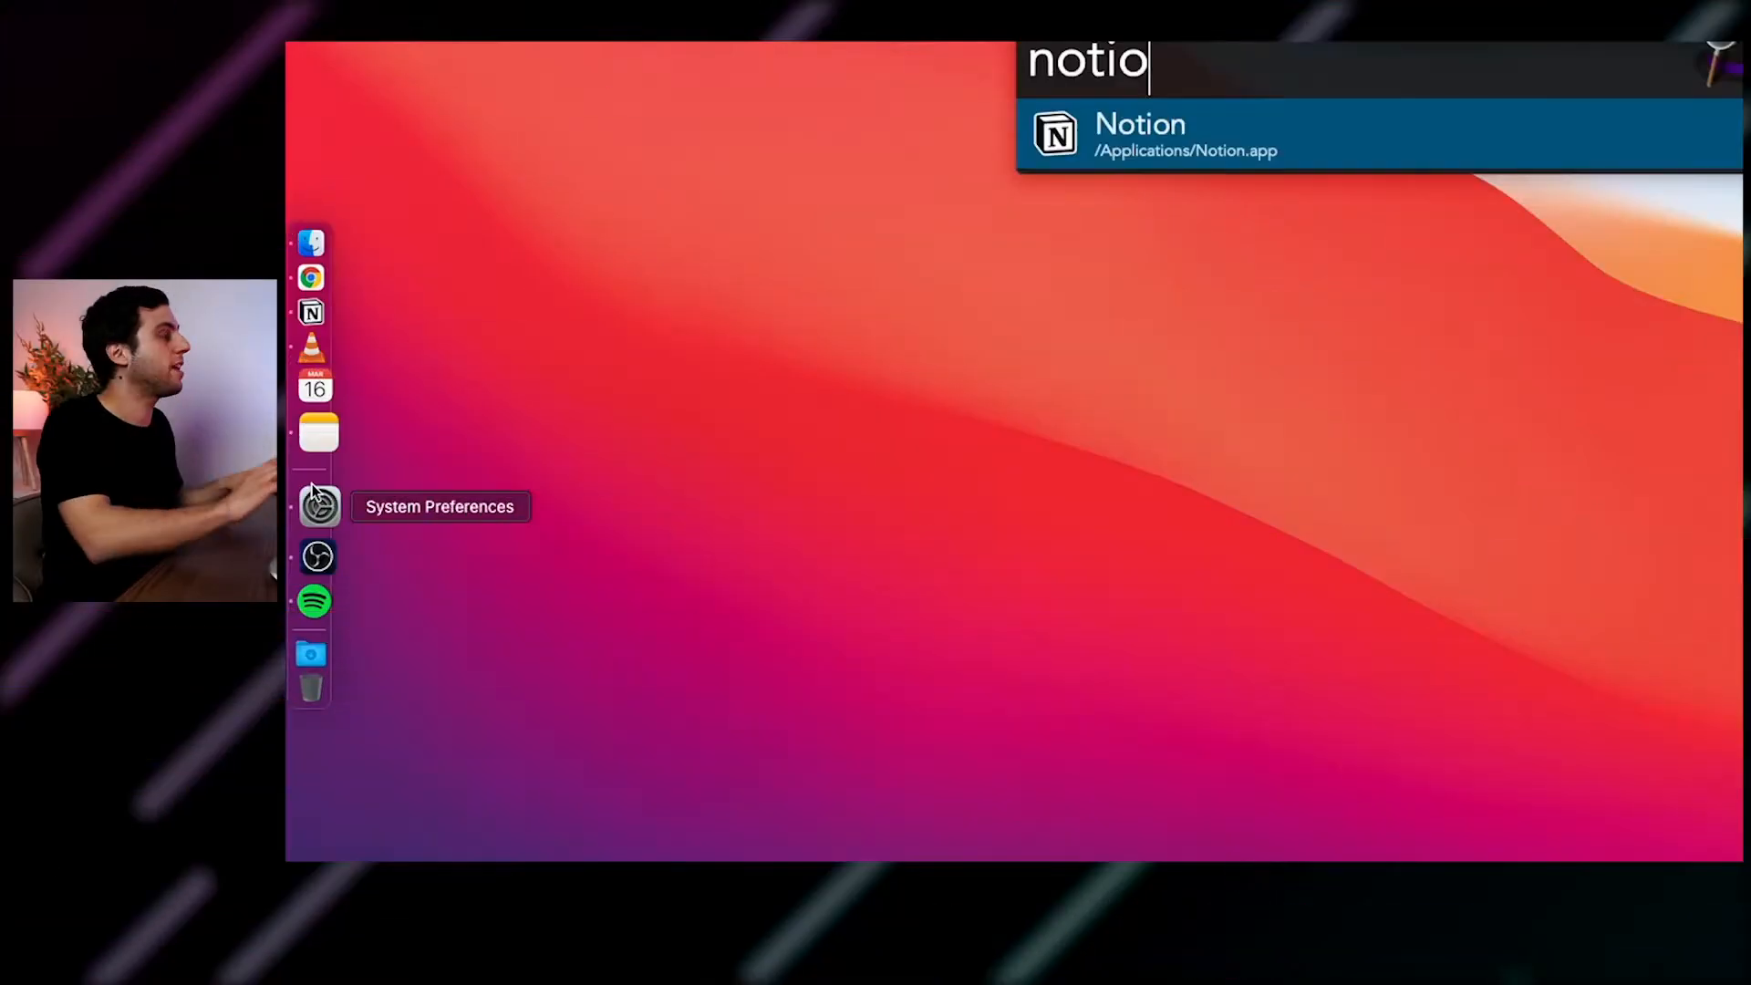
mouse_move(347, 364)
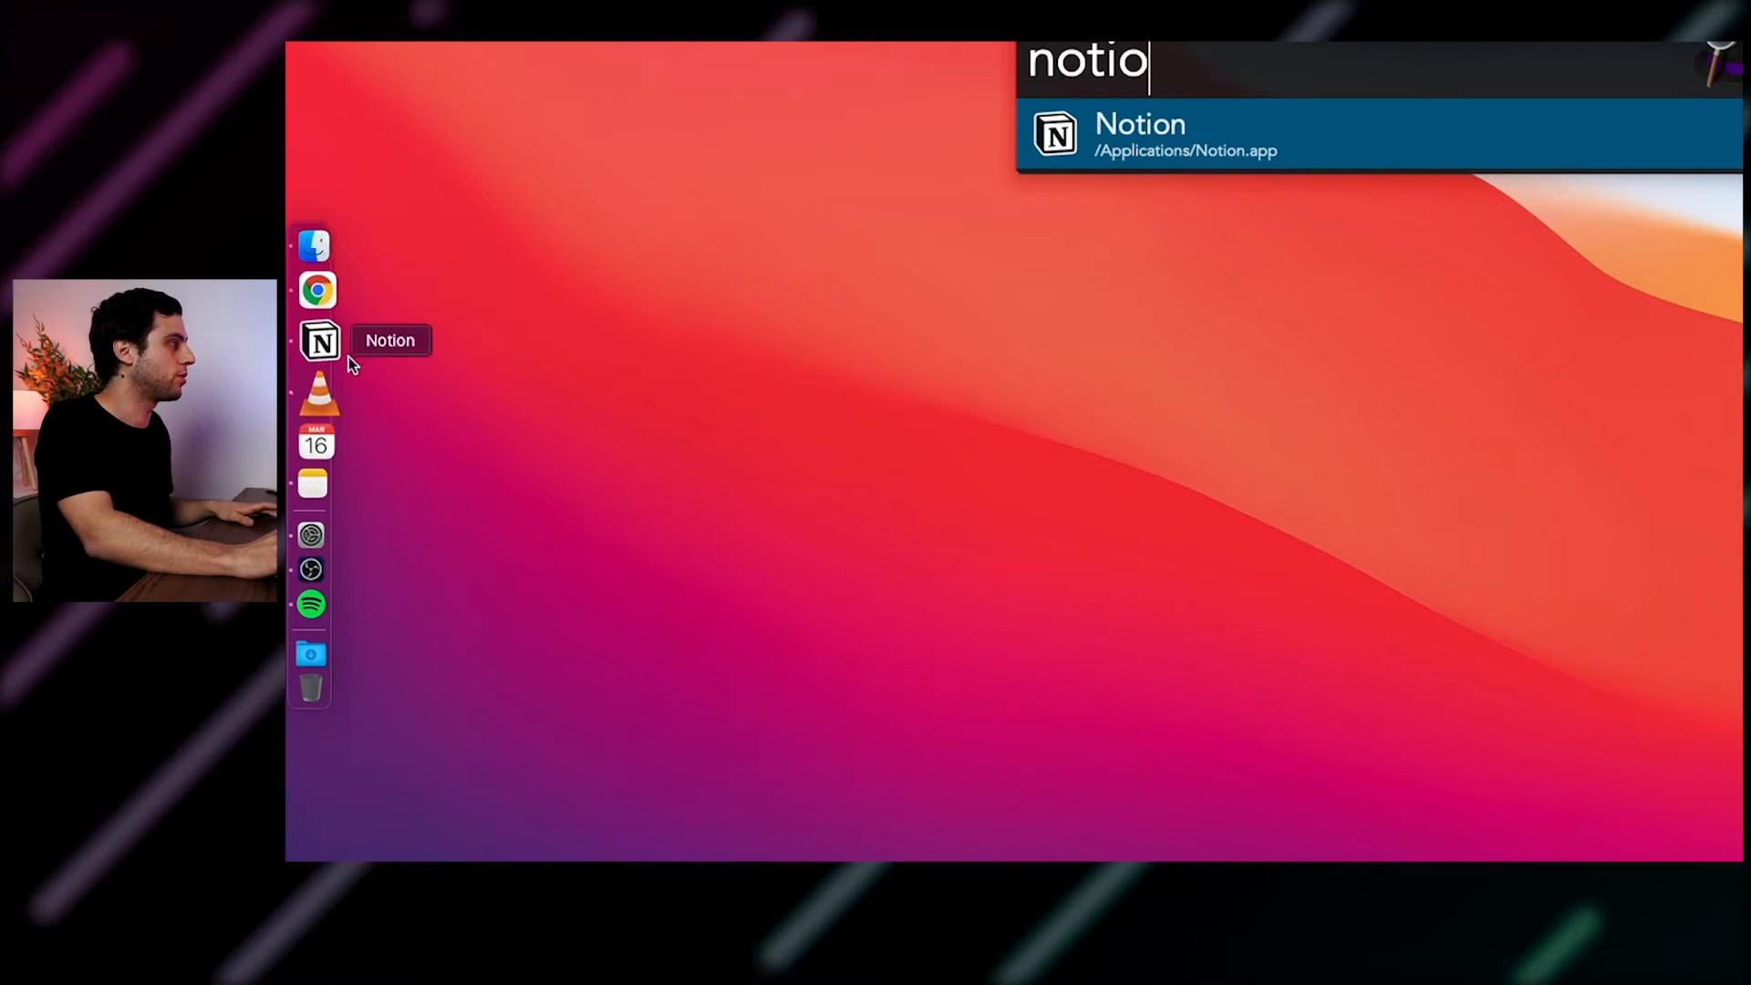
mouse_move(318, 449)
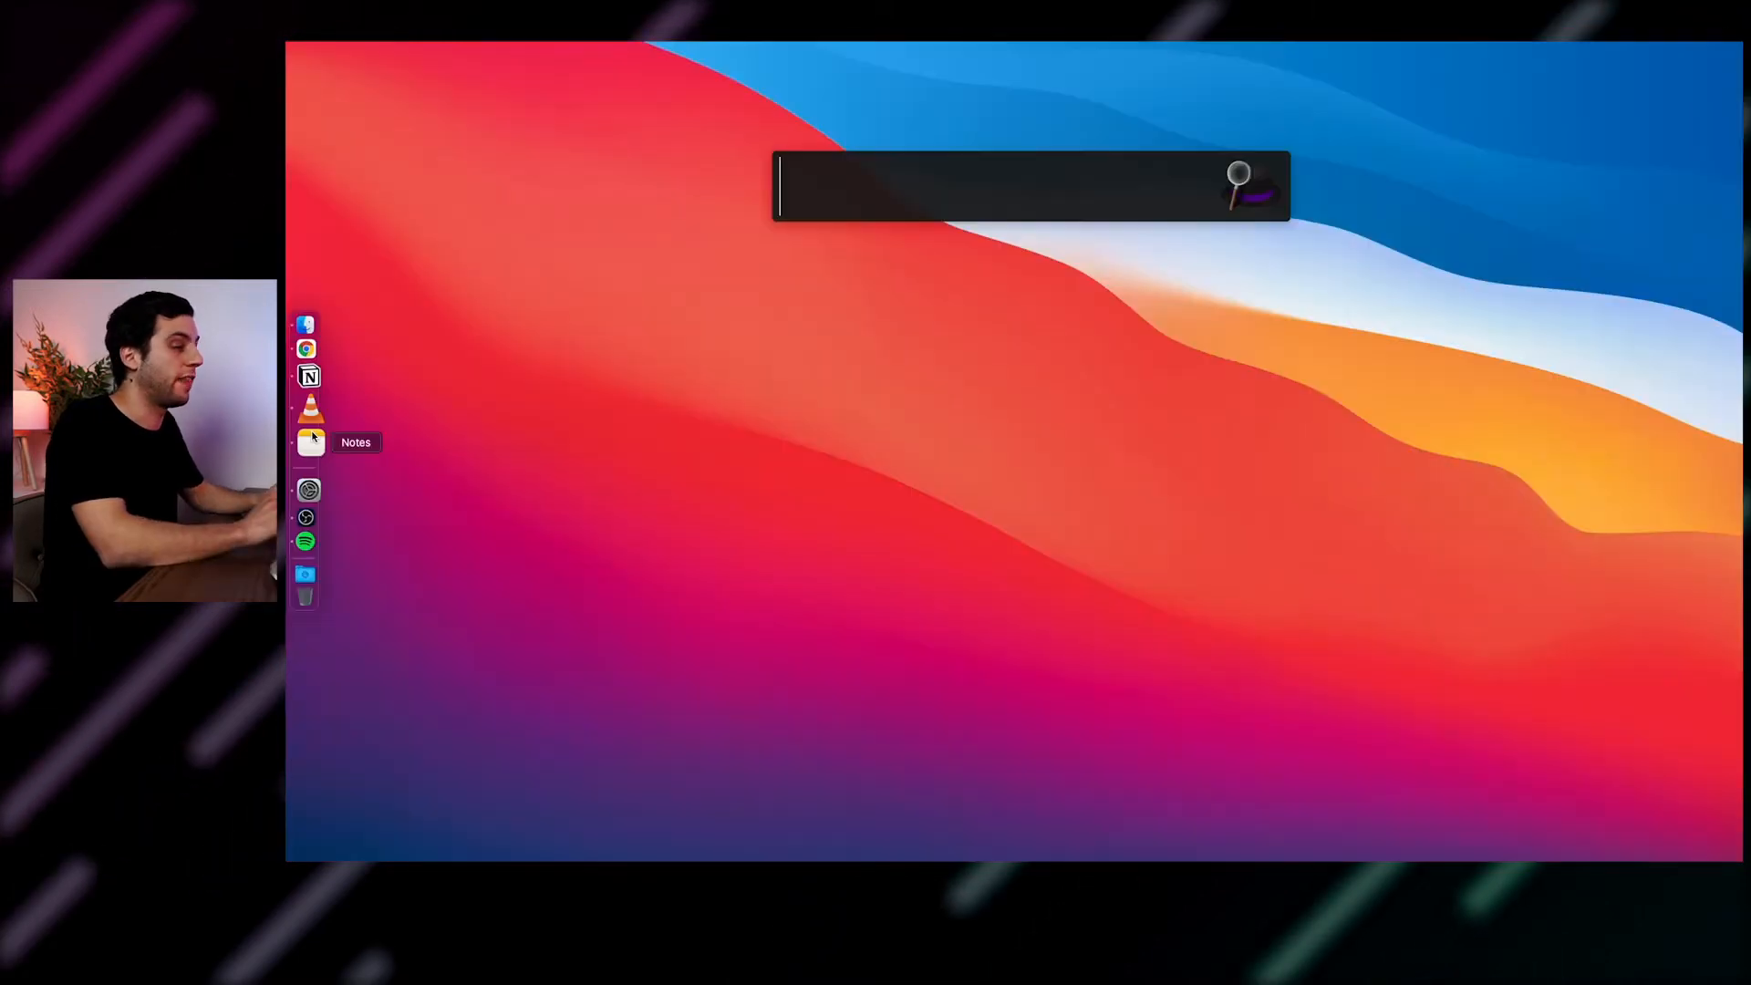
Step: Launch the Calendar app from Finder's Applications folder
left_click(305, 325)
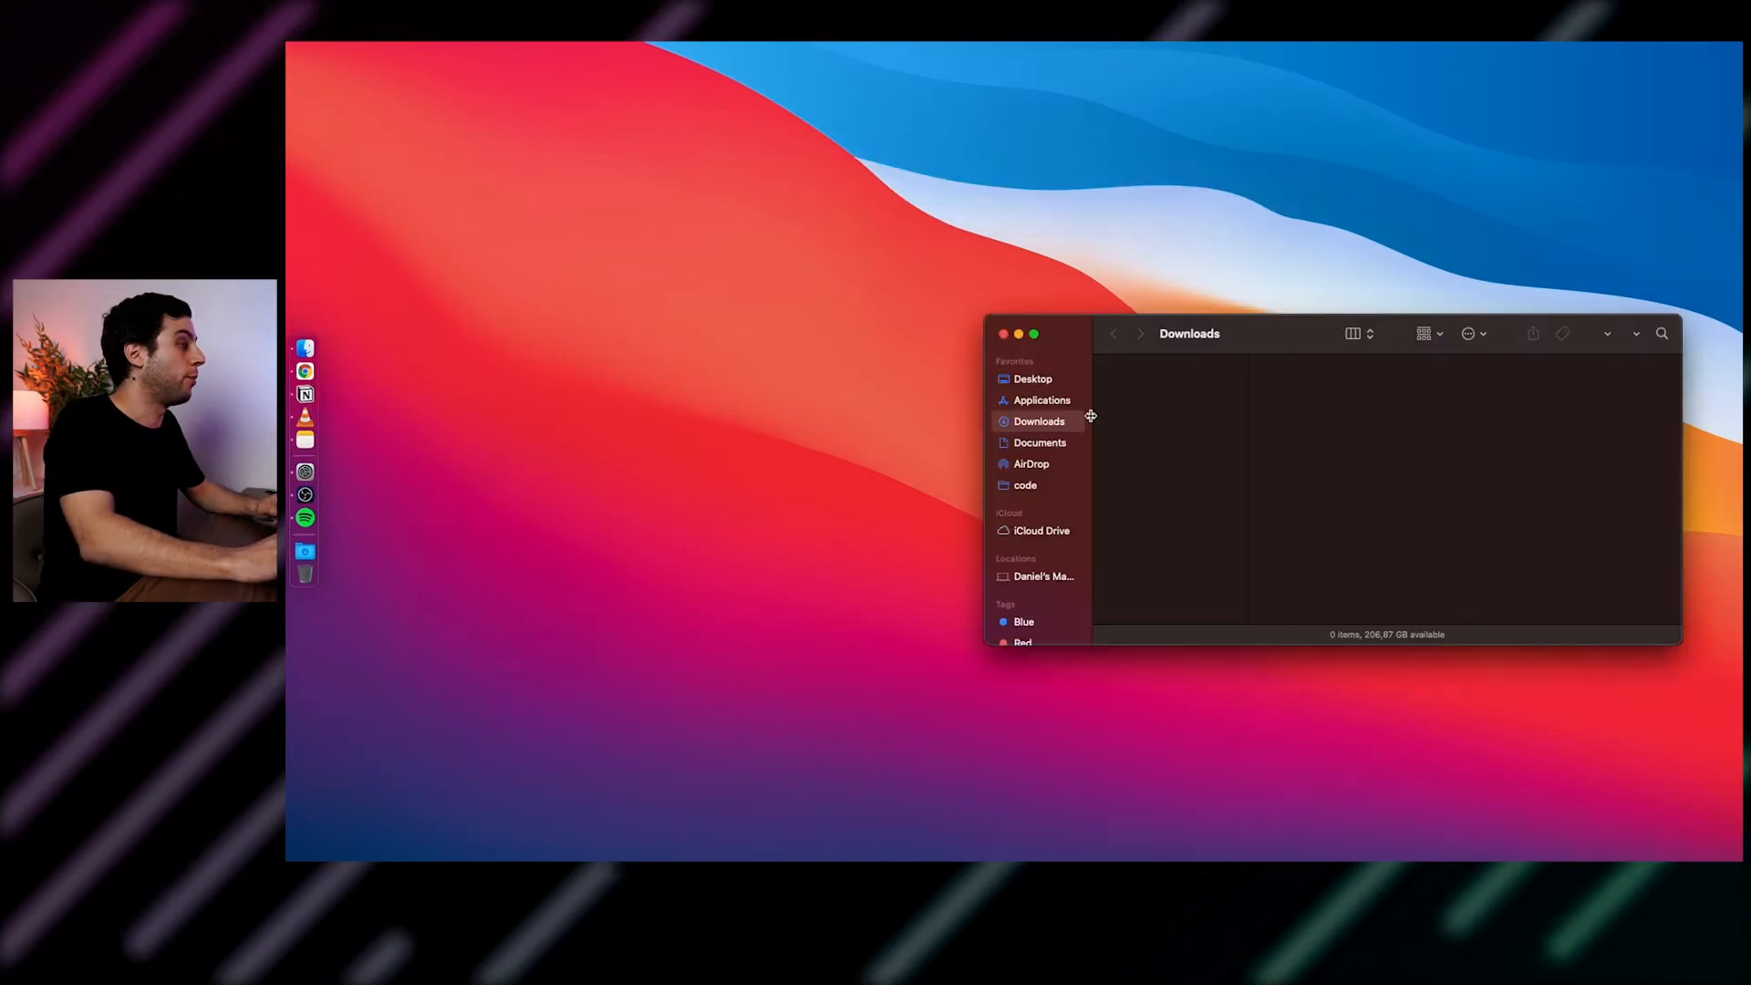
left_click(1040, 400)
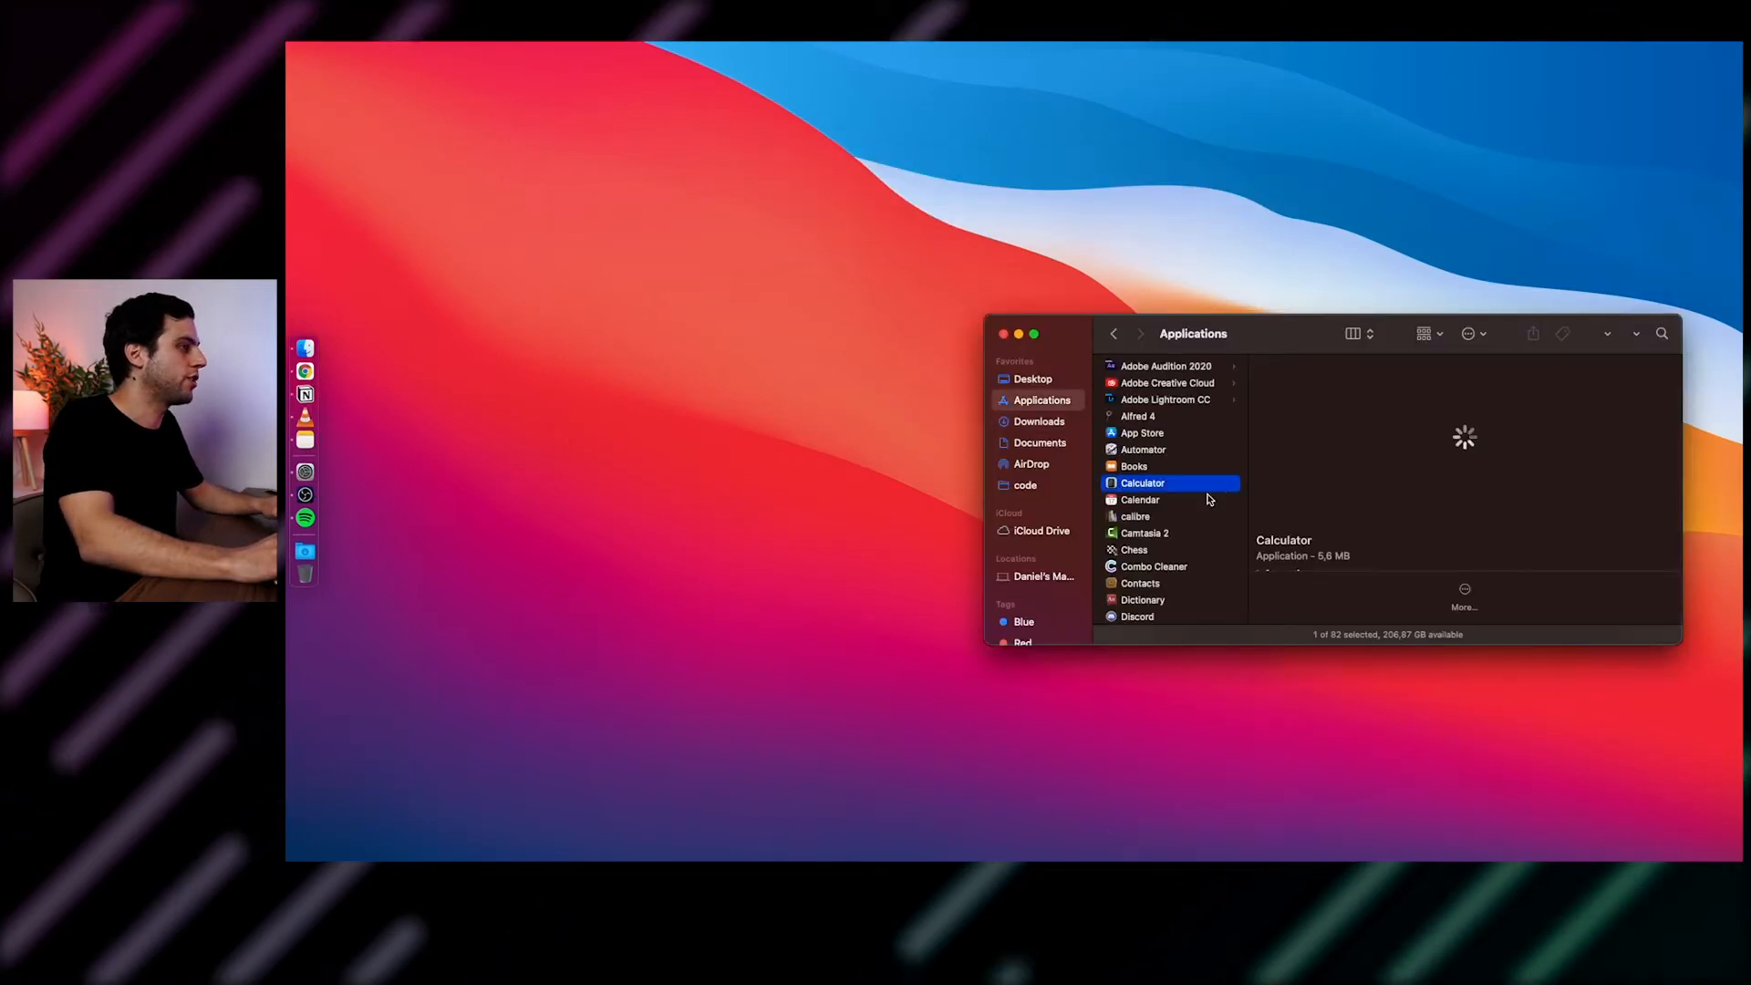
left_click(1139, 499)
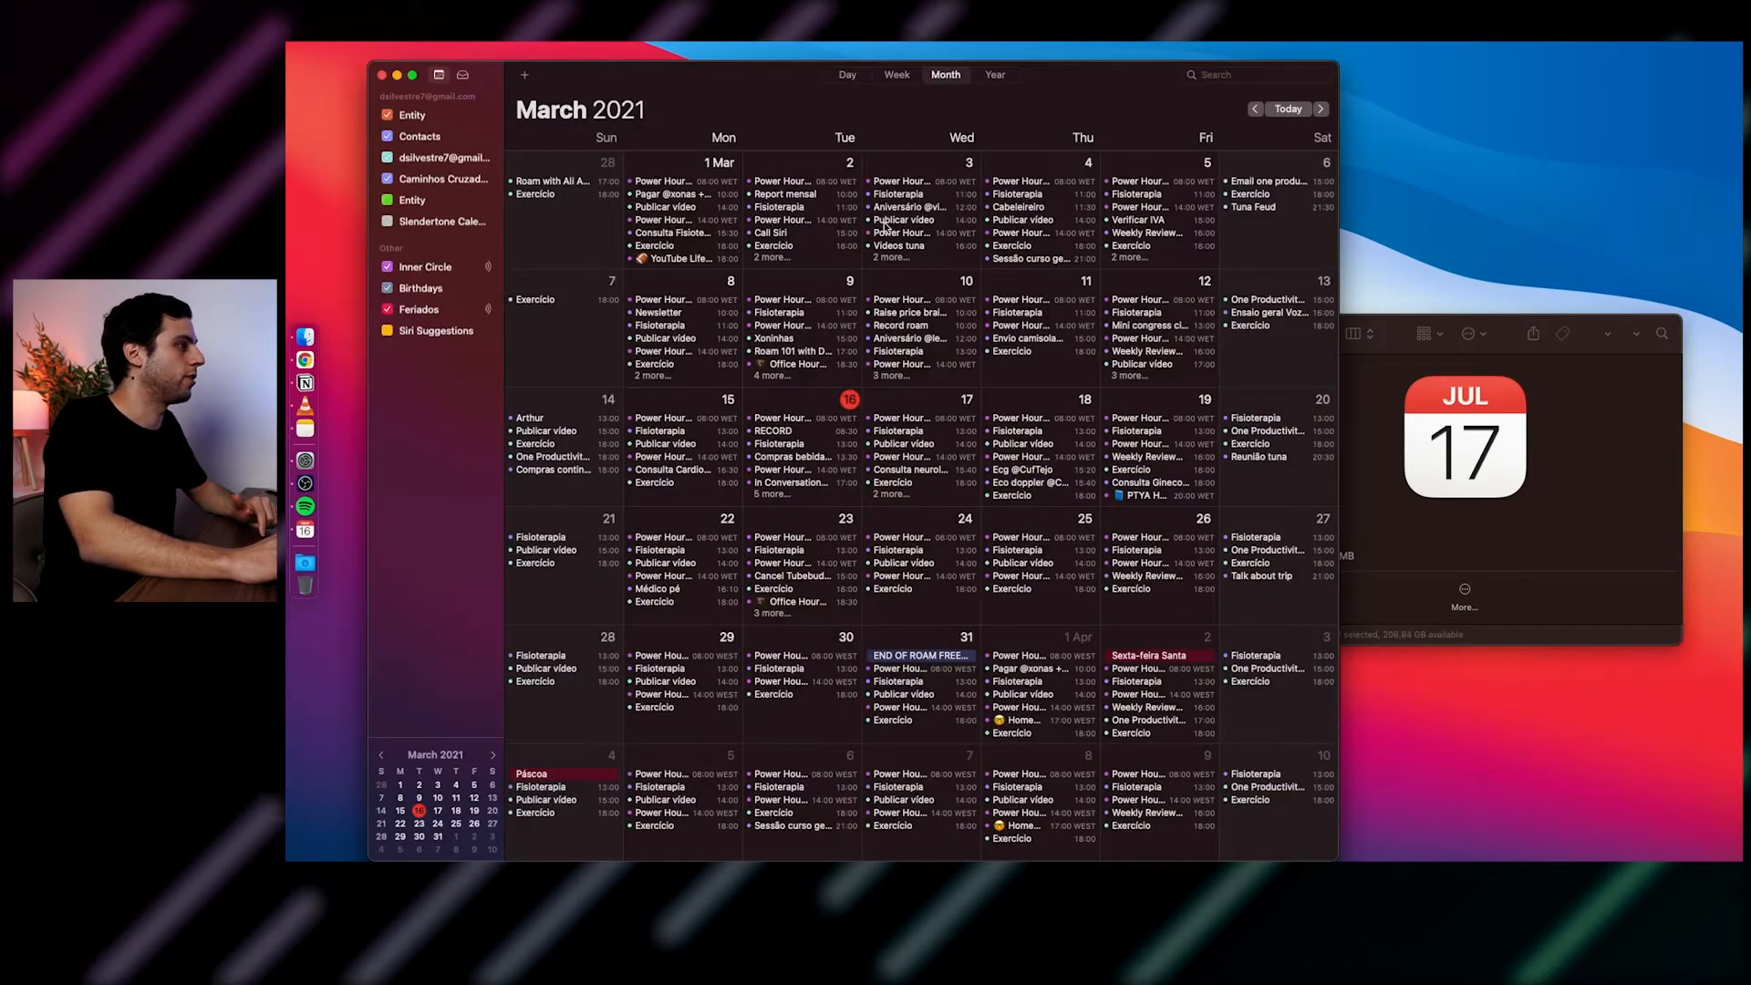
right_click(312, 528)
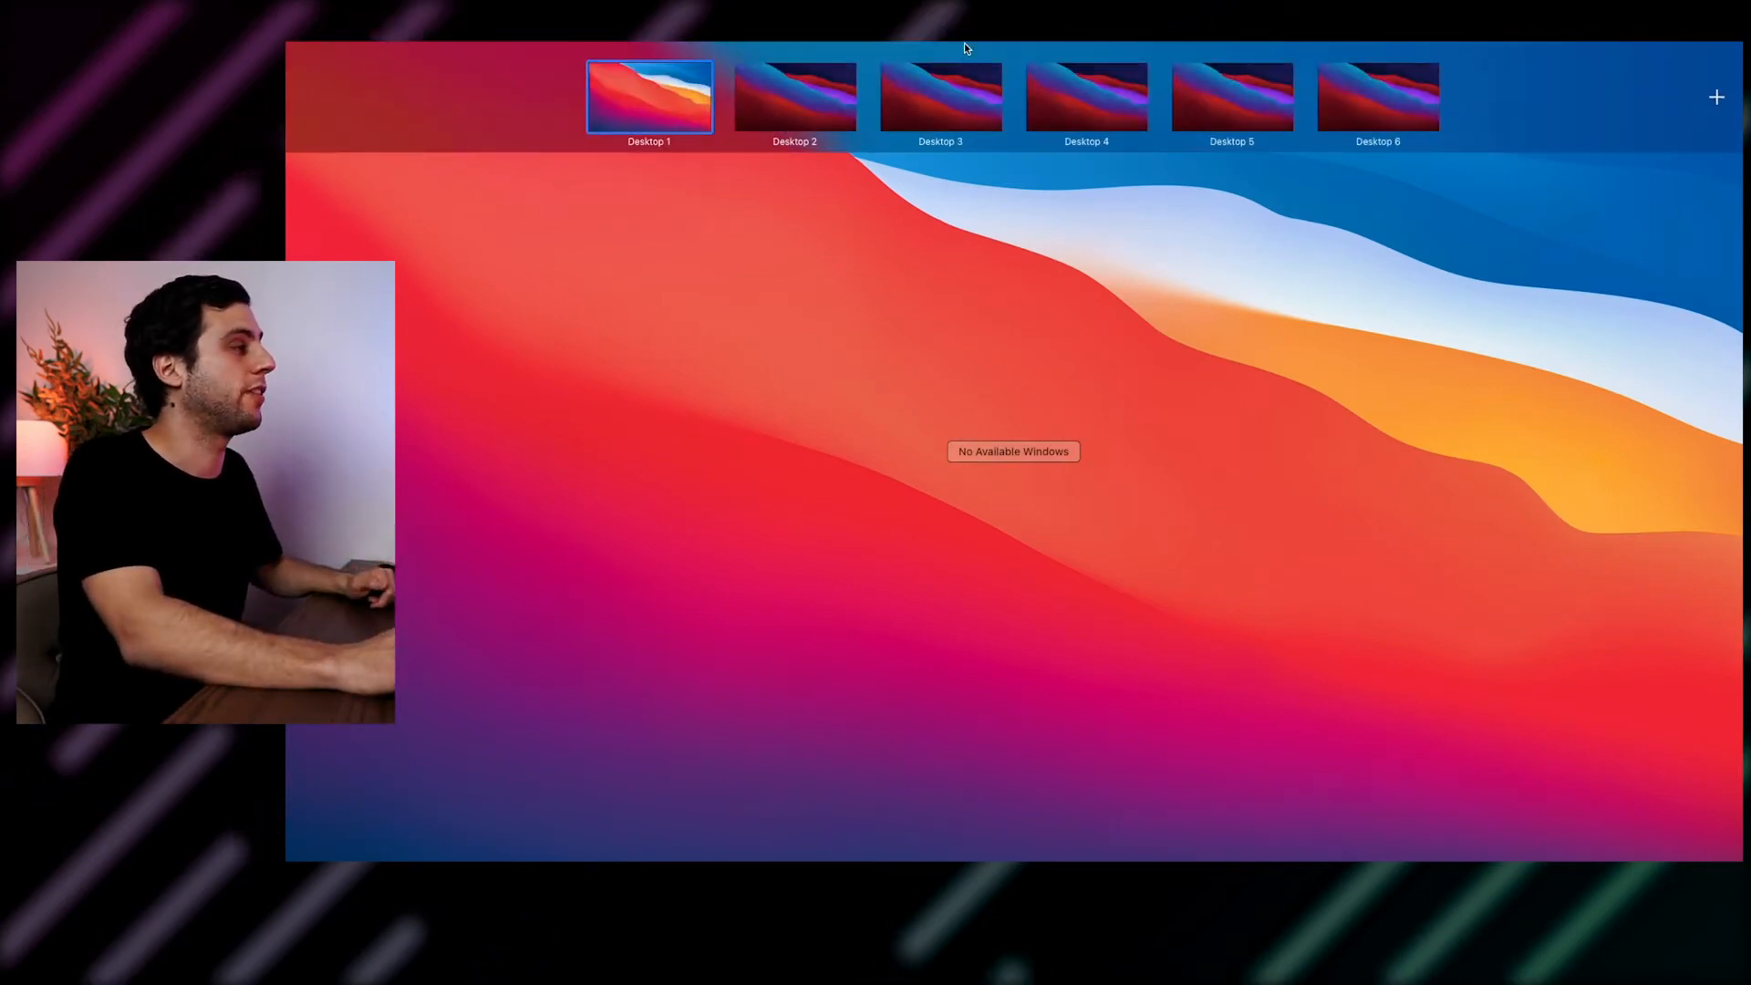
mouse_move(1307, 130)
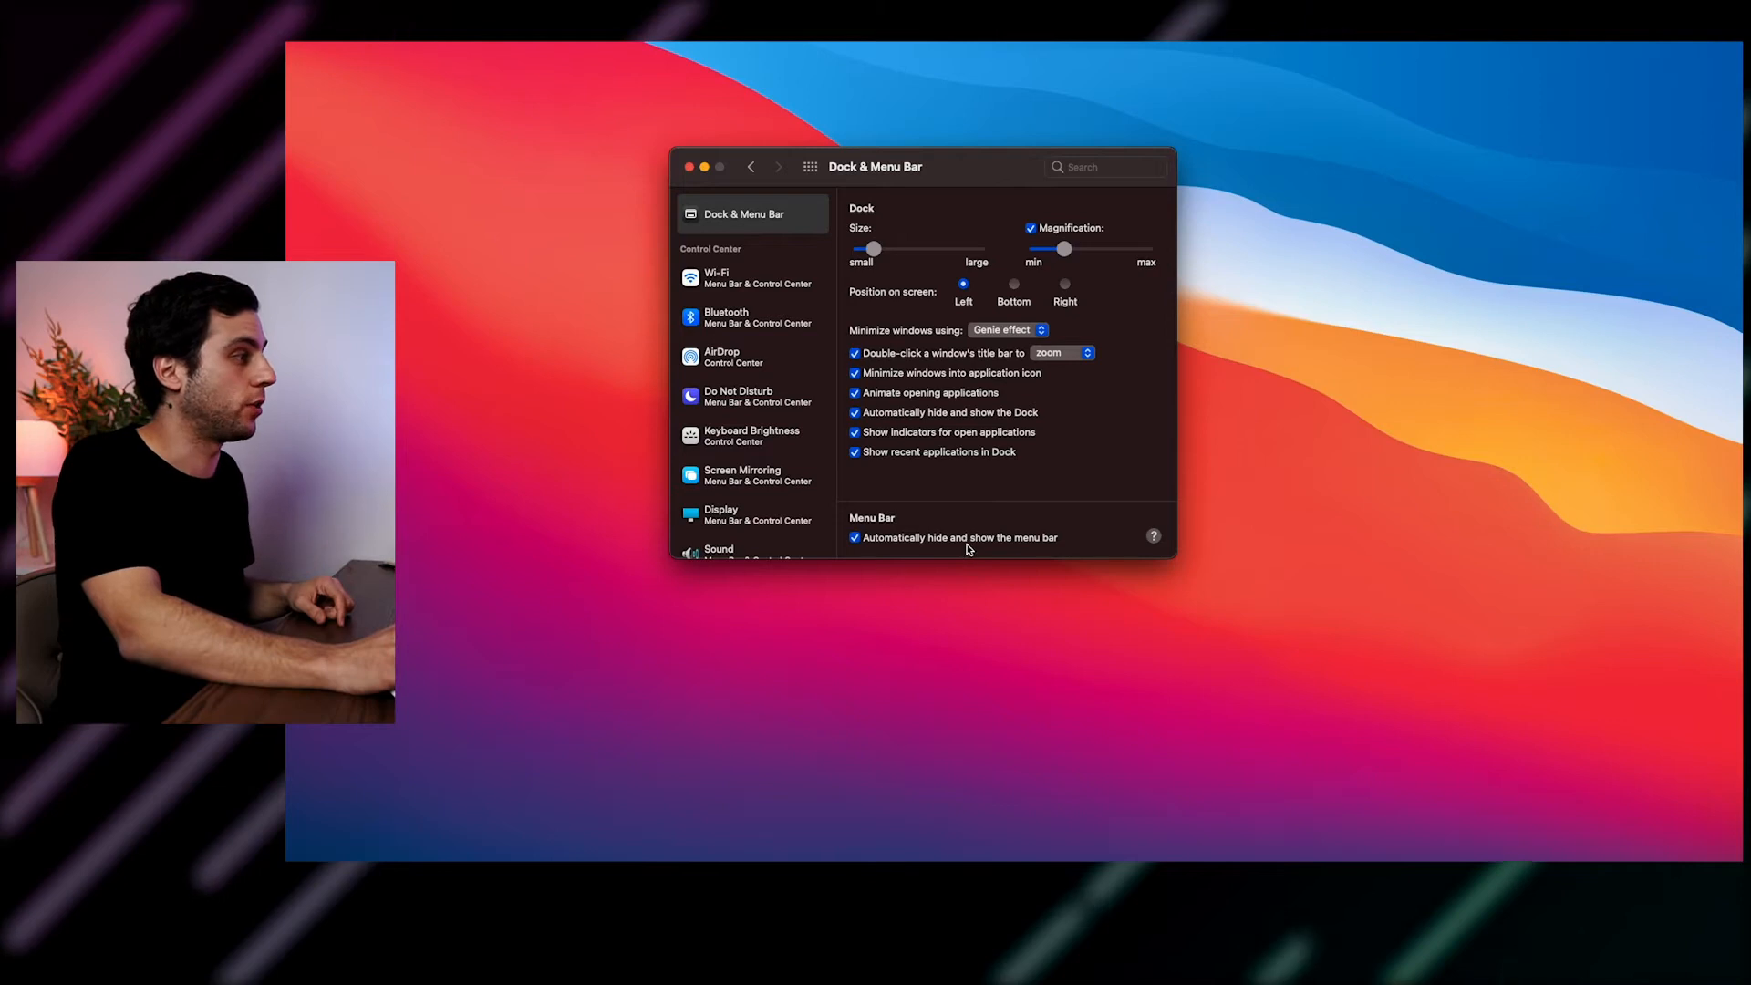
Step: Switch 'Automatically hide and show the menu bar' off, then back on
left_click(855, 537)
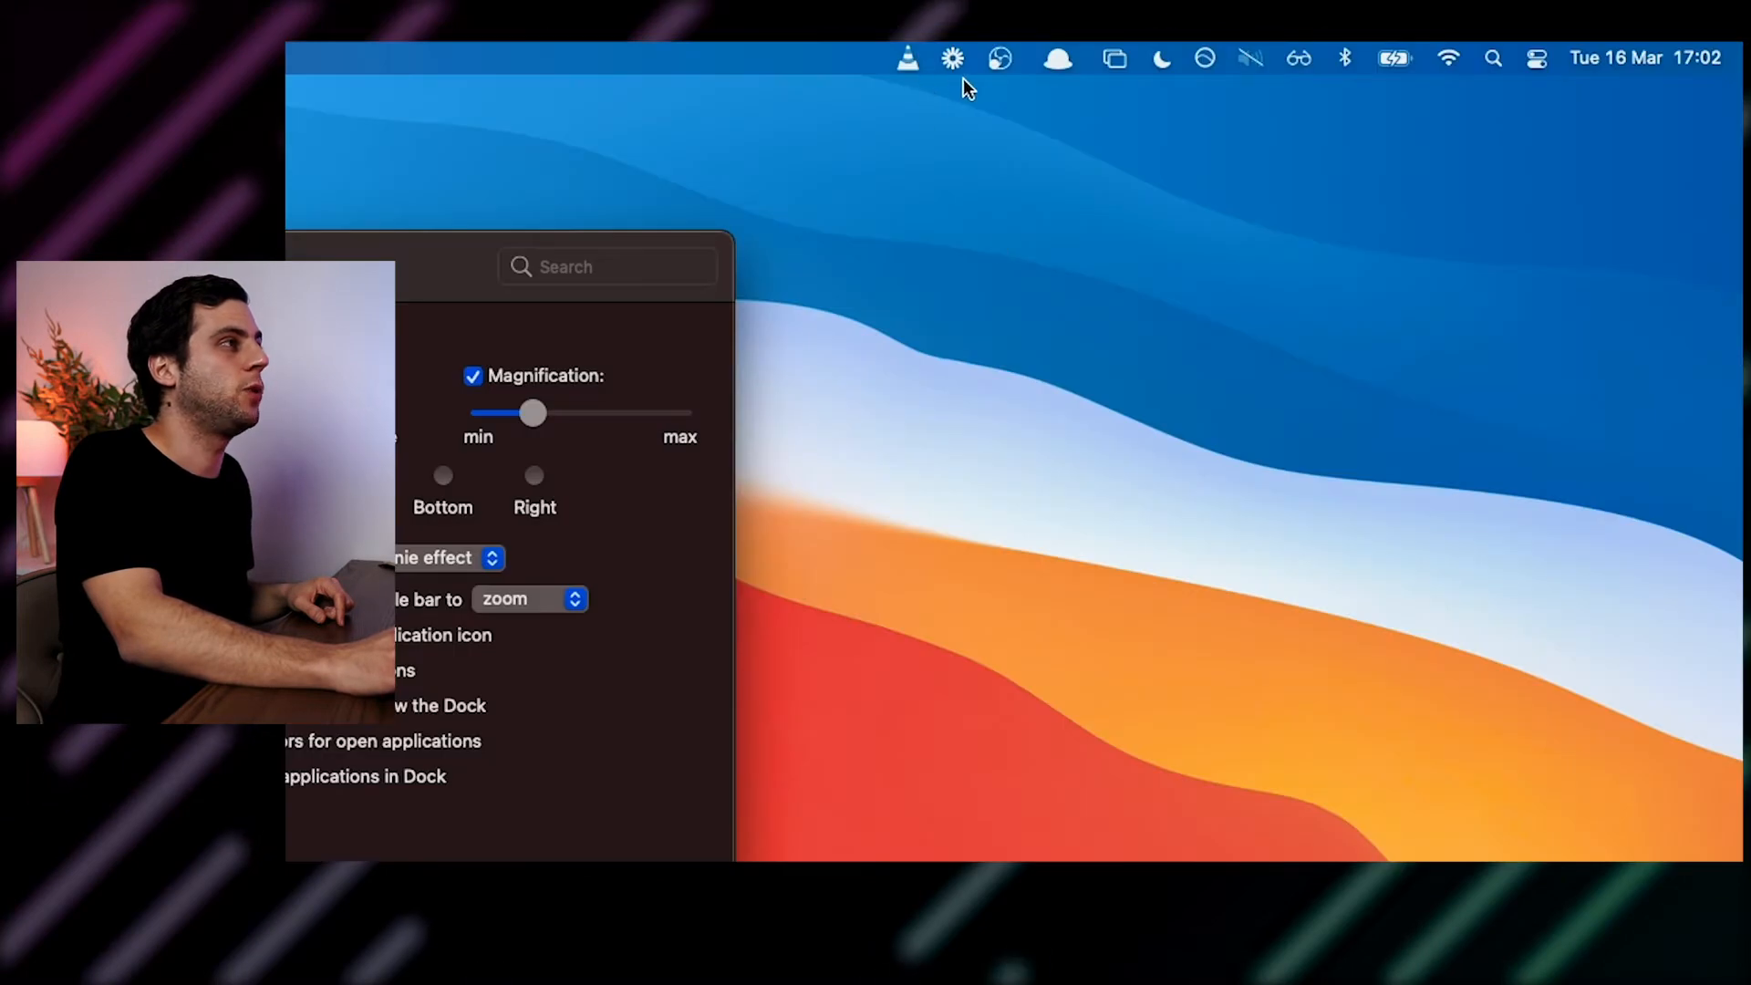
mouse_move(1093, 73)
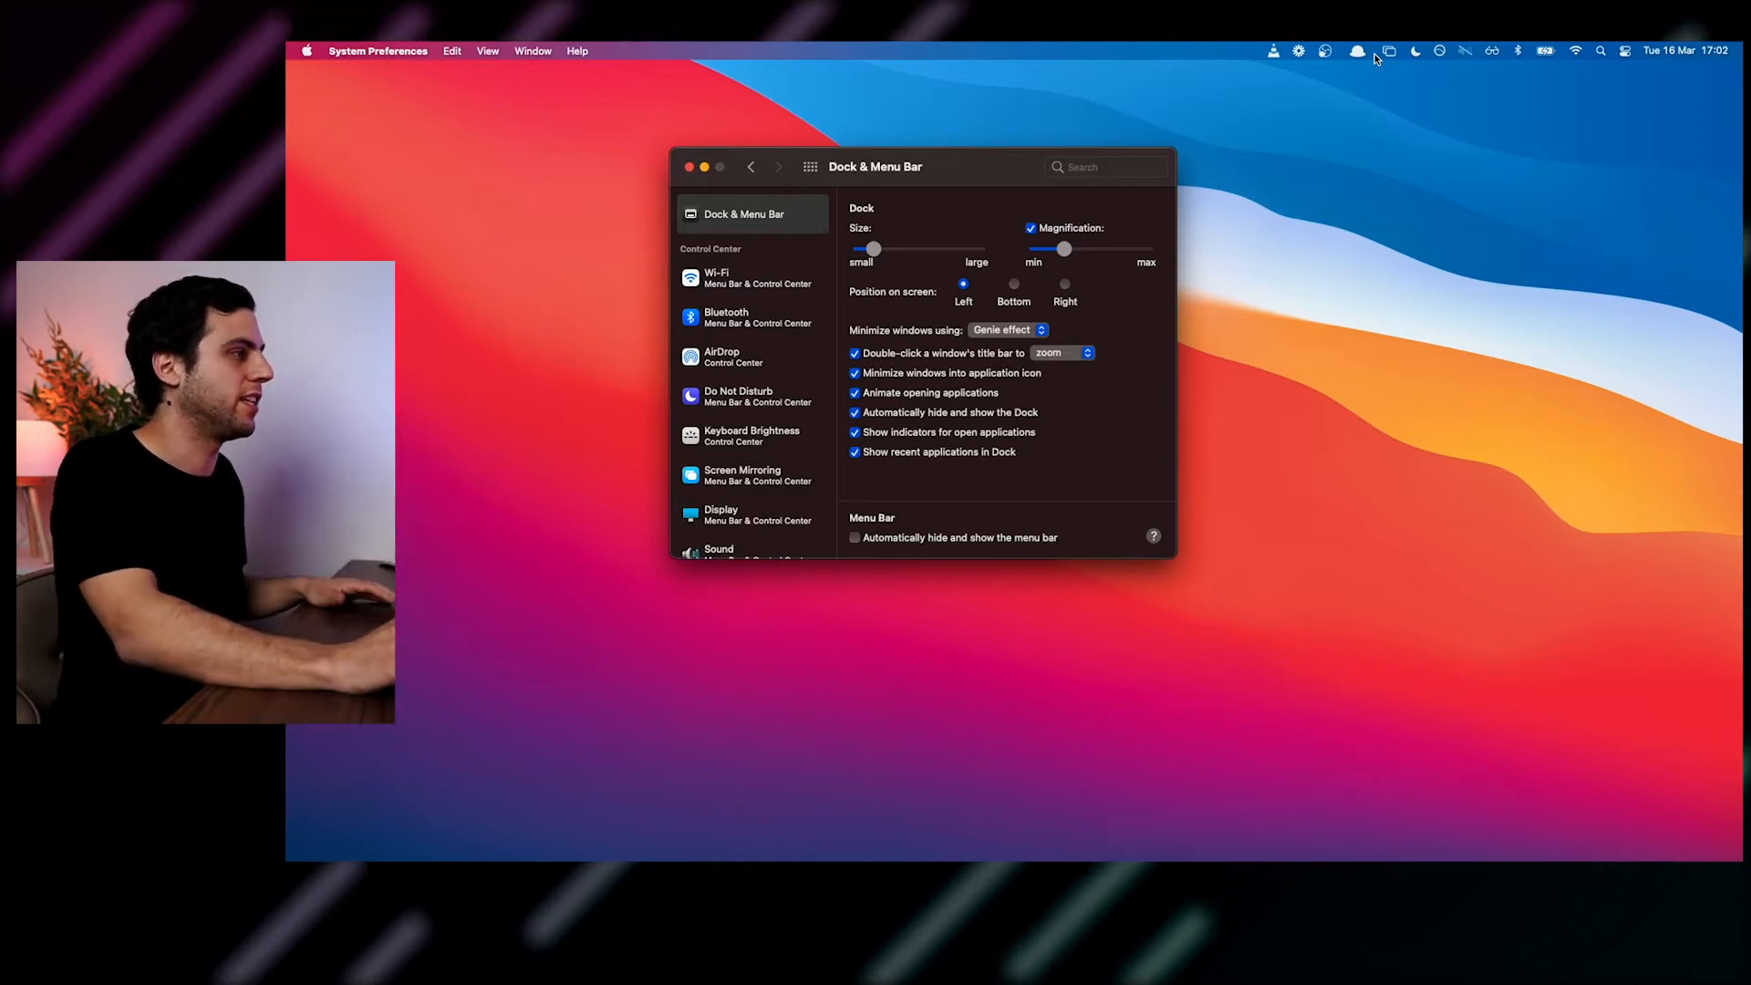
mouse_move(957, 548)
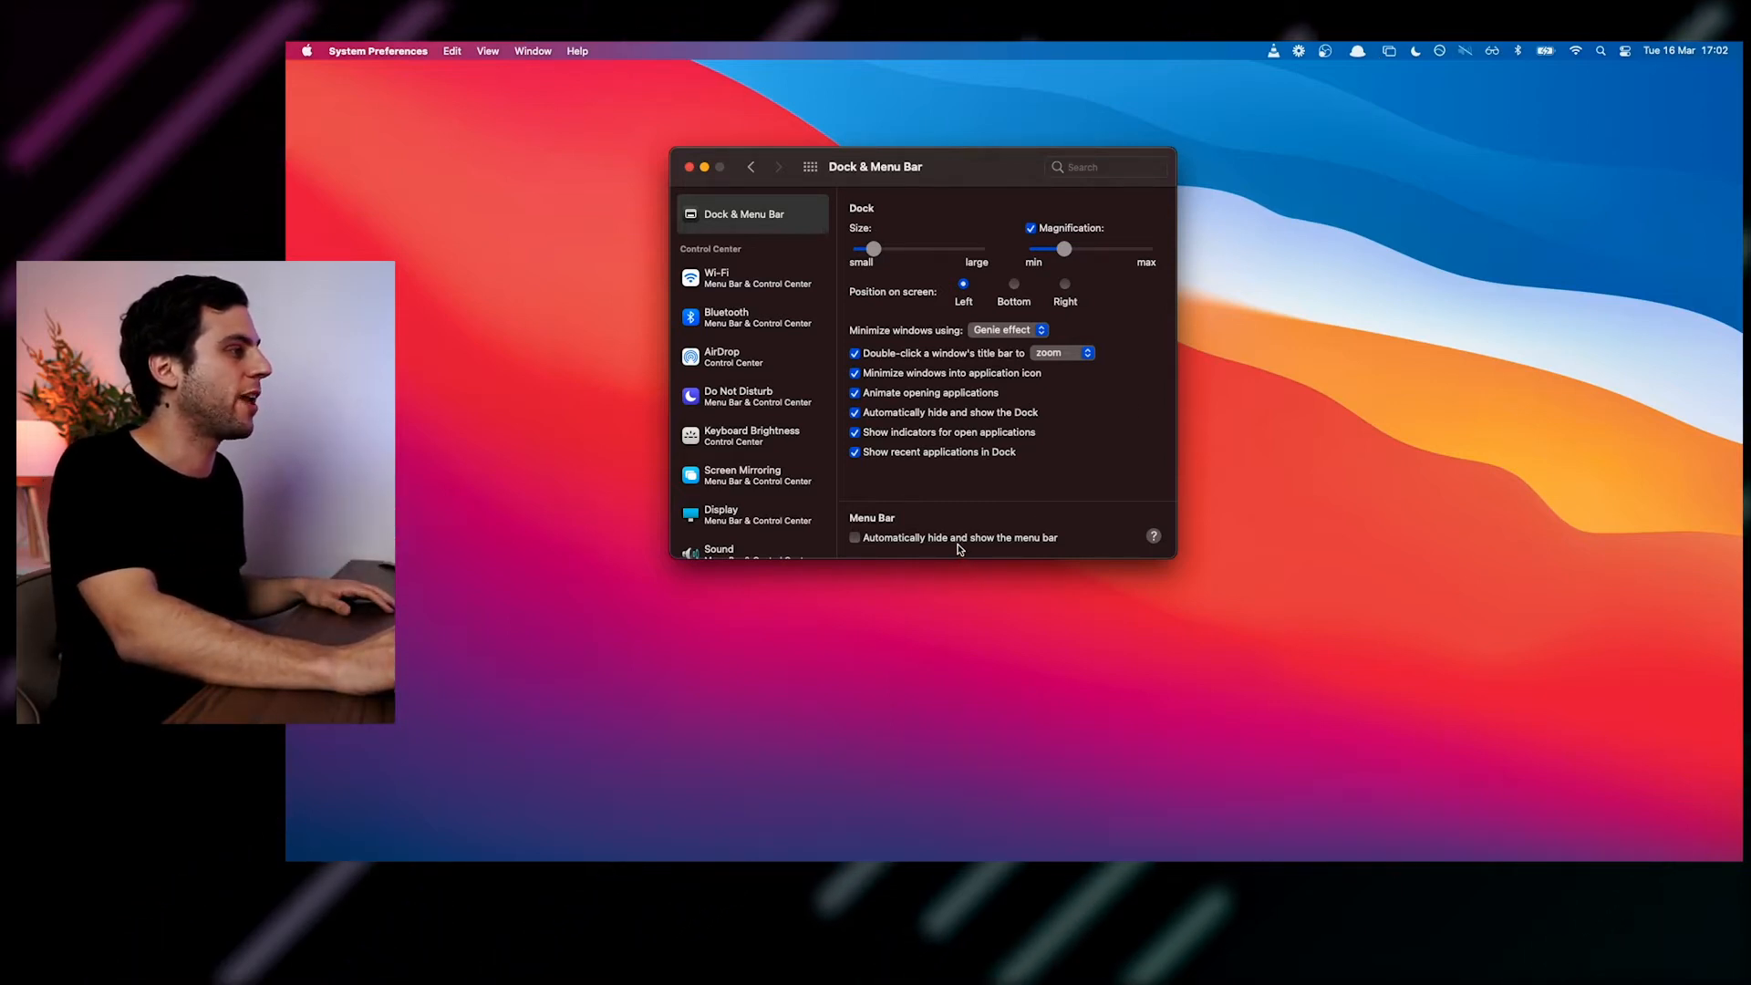
left_click(855, 537)
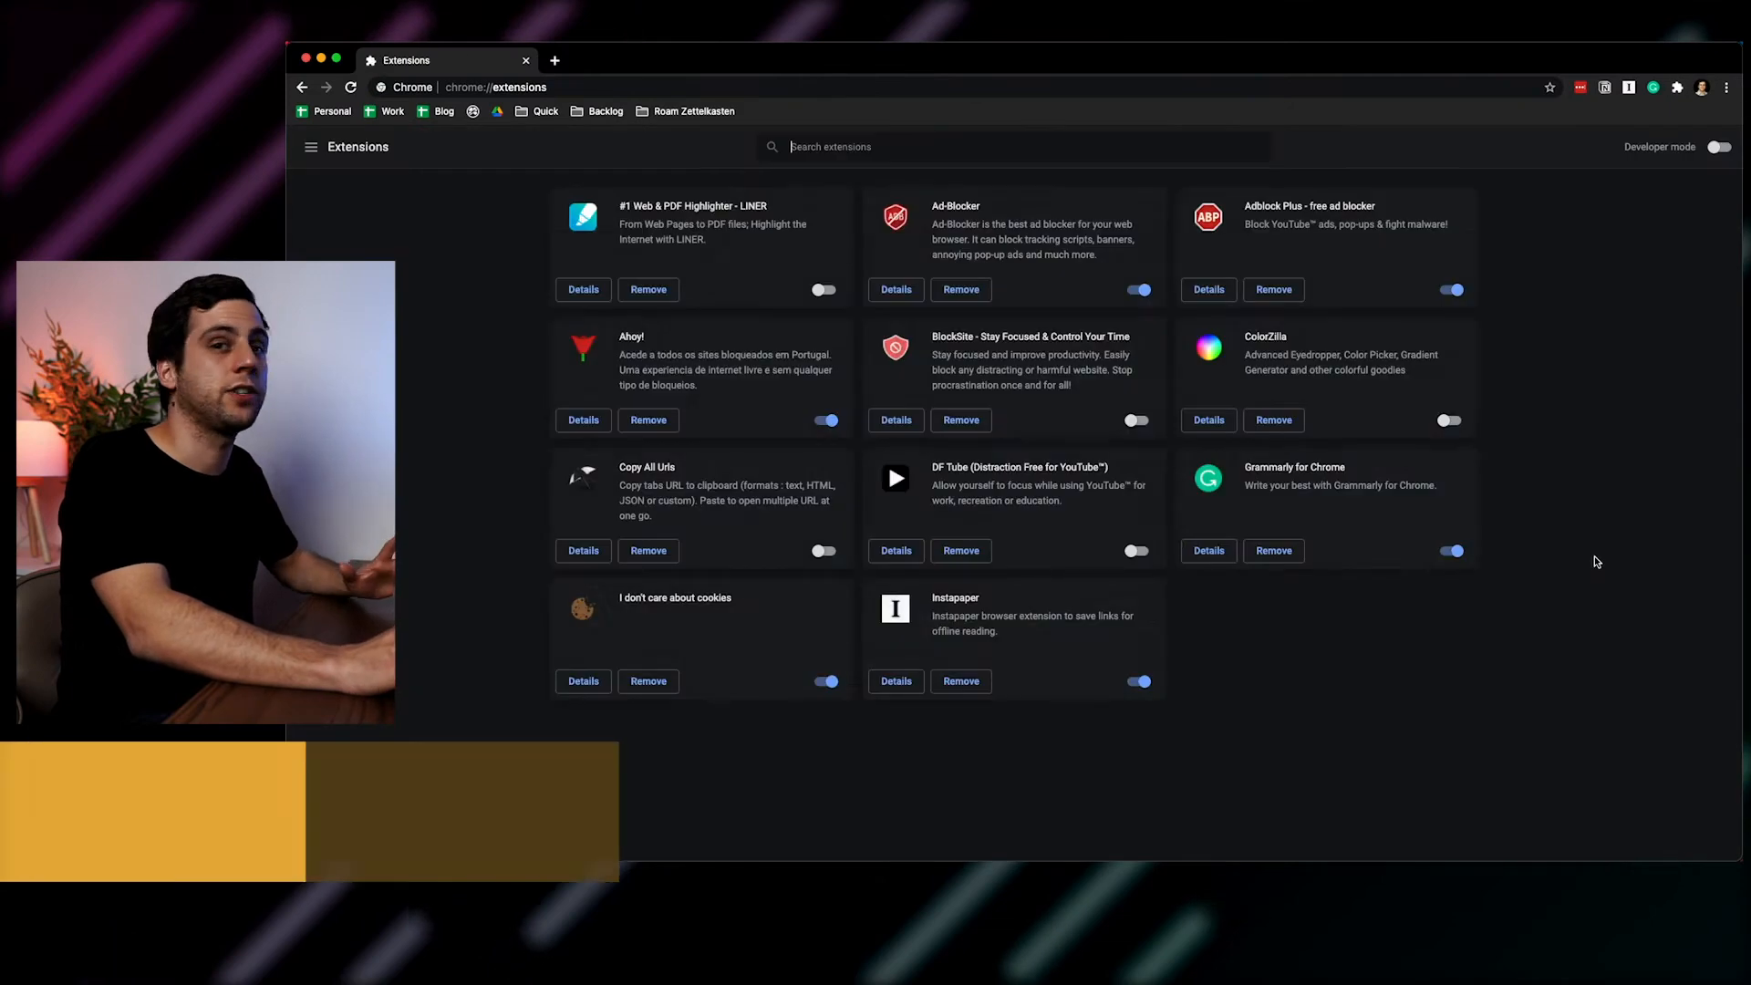
Step: View StayFocusd's extension details, then open YouTube in a new tab and check its extensions
scroll("down", 3)
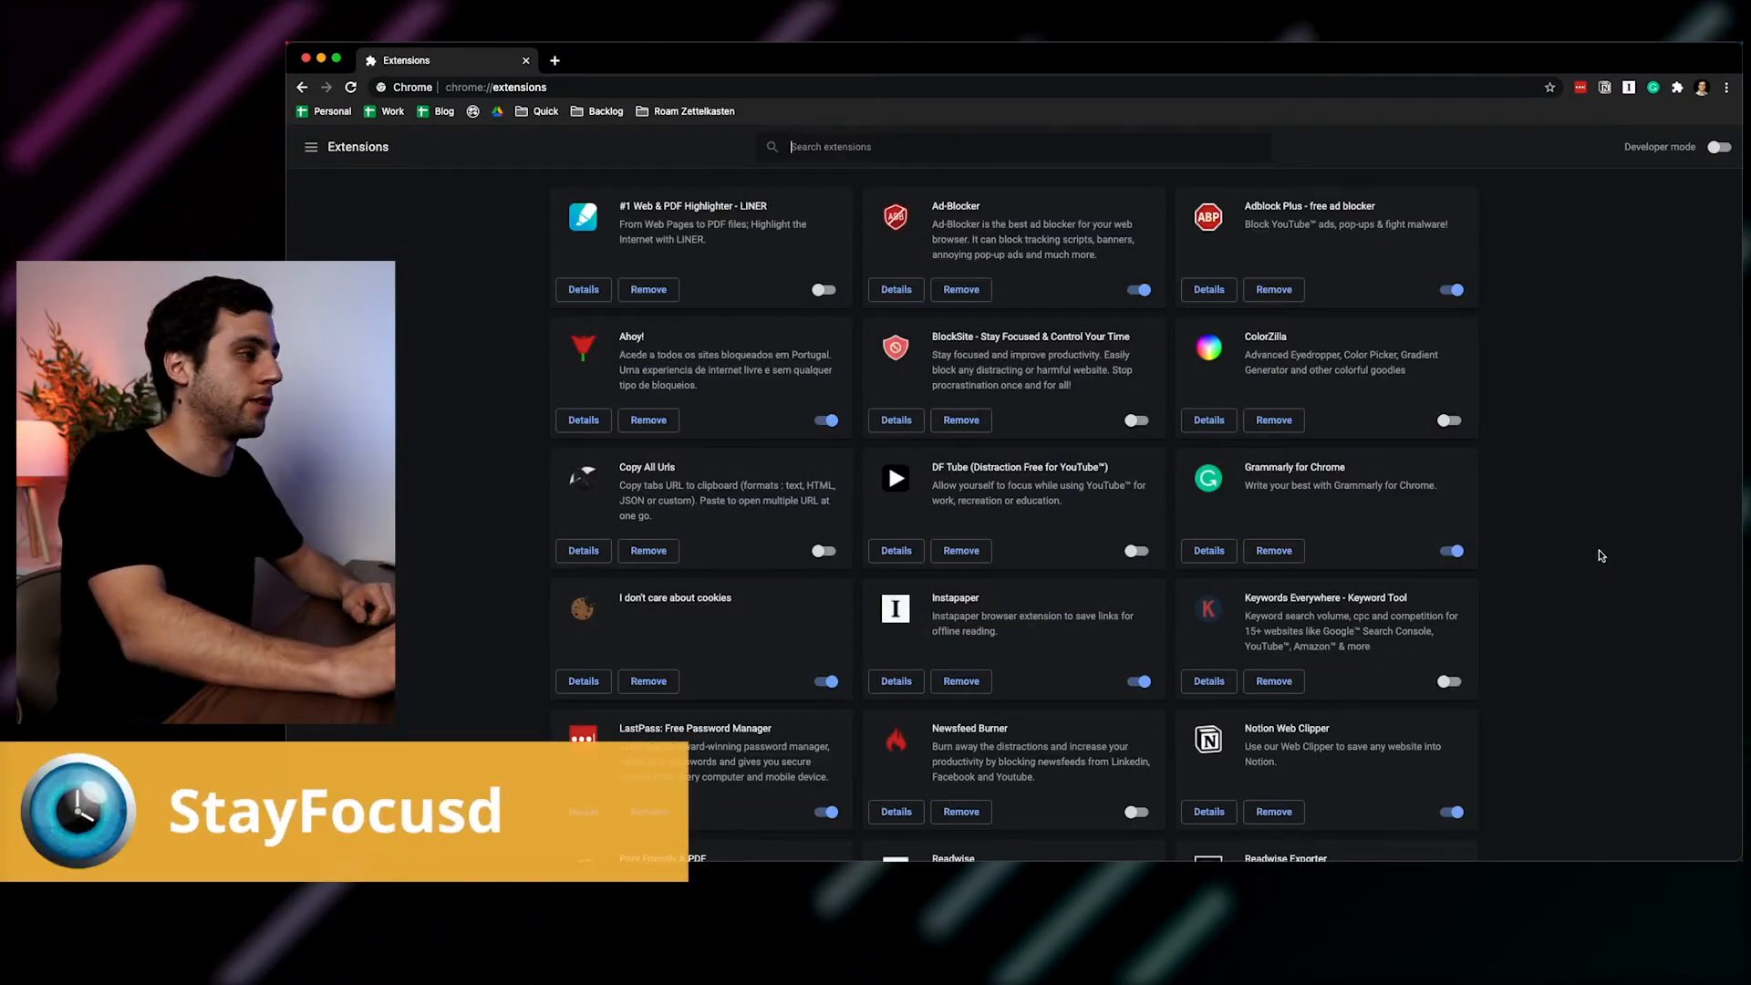
scroll("down", 3)
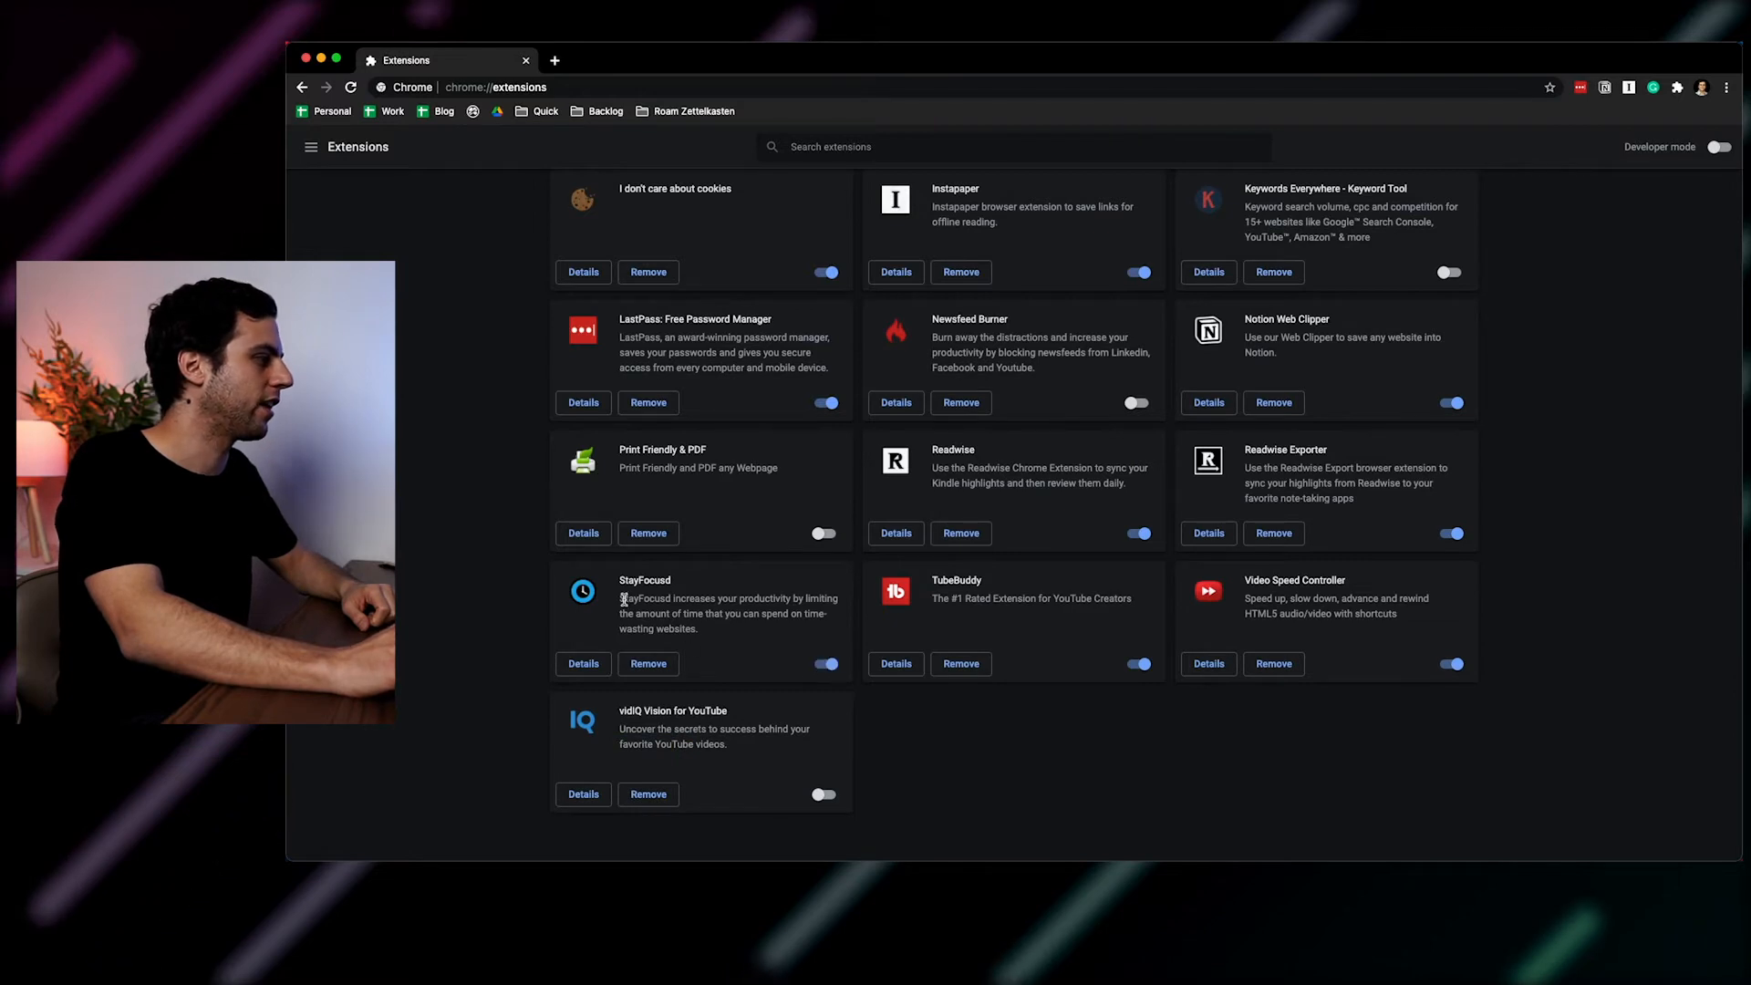
left_click(582, 663)
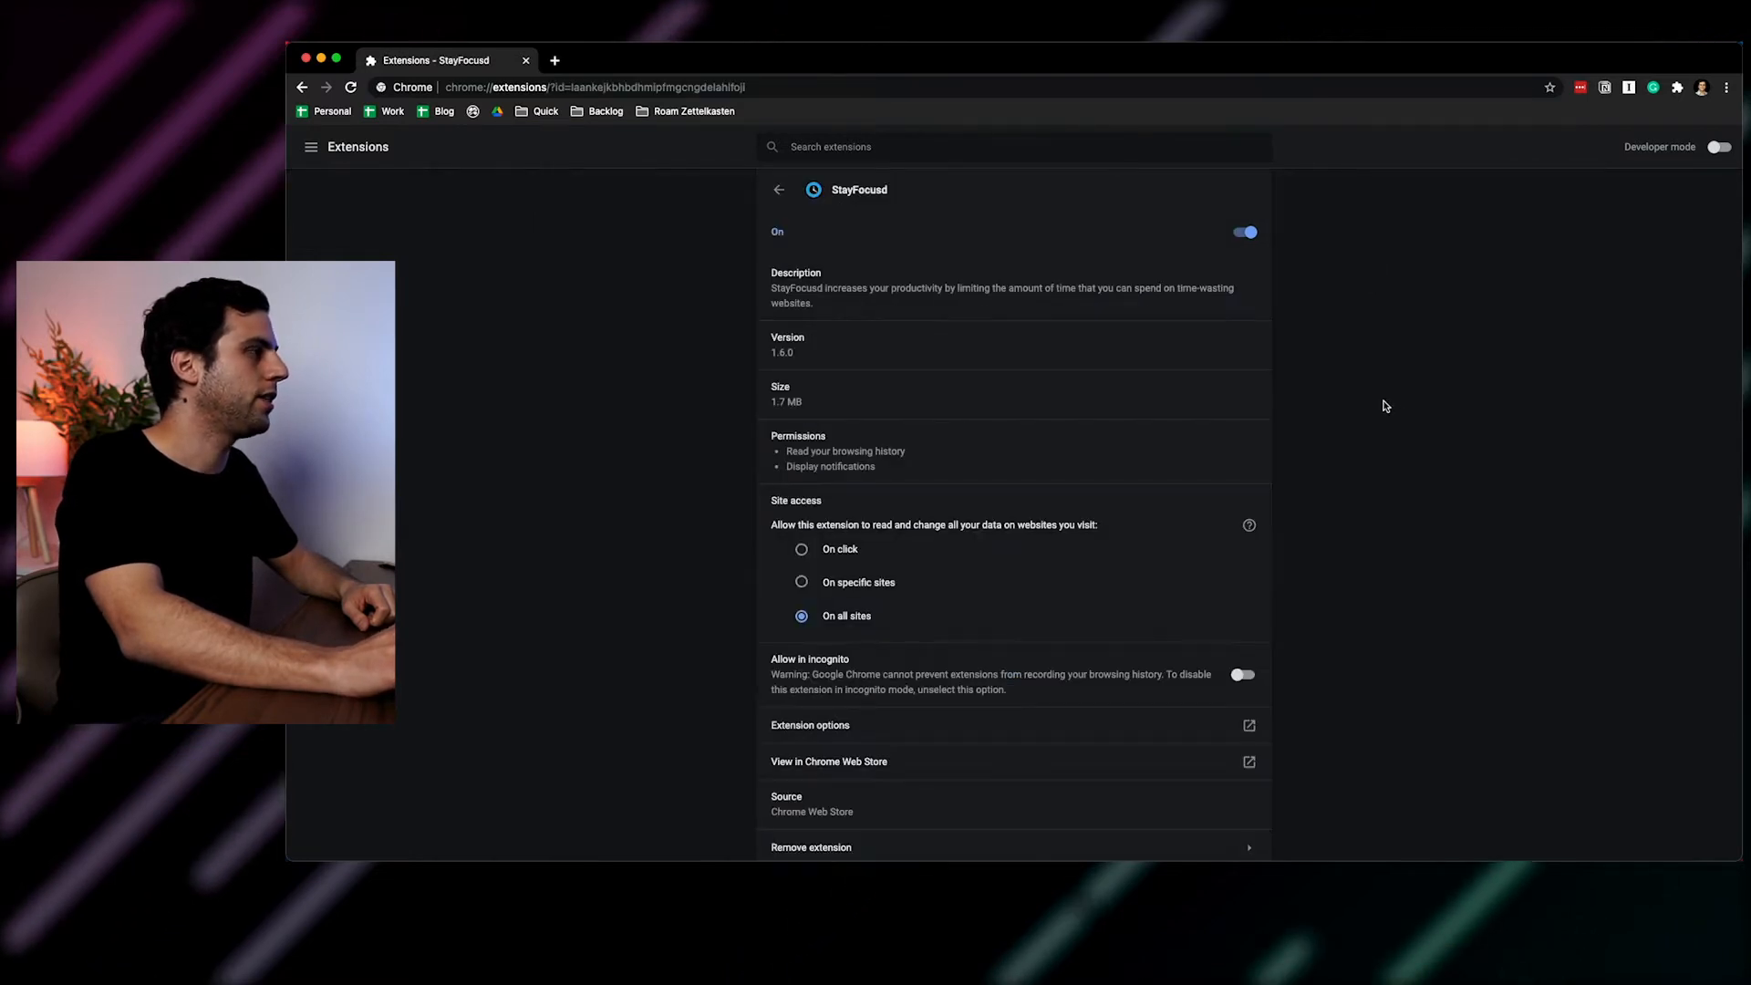
left_click(1652, 88)
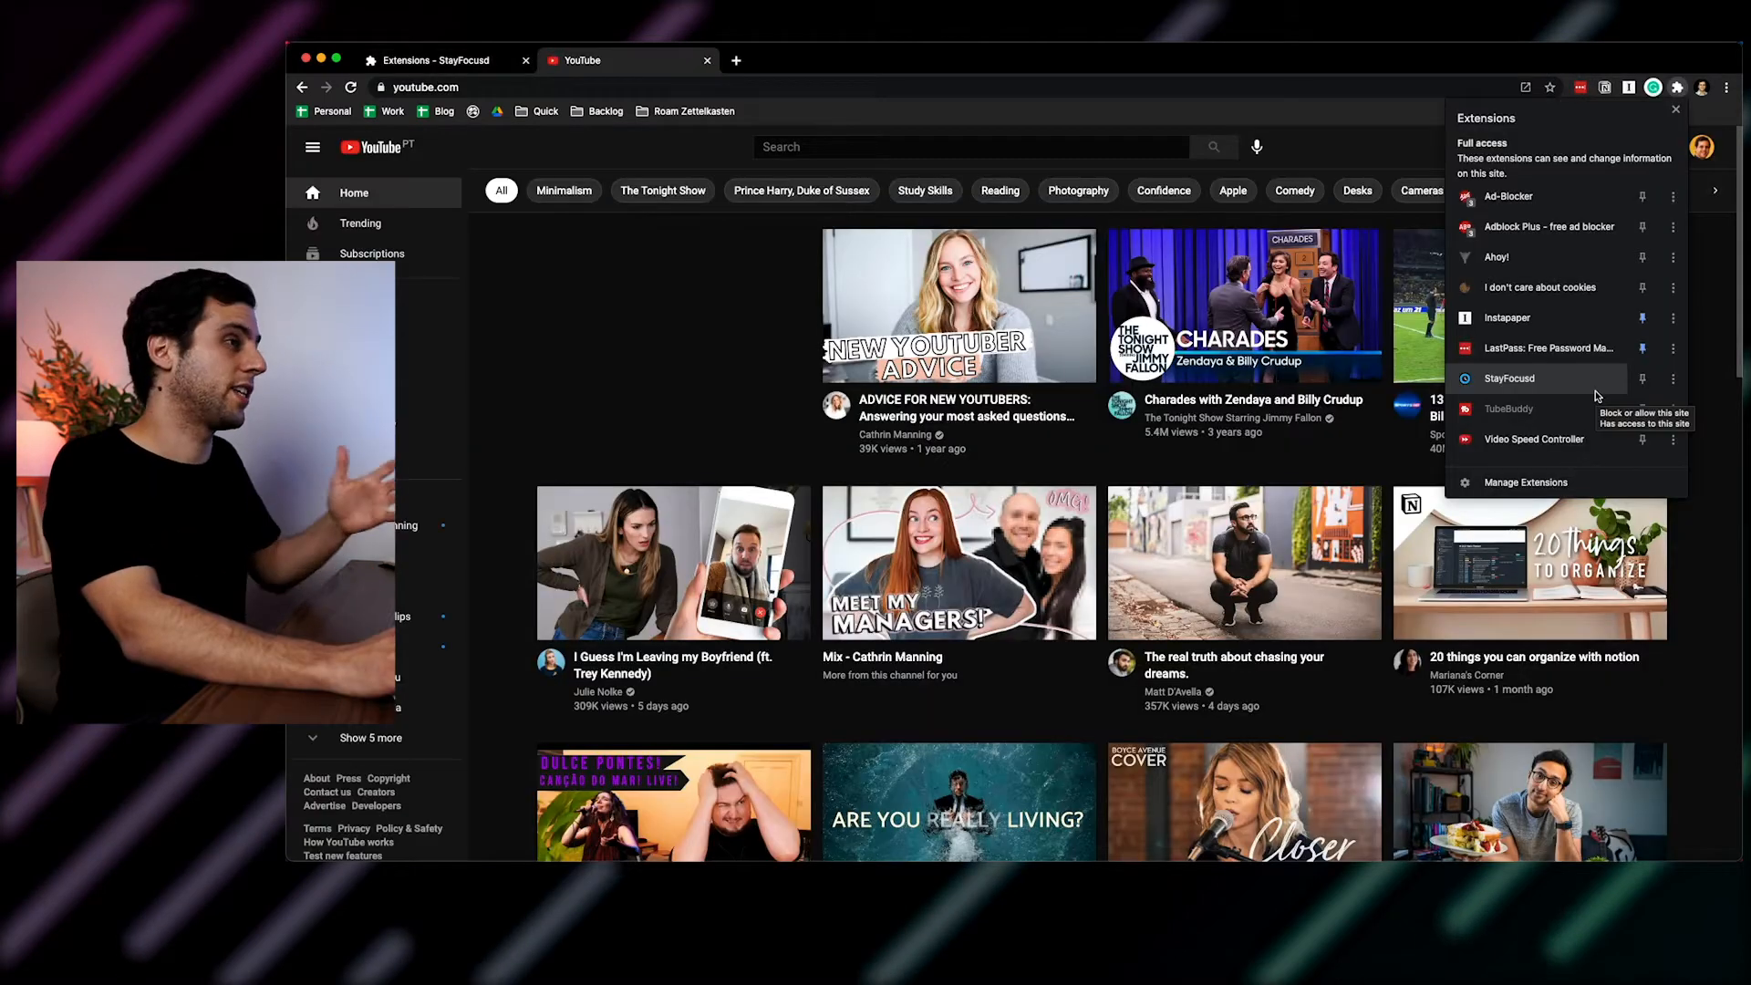
left_click(1509, 378)
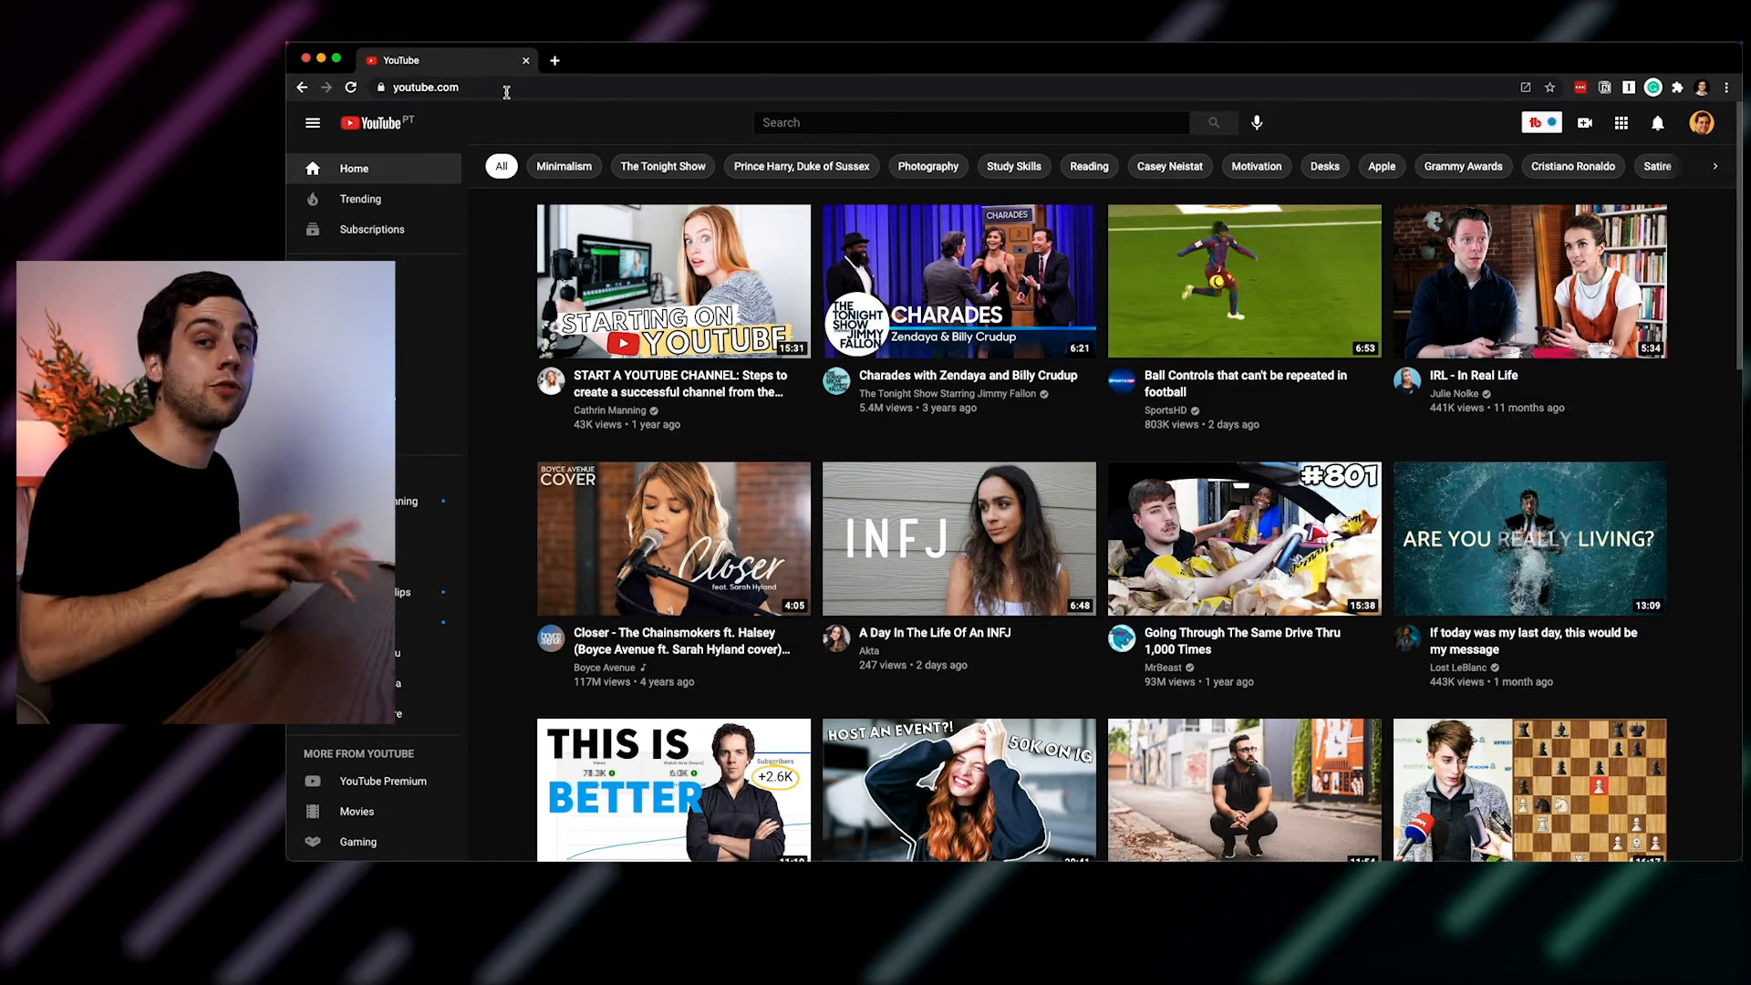
Step: Toggle Chrome's bookmarks bar three times with Cmd+Shift+B, leaving it hidden
key("cmd+shift+b")
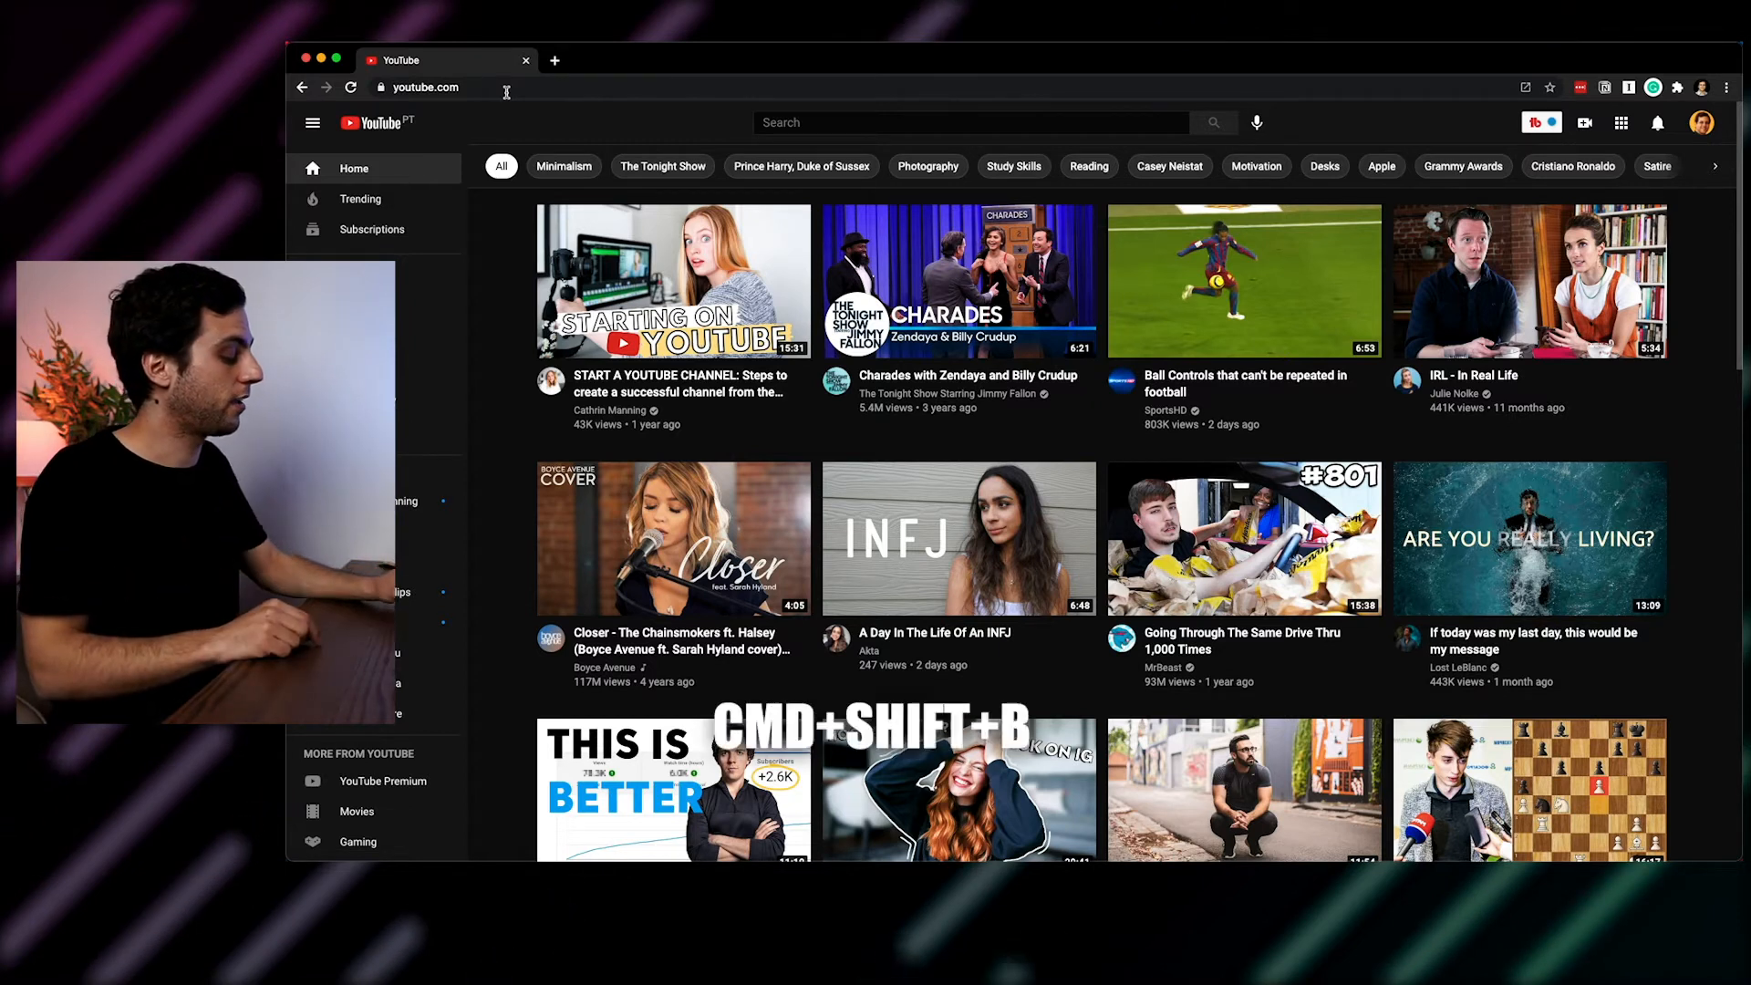
key("cmd+shift+b")
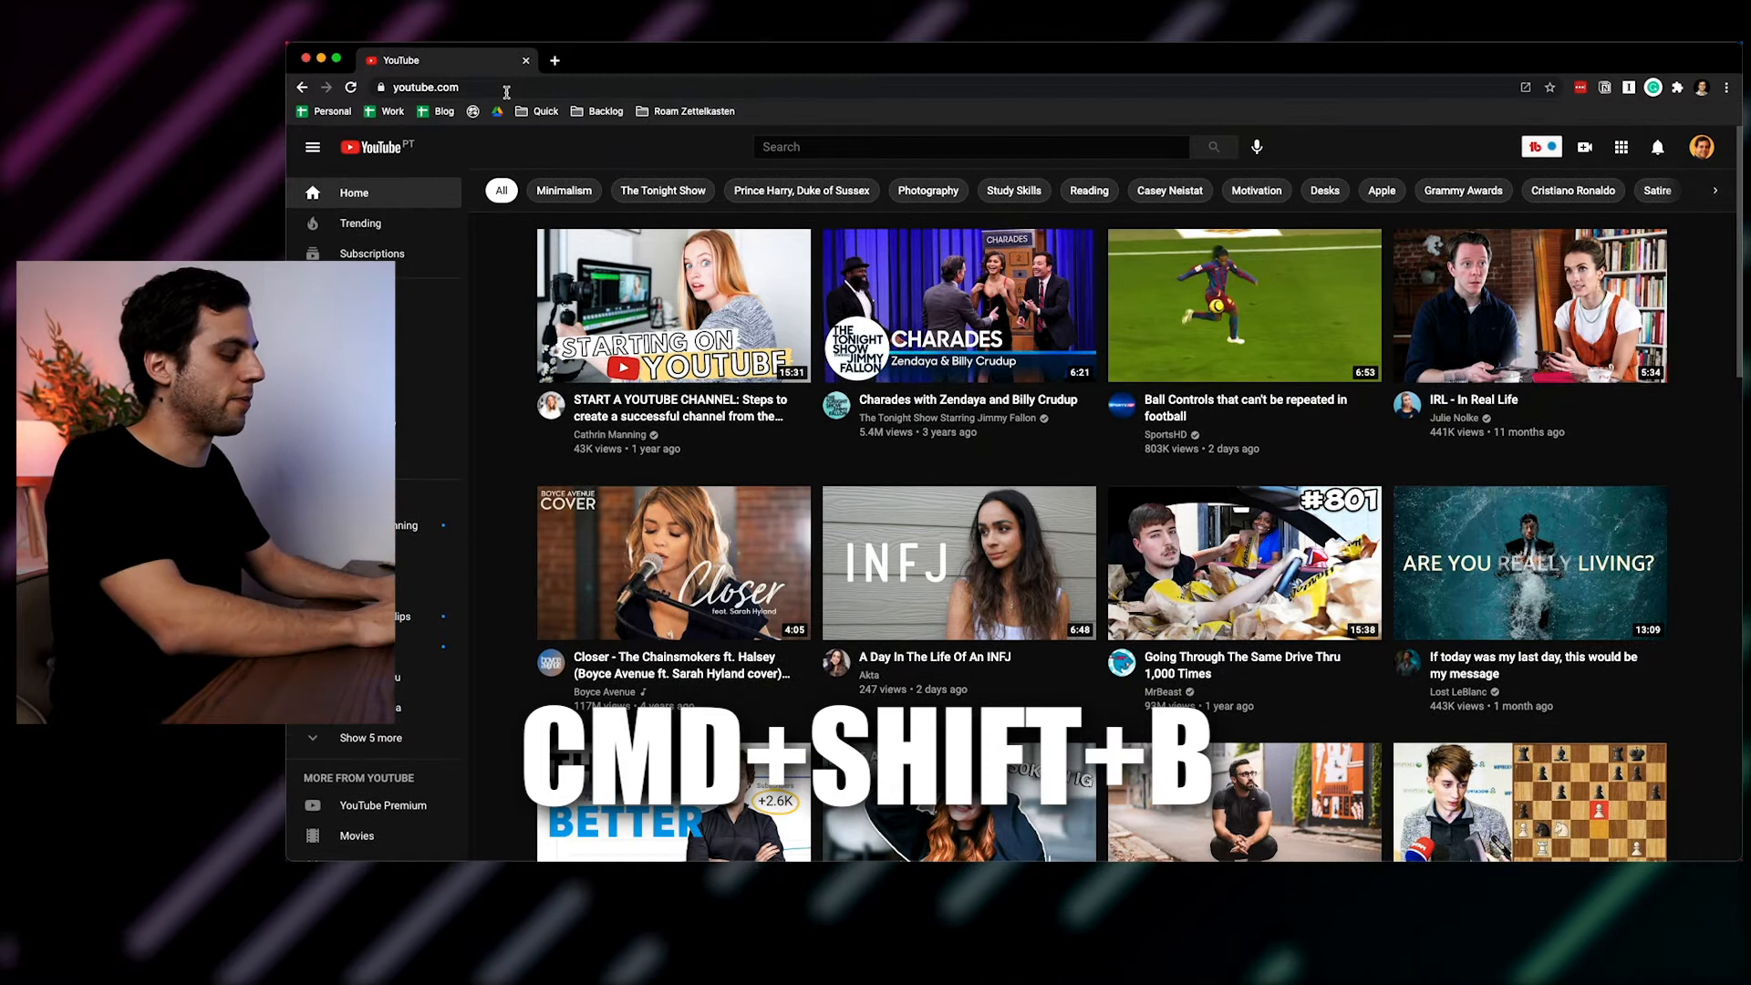
key("cmd+shift+b")
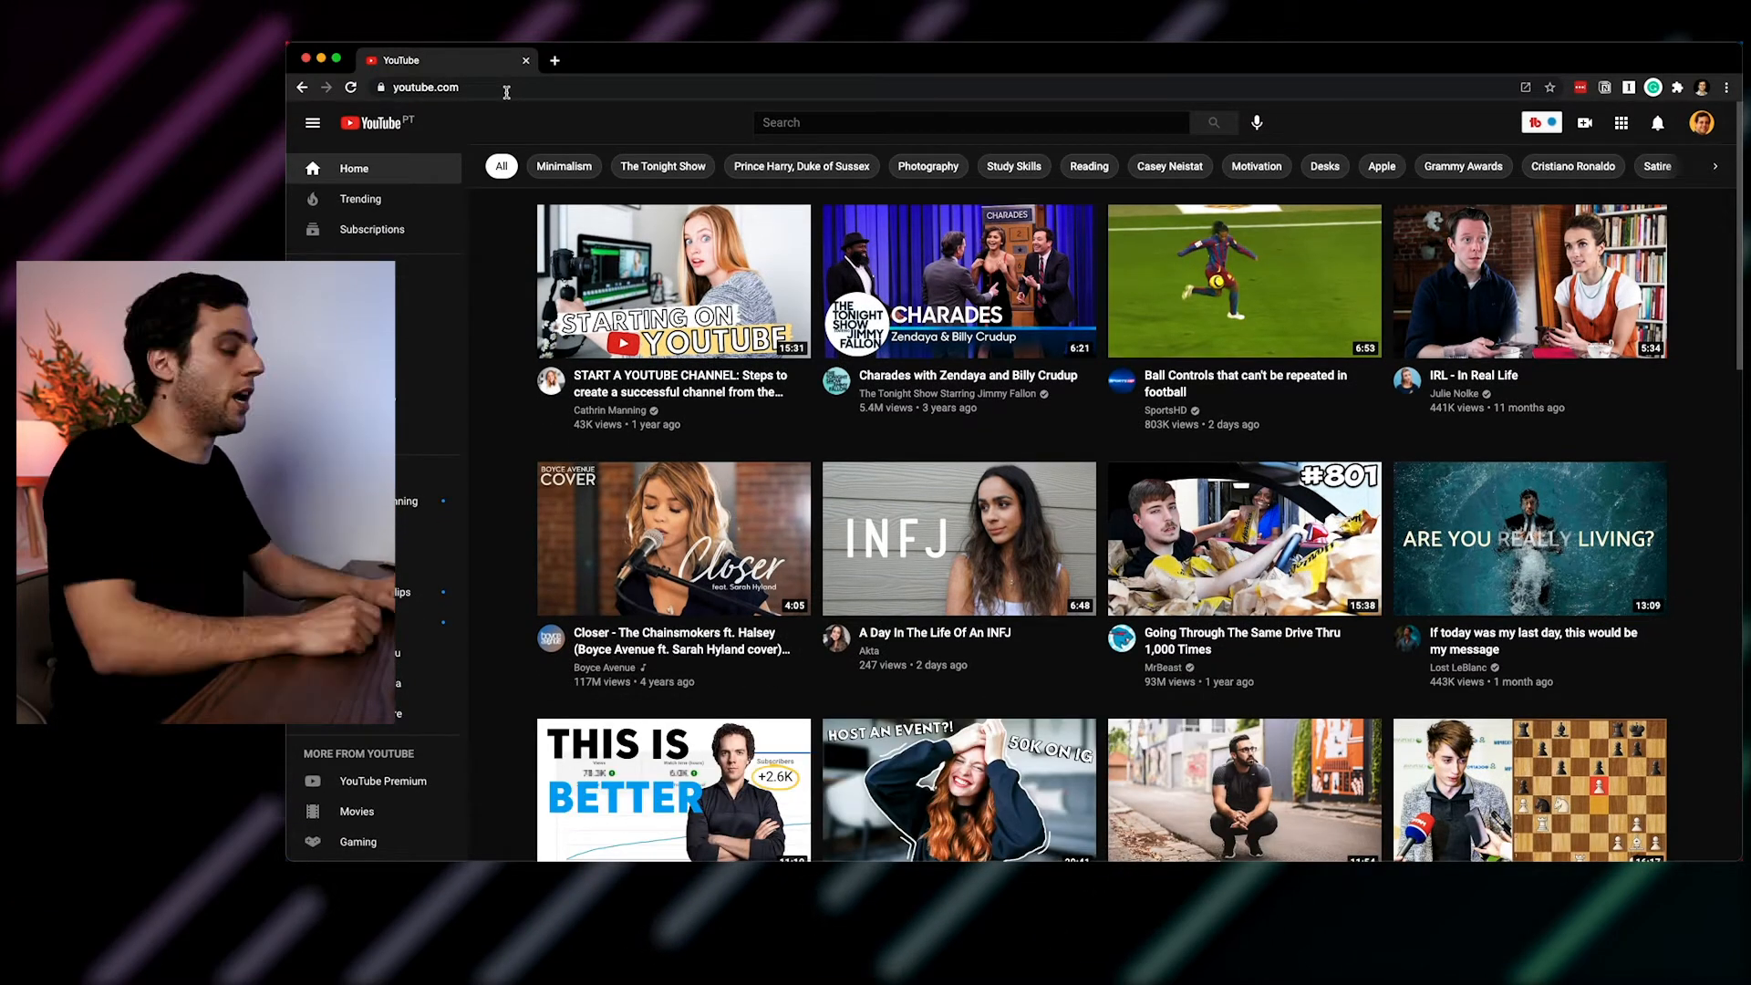
left_click(556, 60)
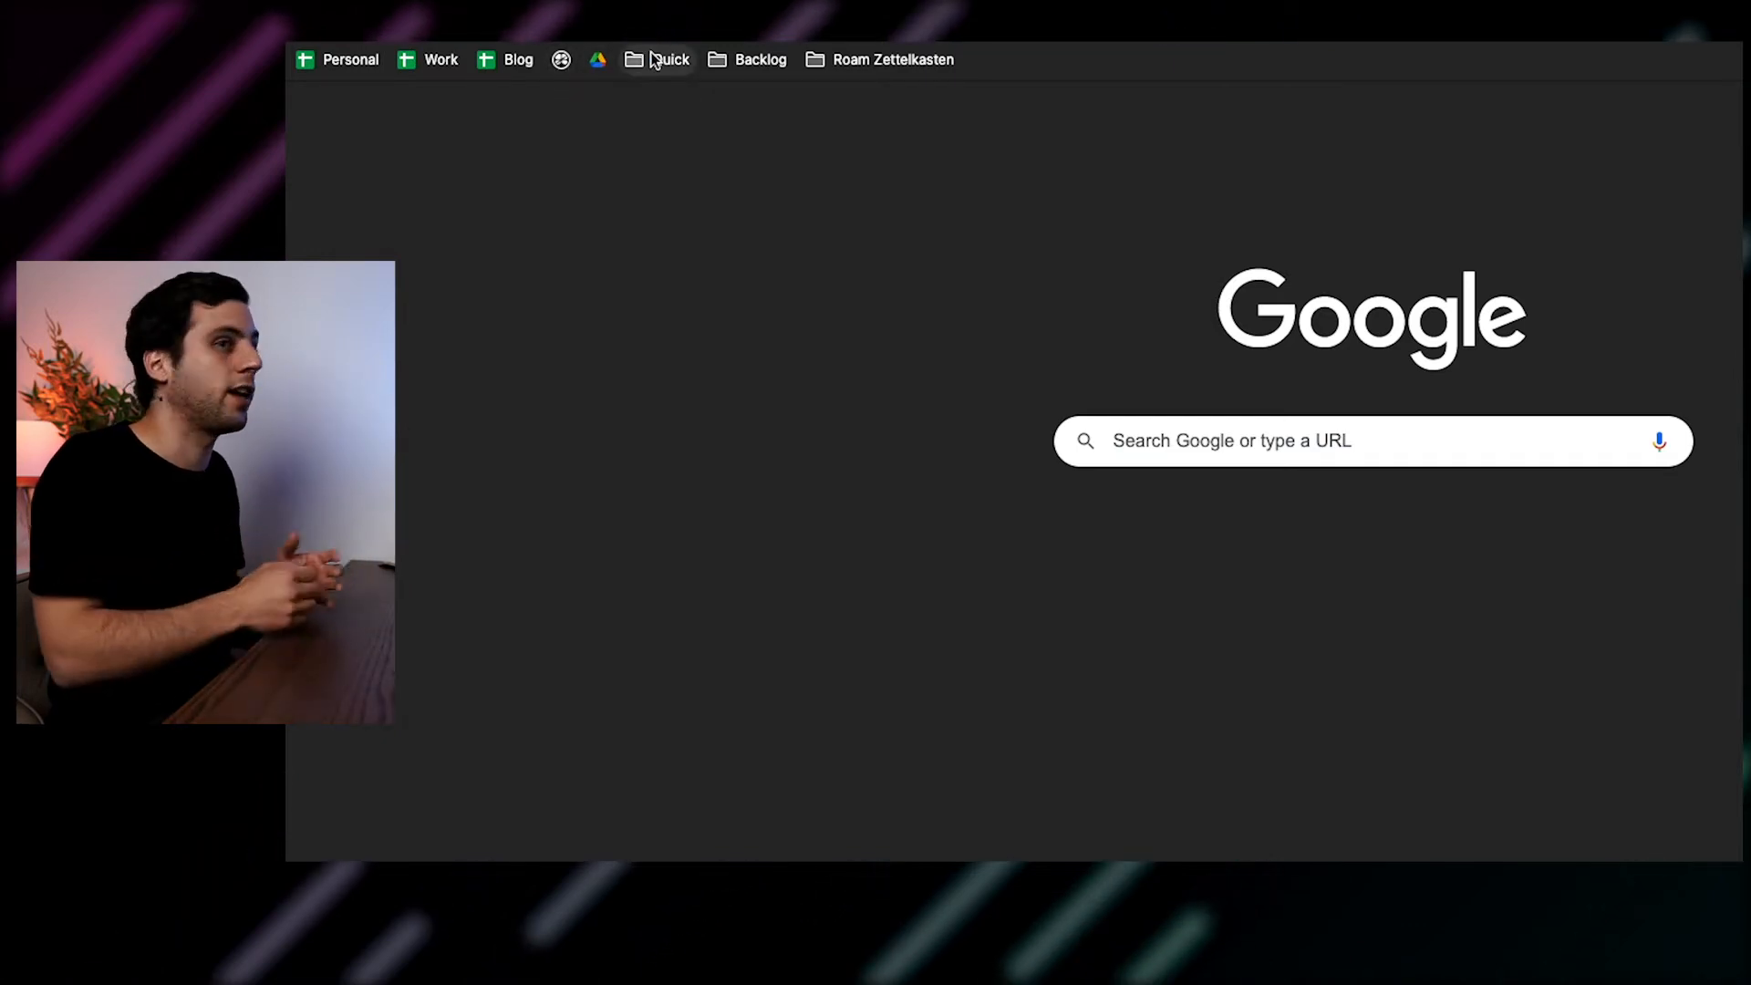
Step: Preview the saved links in the Quick bookmarks folder, then close it
left_click(657, 59)
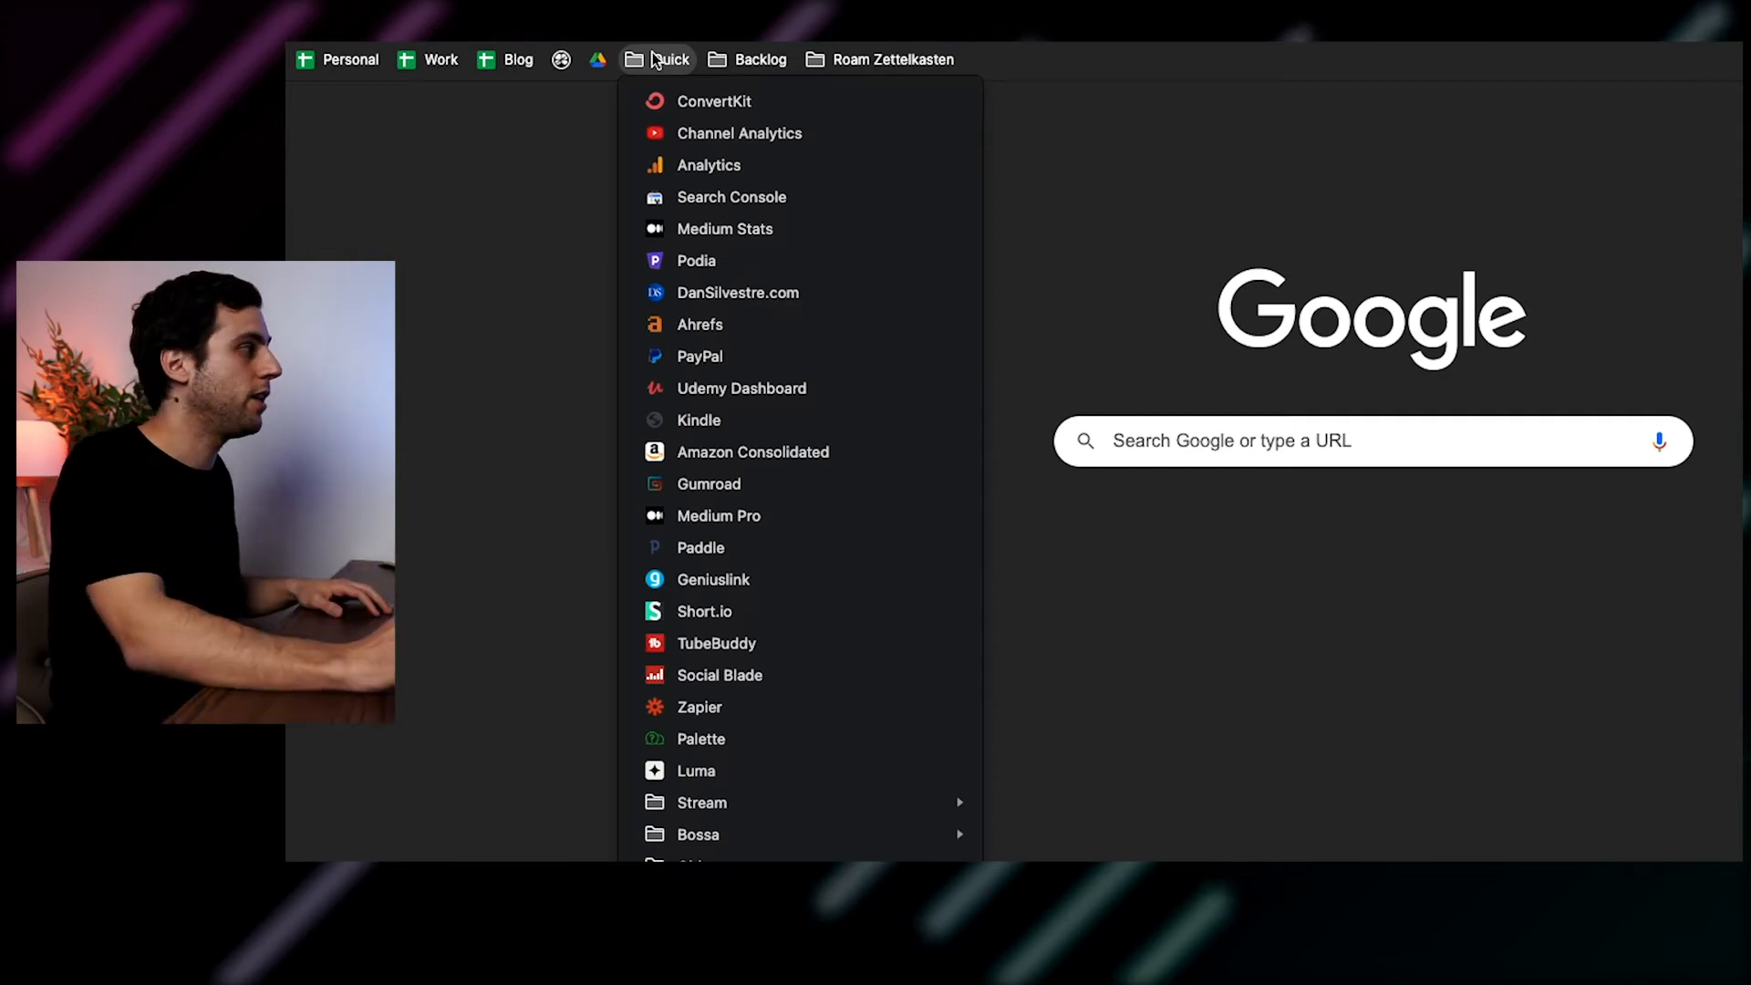
left_click(1213, 152)
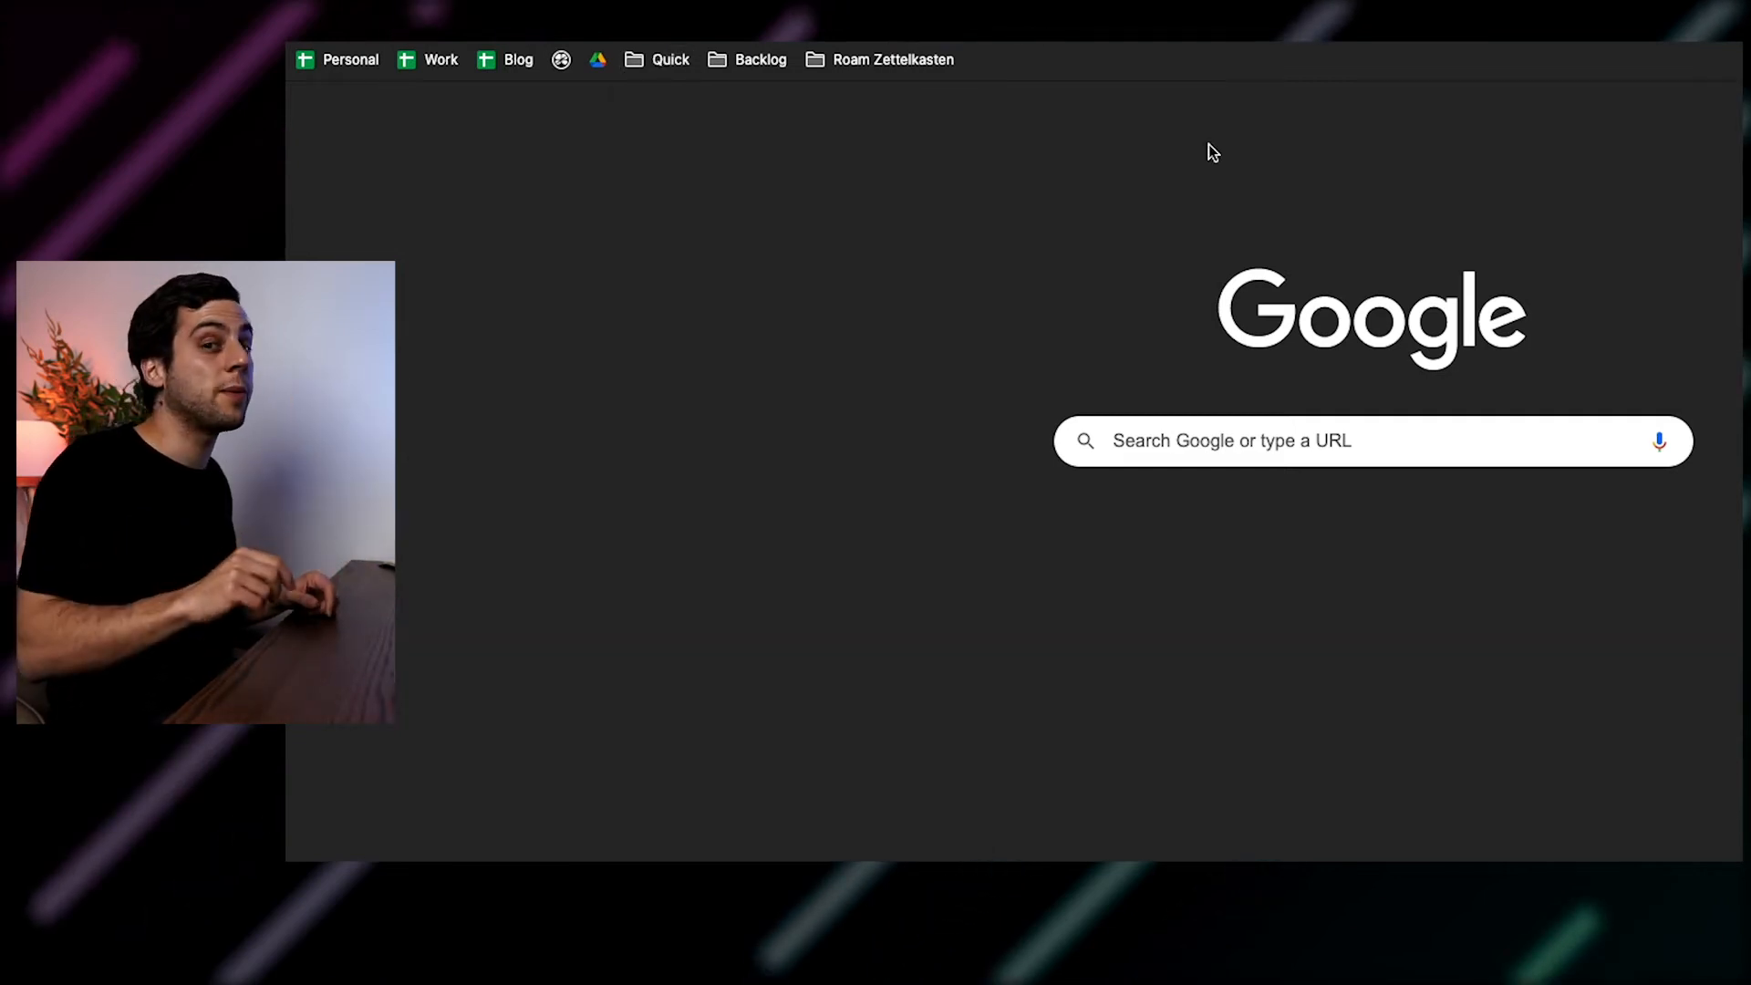
mouse_move(922, 220)
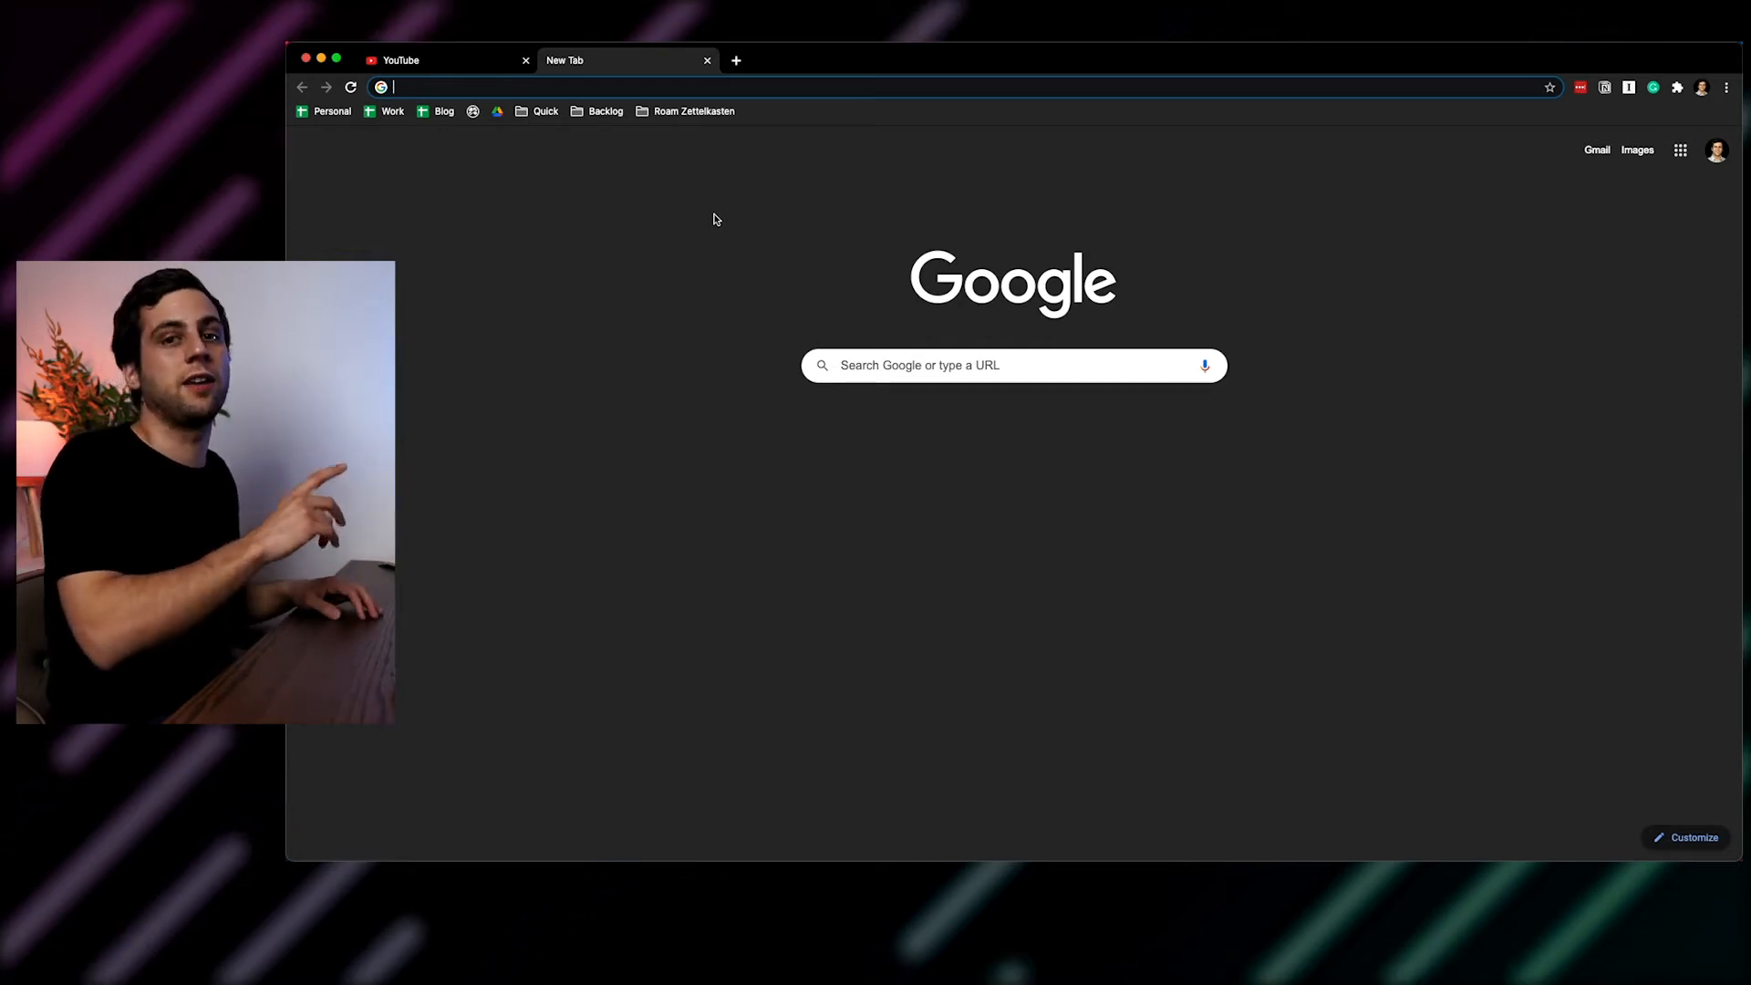
mouse_move(601, 195)
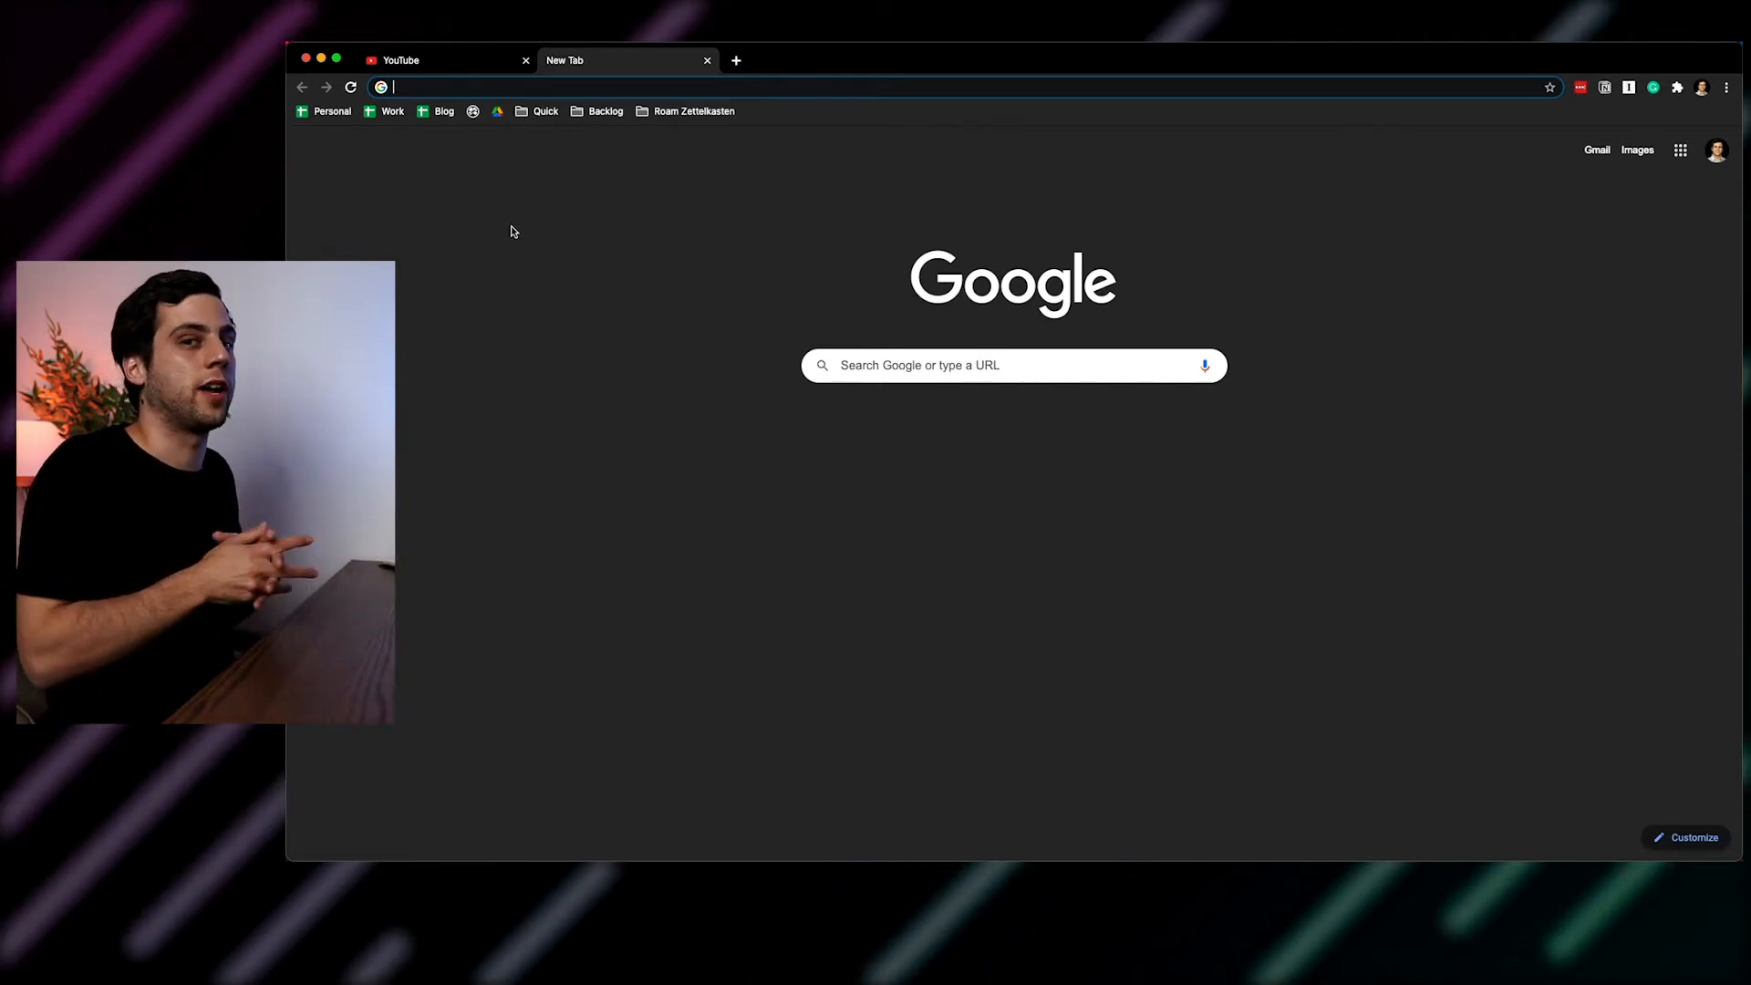
mouse_move(1020, 125)
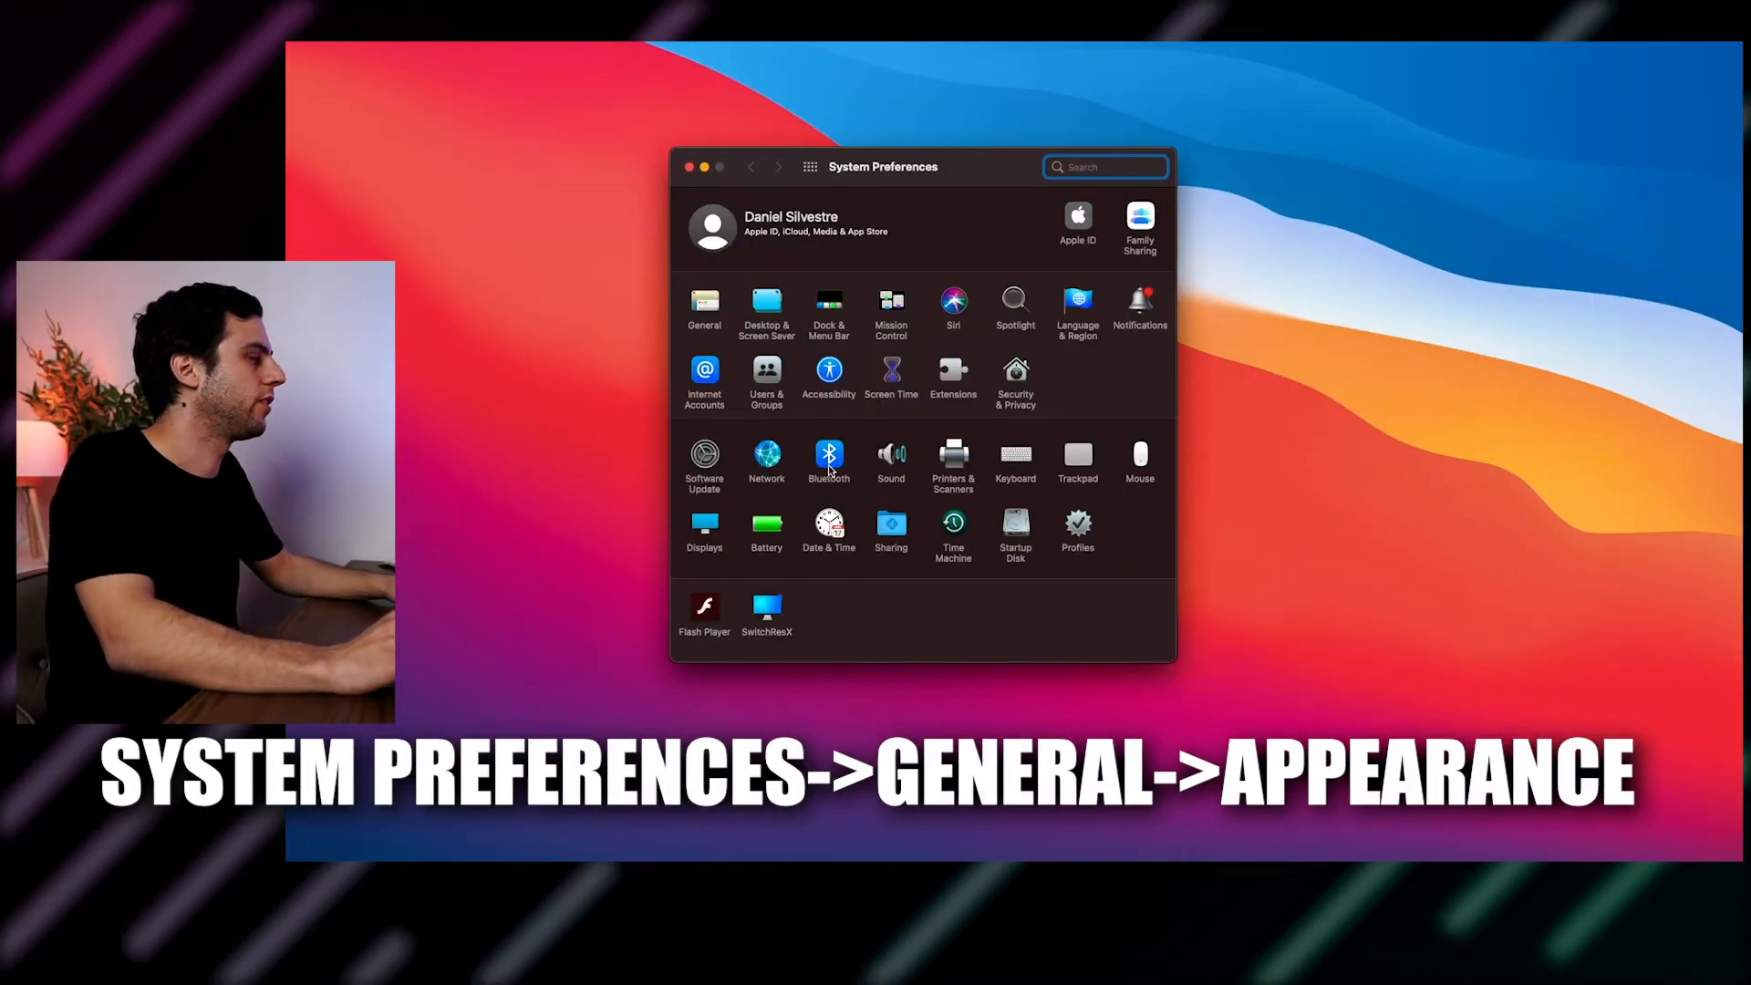
Step: Confirm the General pane shows Dark appearance, then search the settings for notifications
left_click(703, 310)
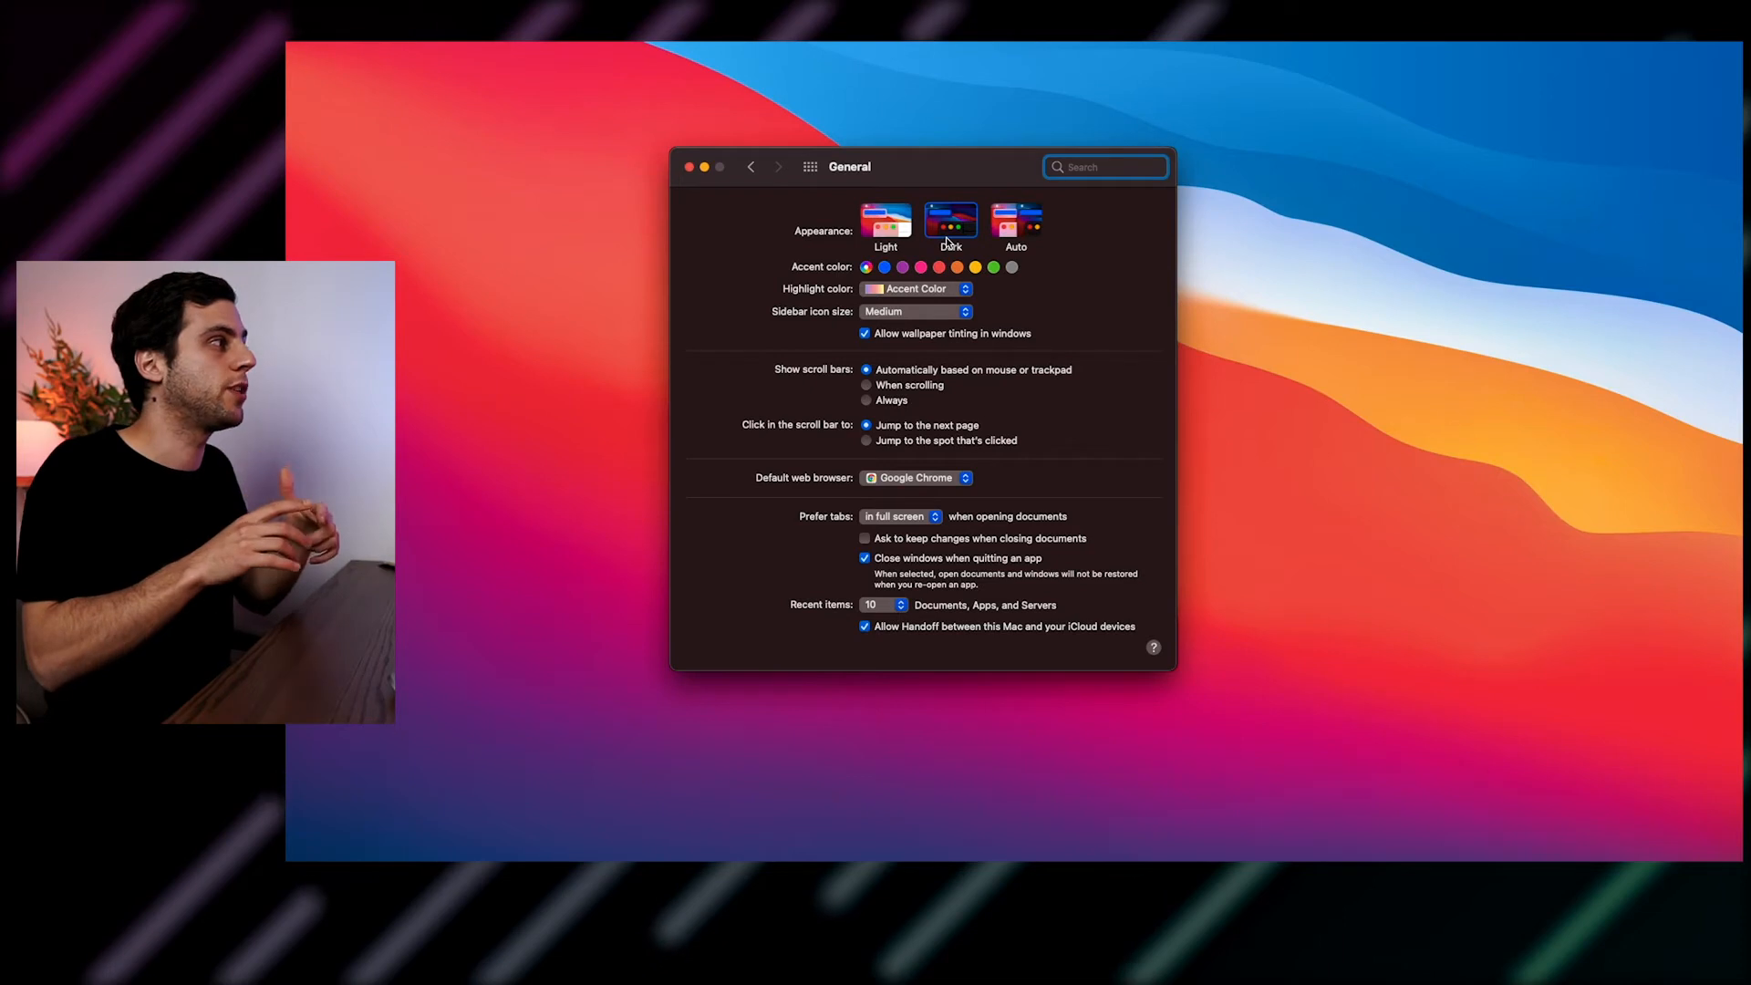
type("not")
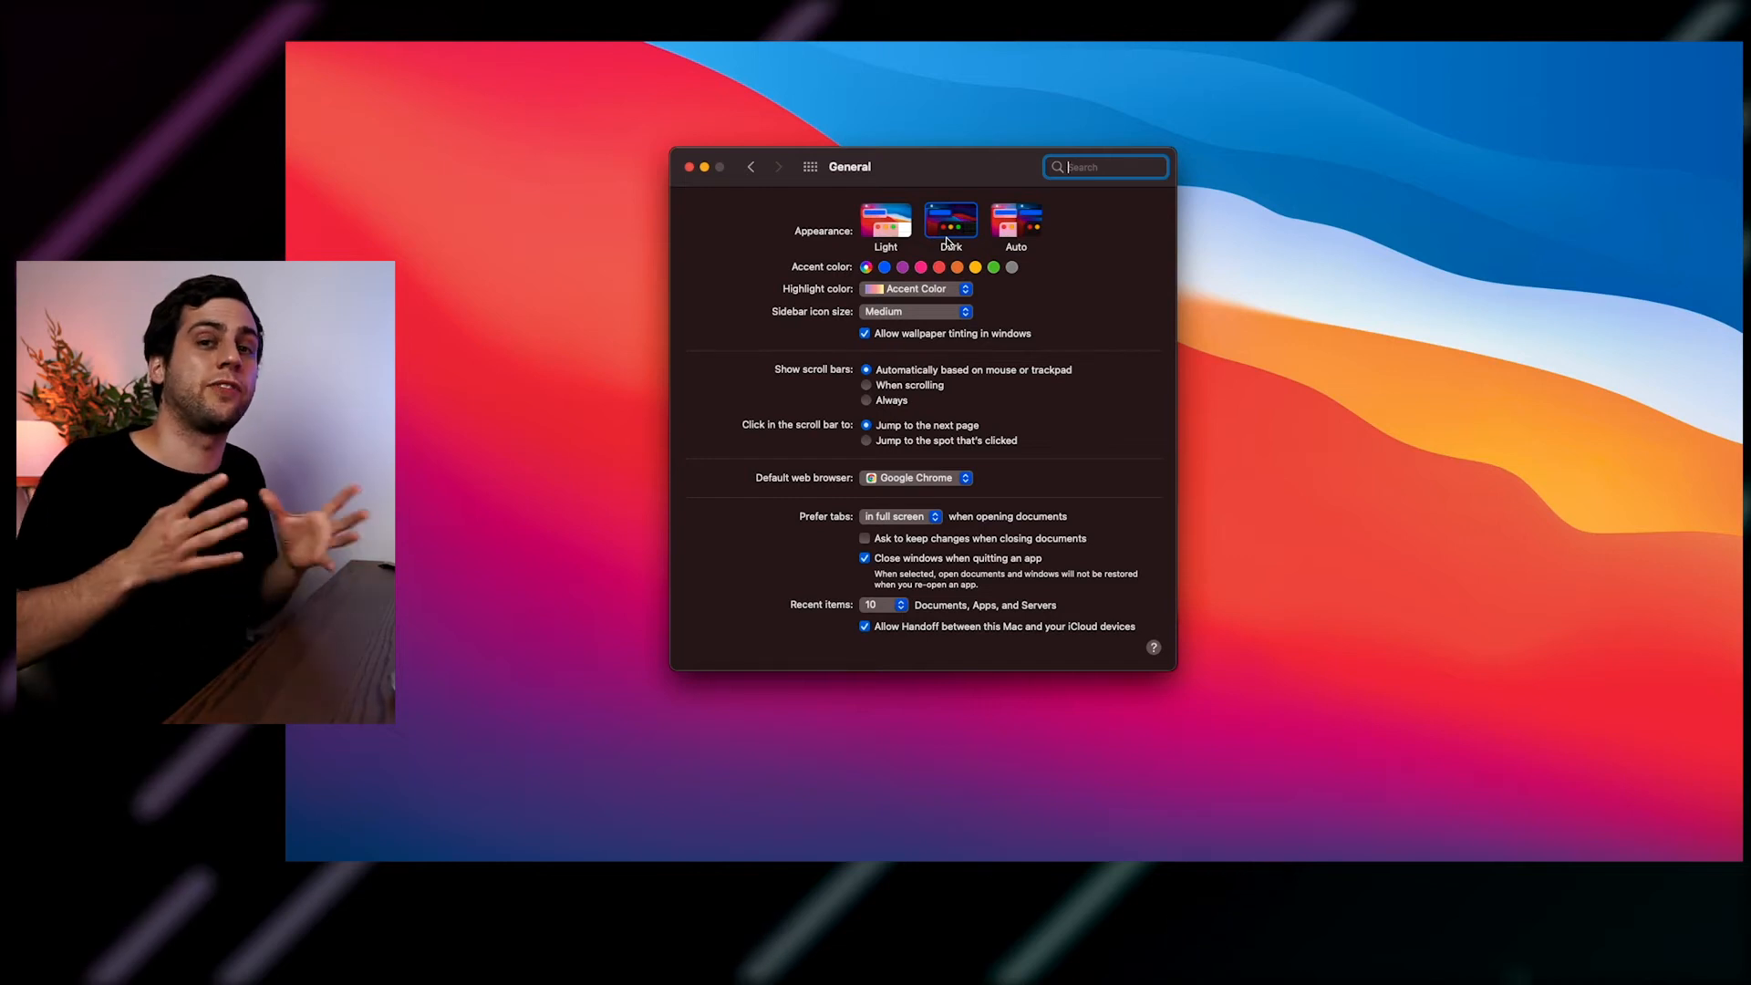
left_click(690, 166)
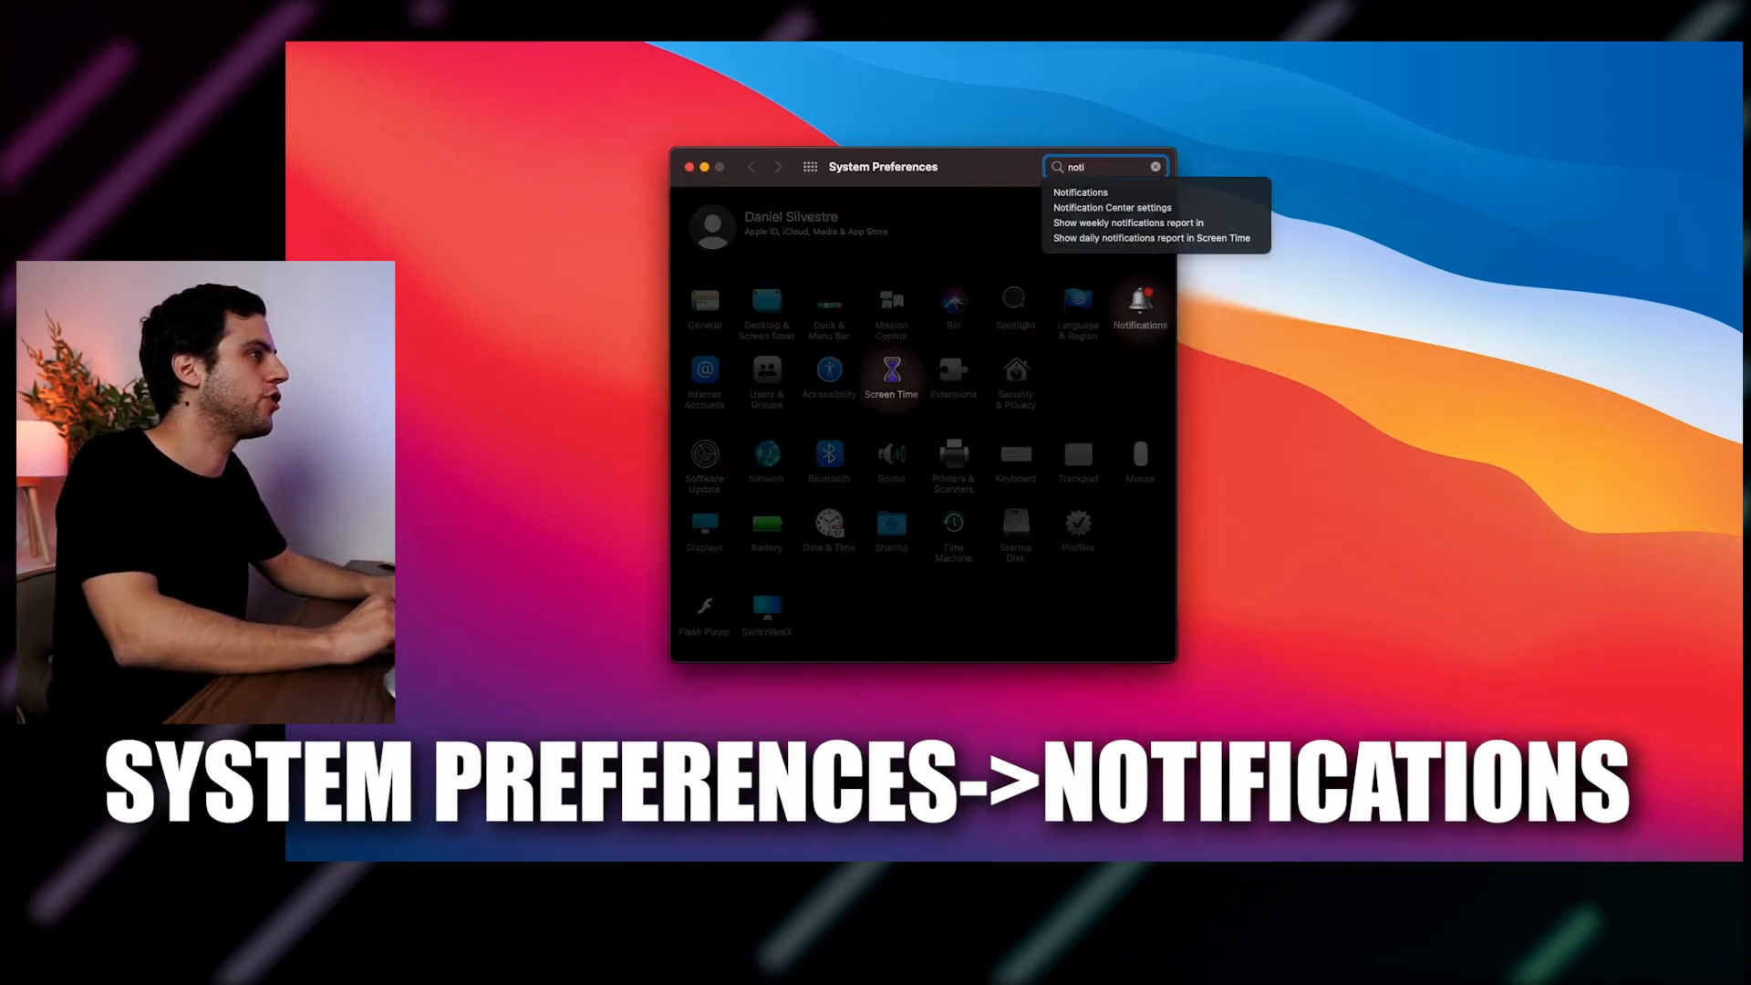
Step: Select Alfred 4 in Notifications preferences and scroll through each app's notification setting
left_click(1080, 192)
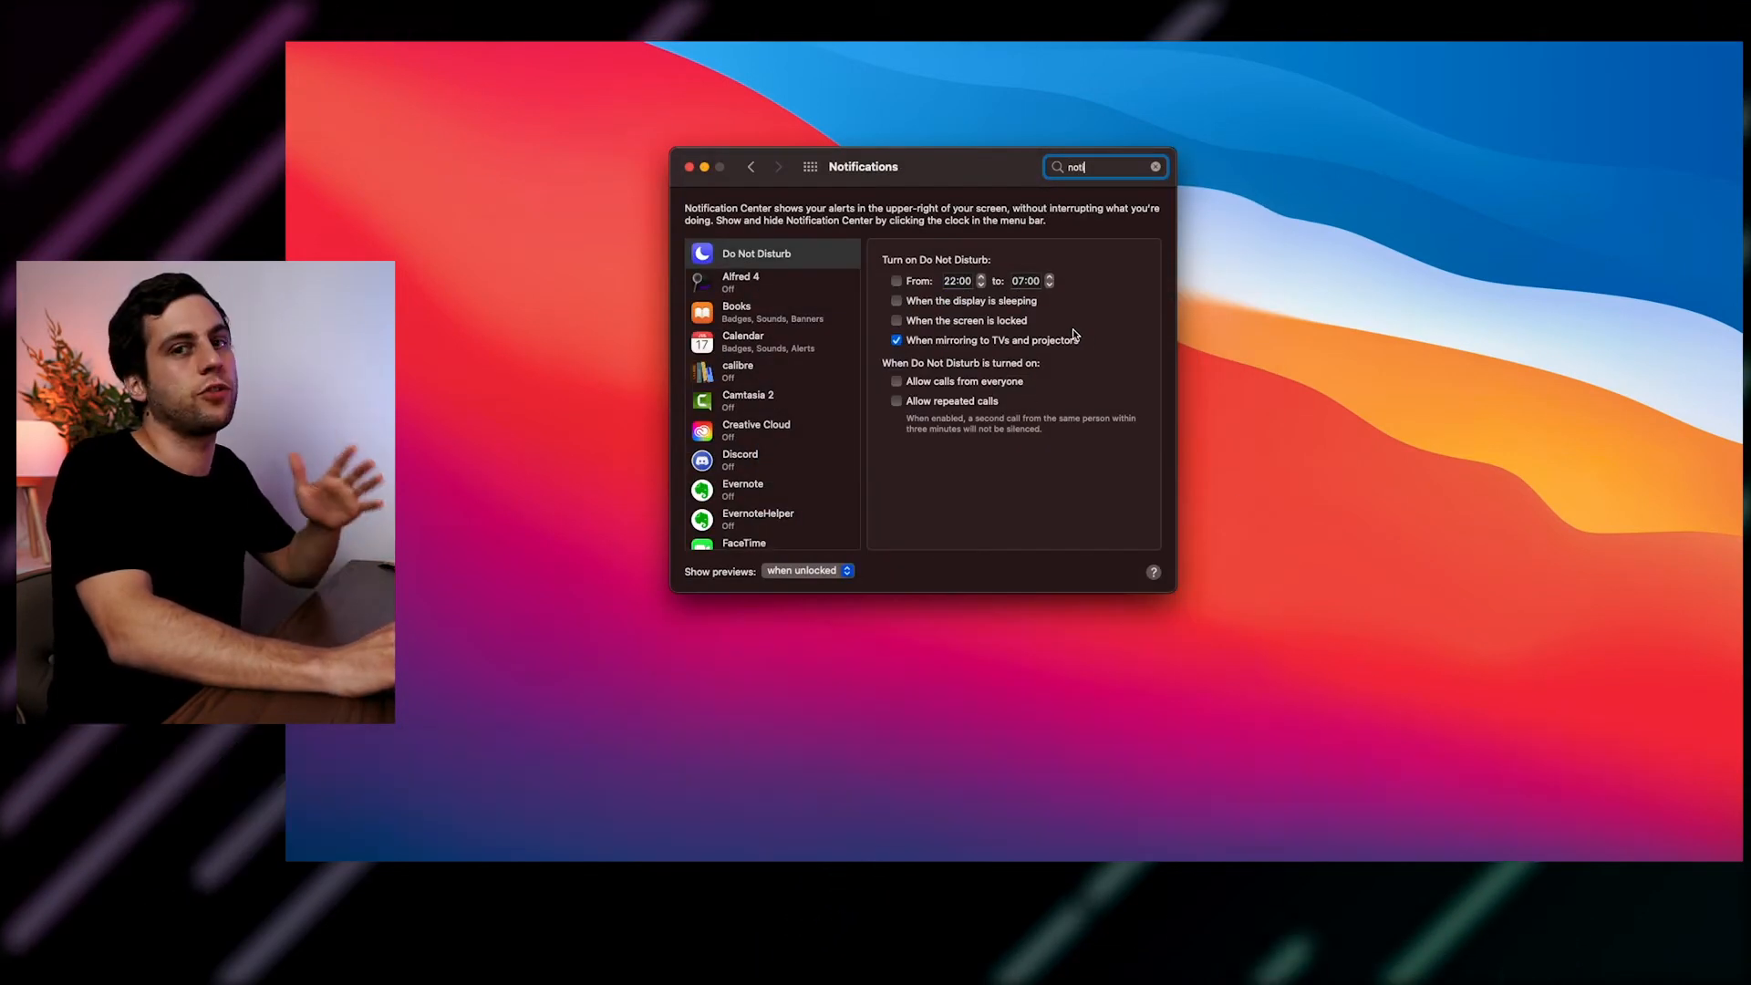
mouse_move(800, 355)
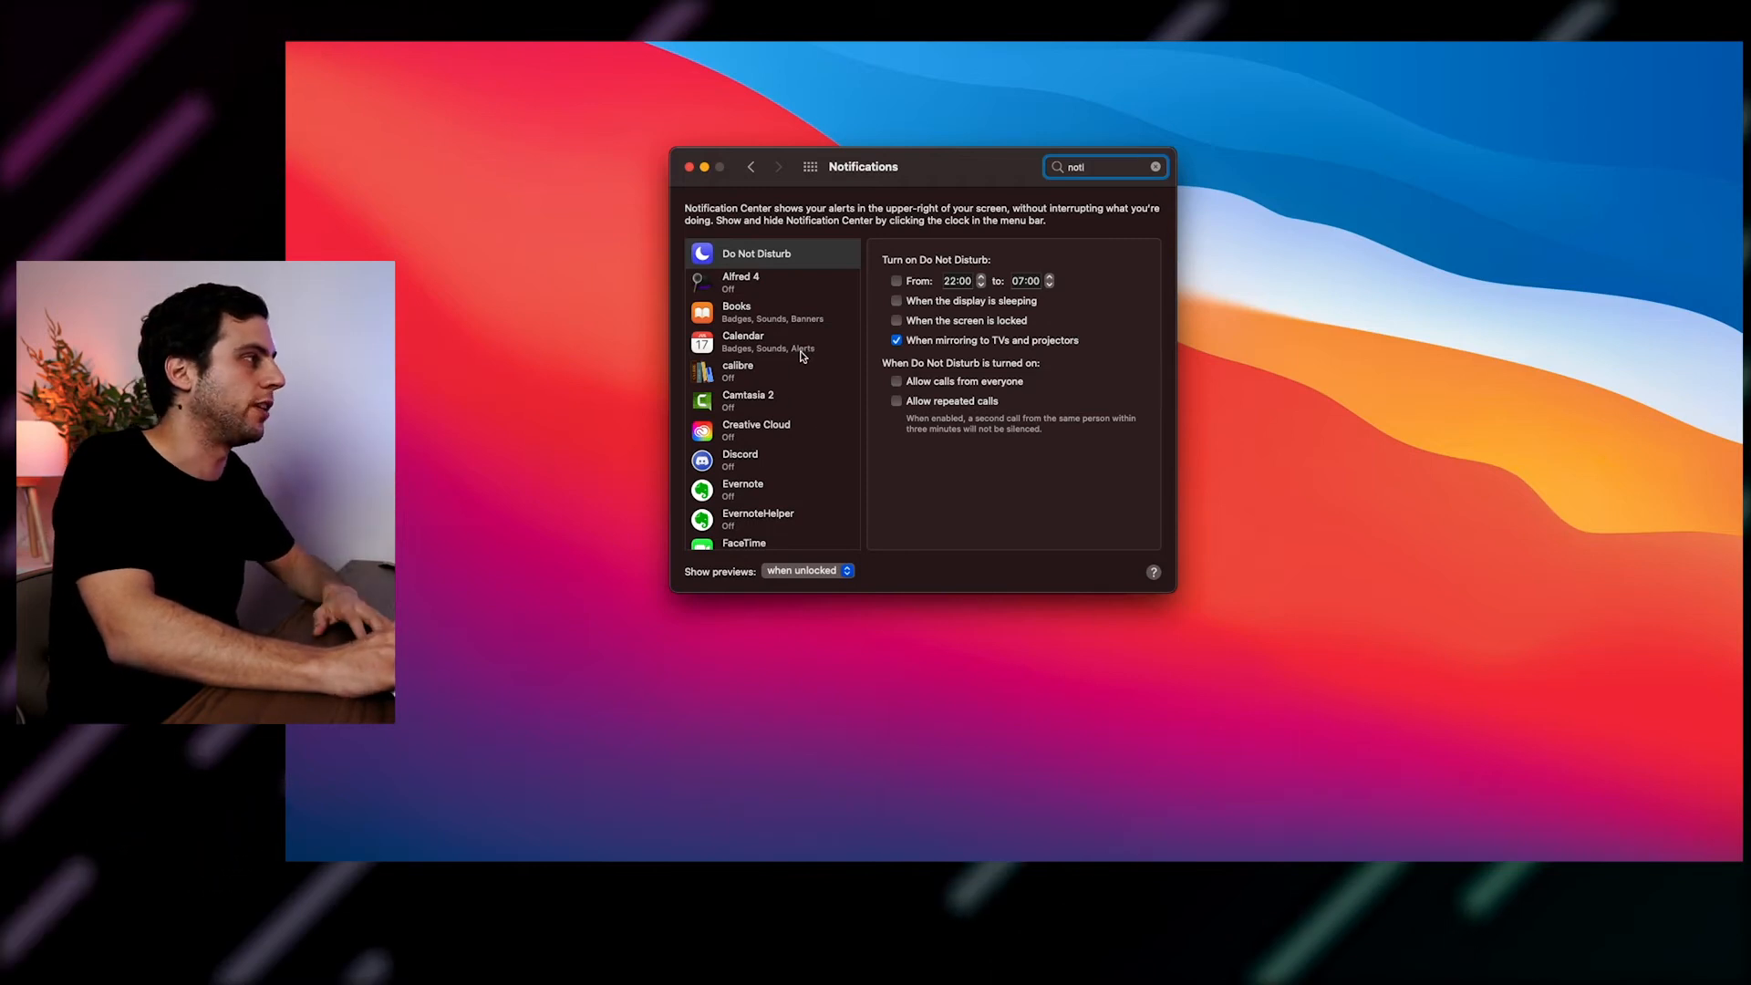
left_click(741, 282)
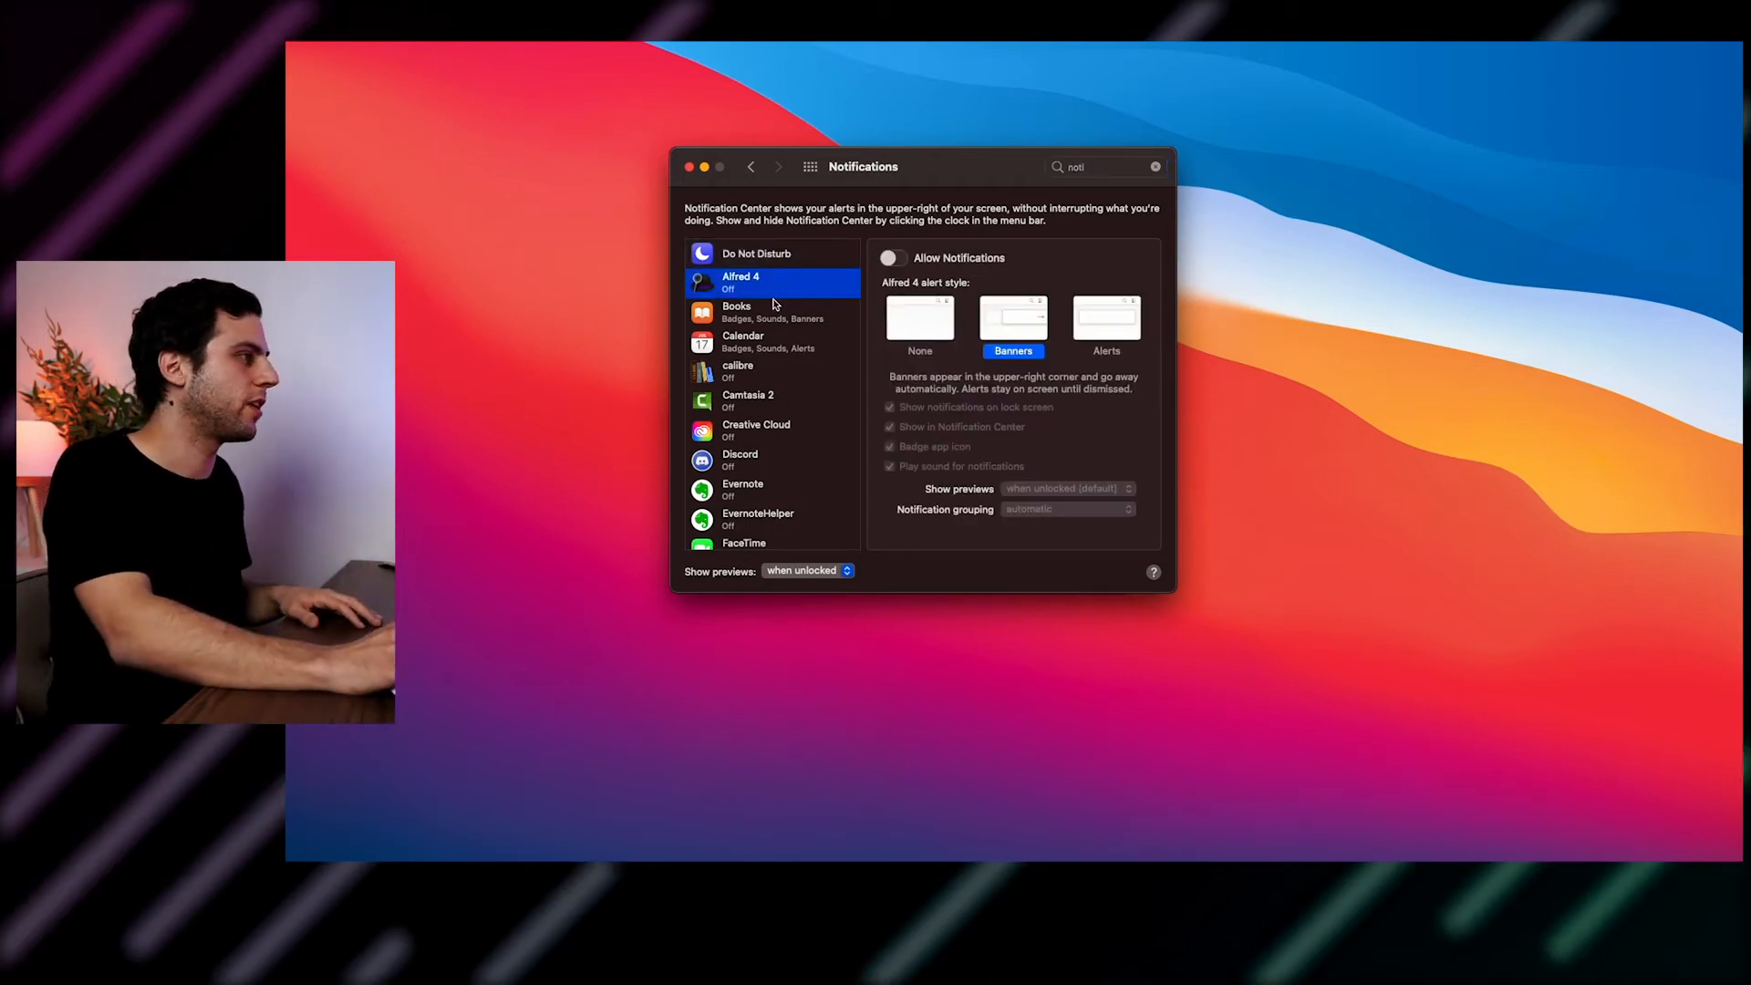
scroll("down", 3)
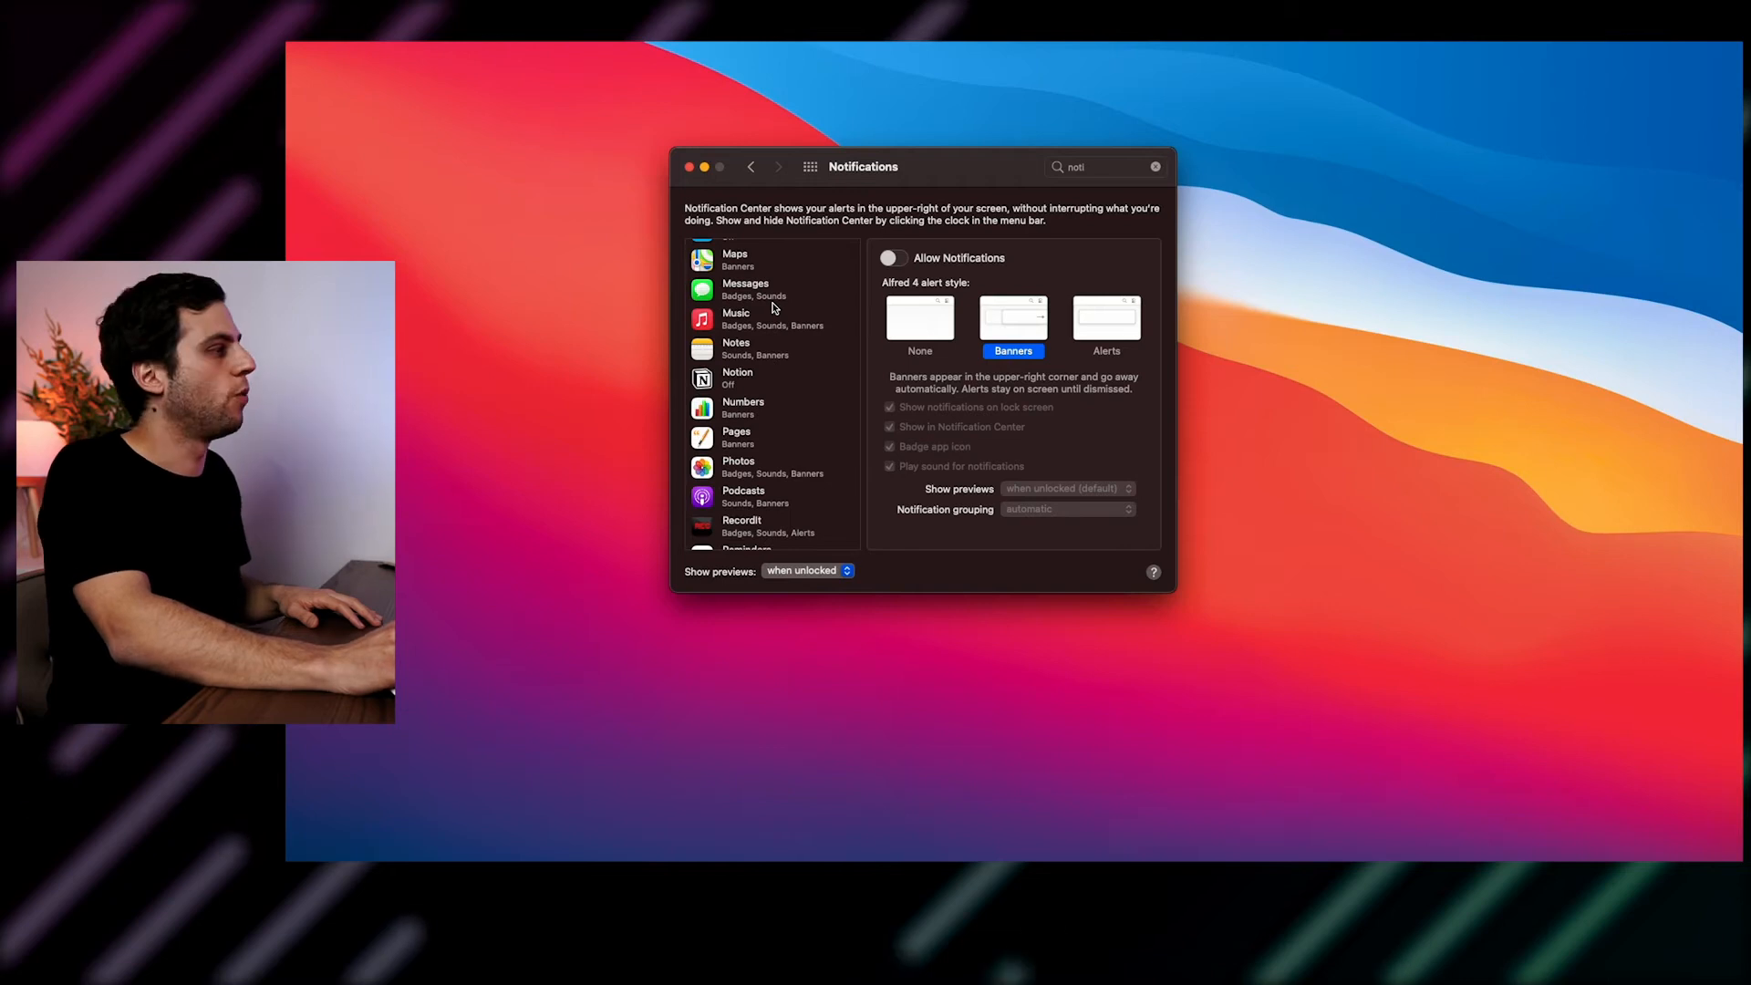
scroll("down", 3)
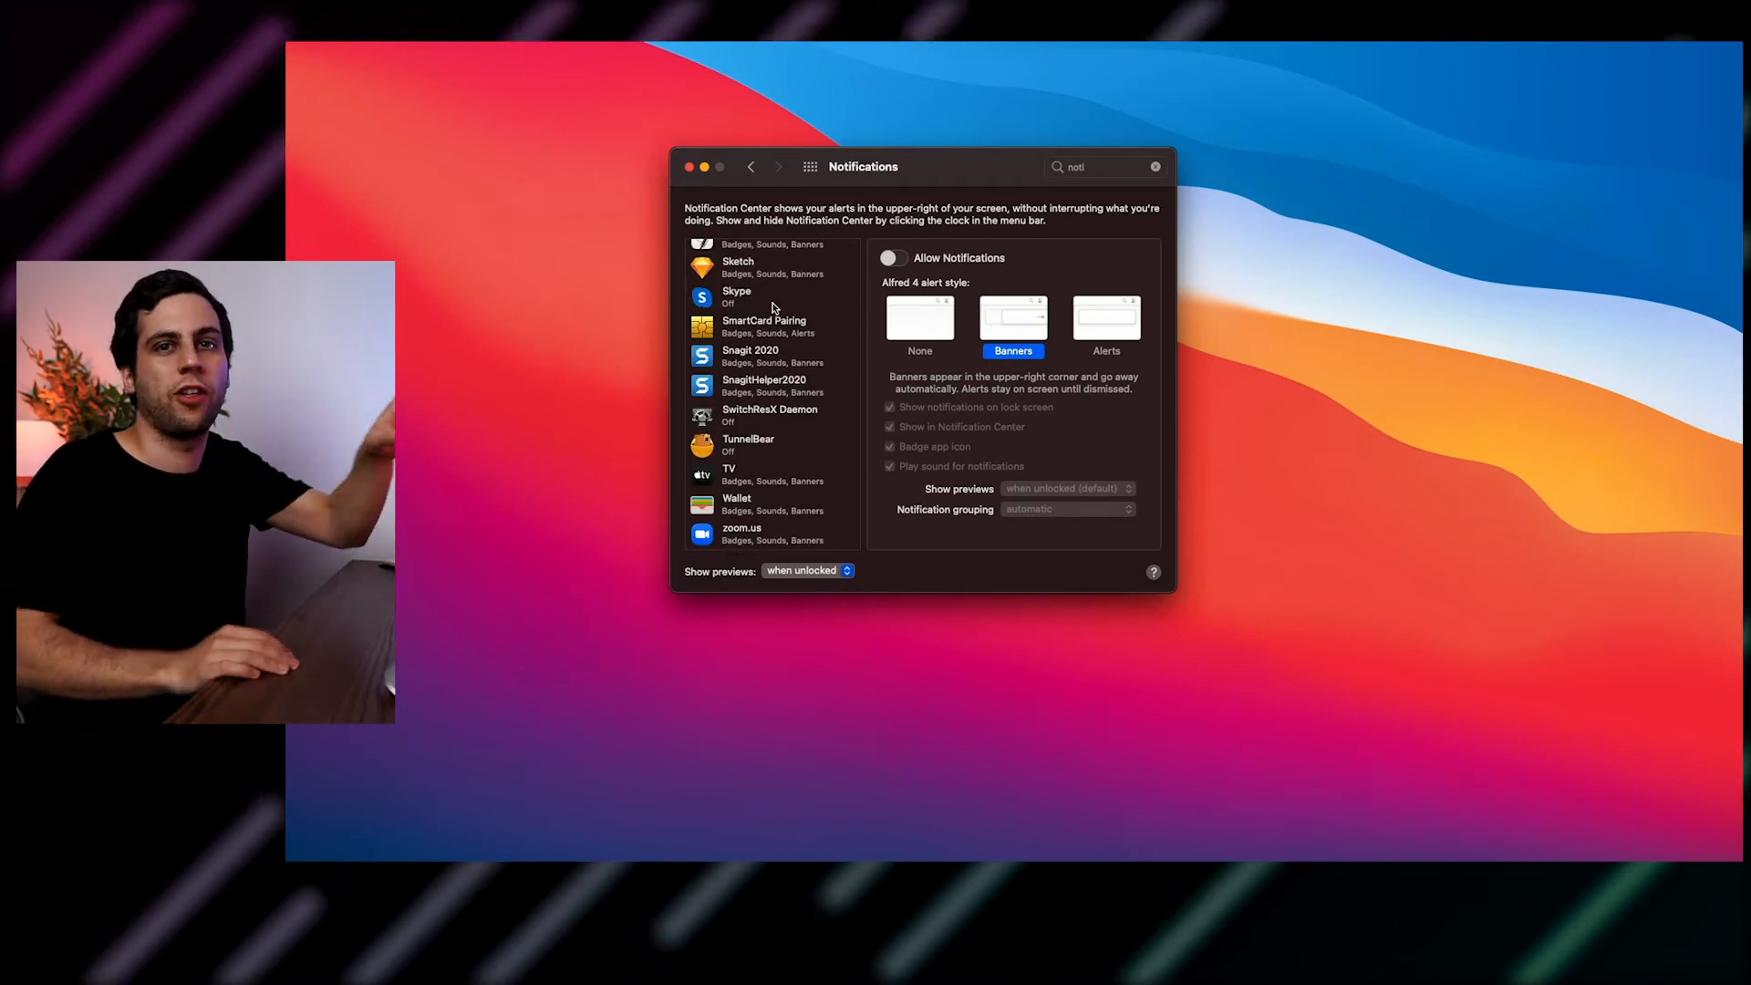
scroll("up", 3)
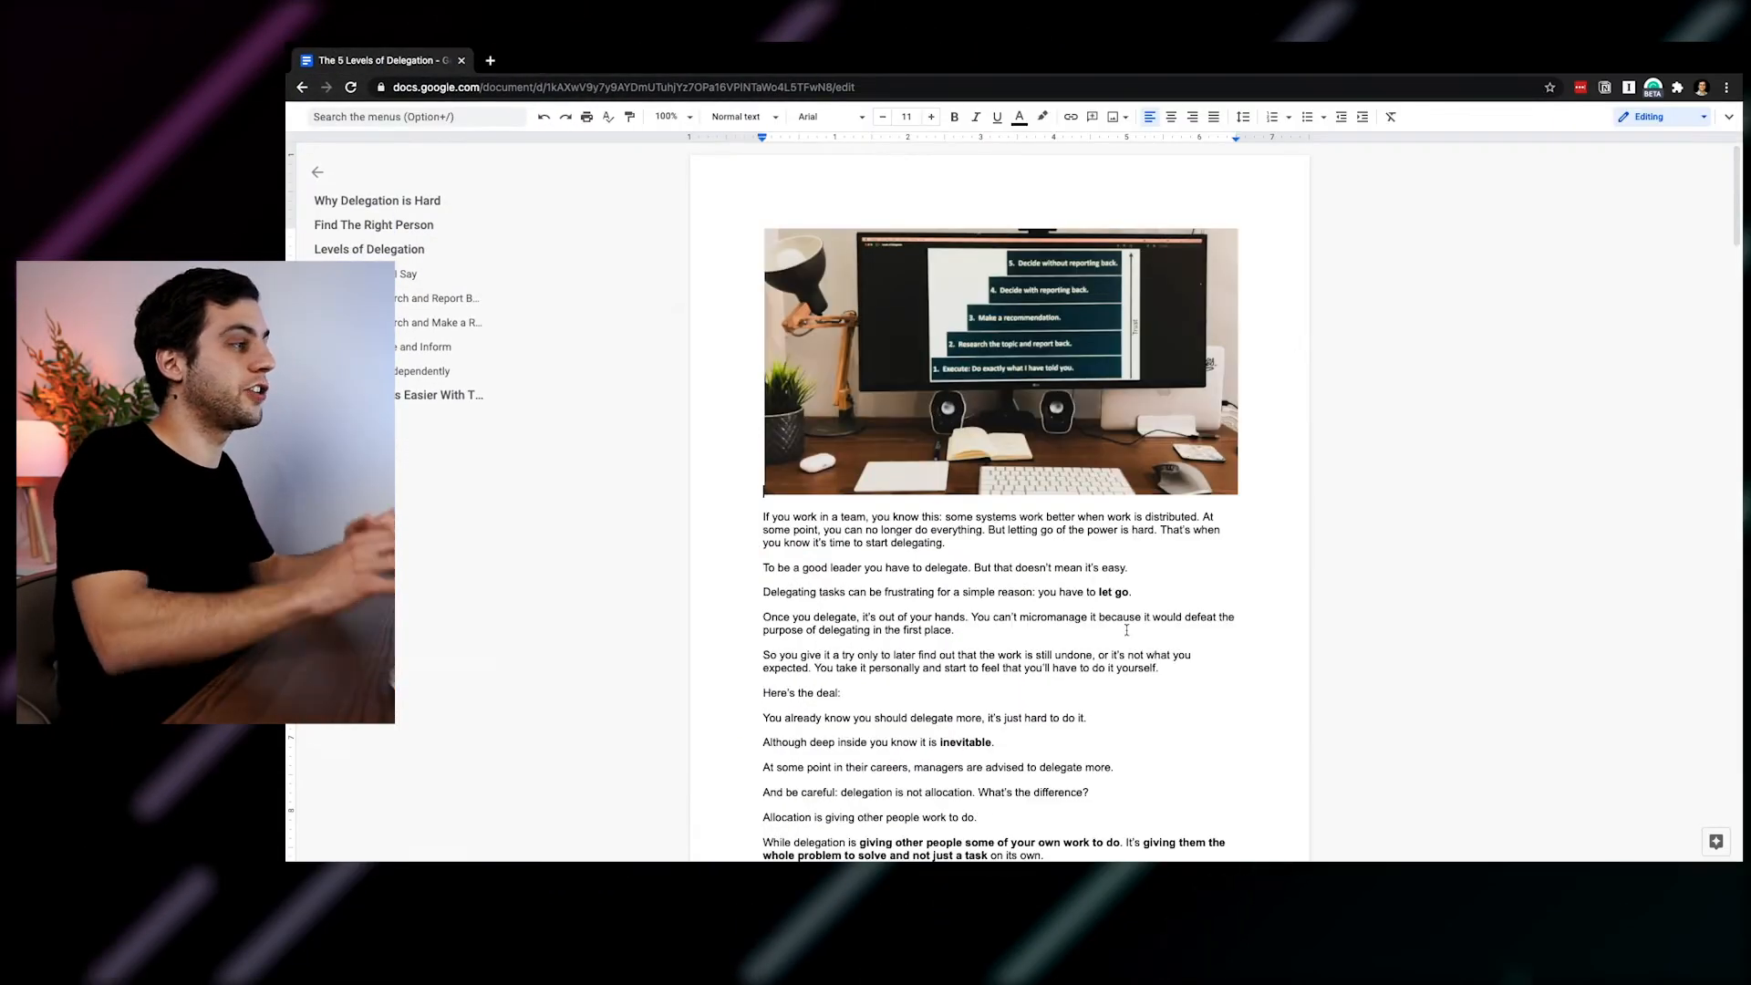
left_click(1717, 124)
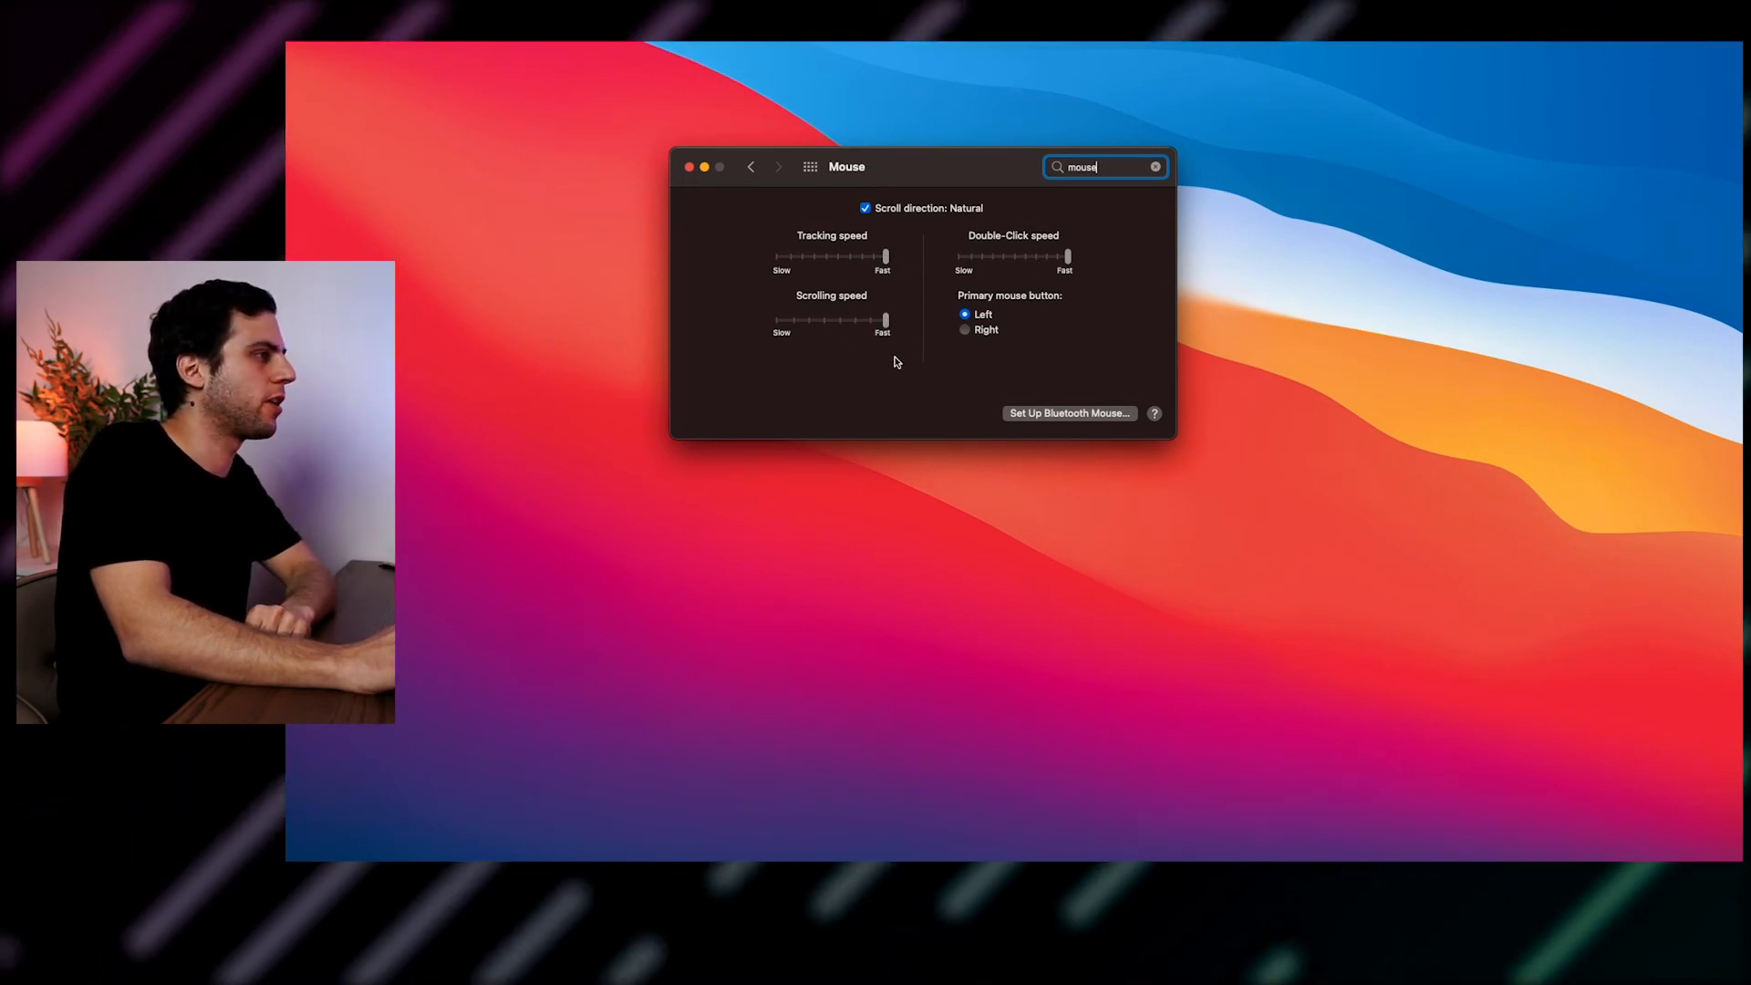
mouse_move(1154, 681)
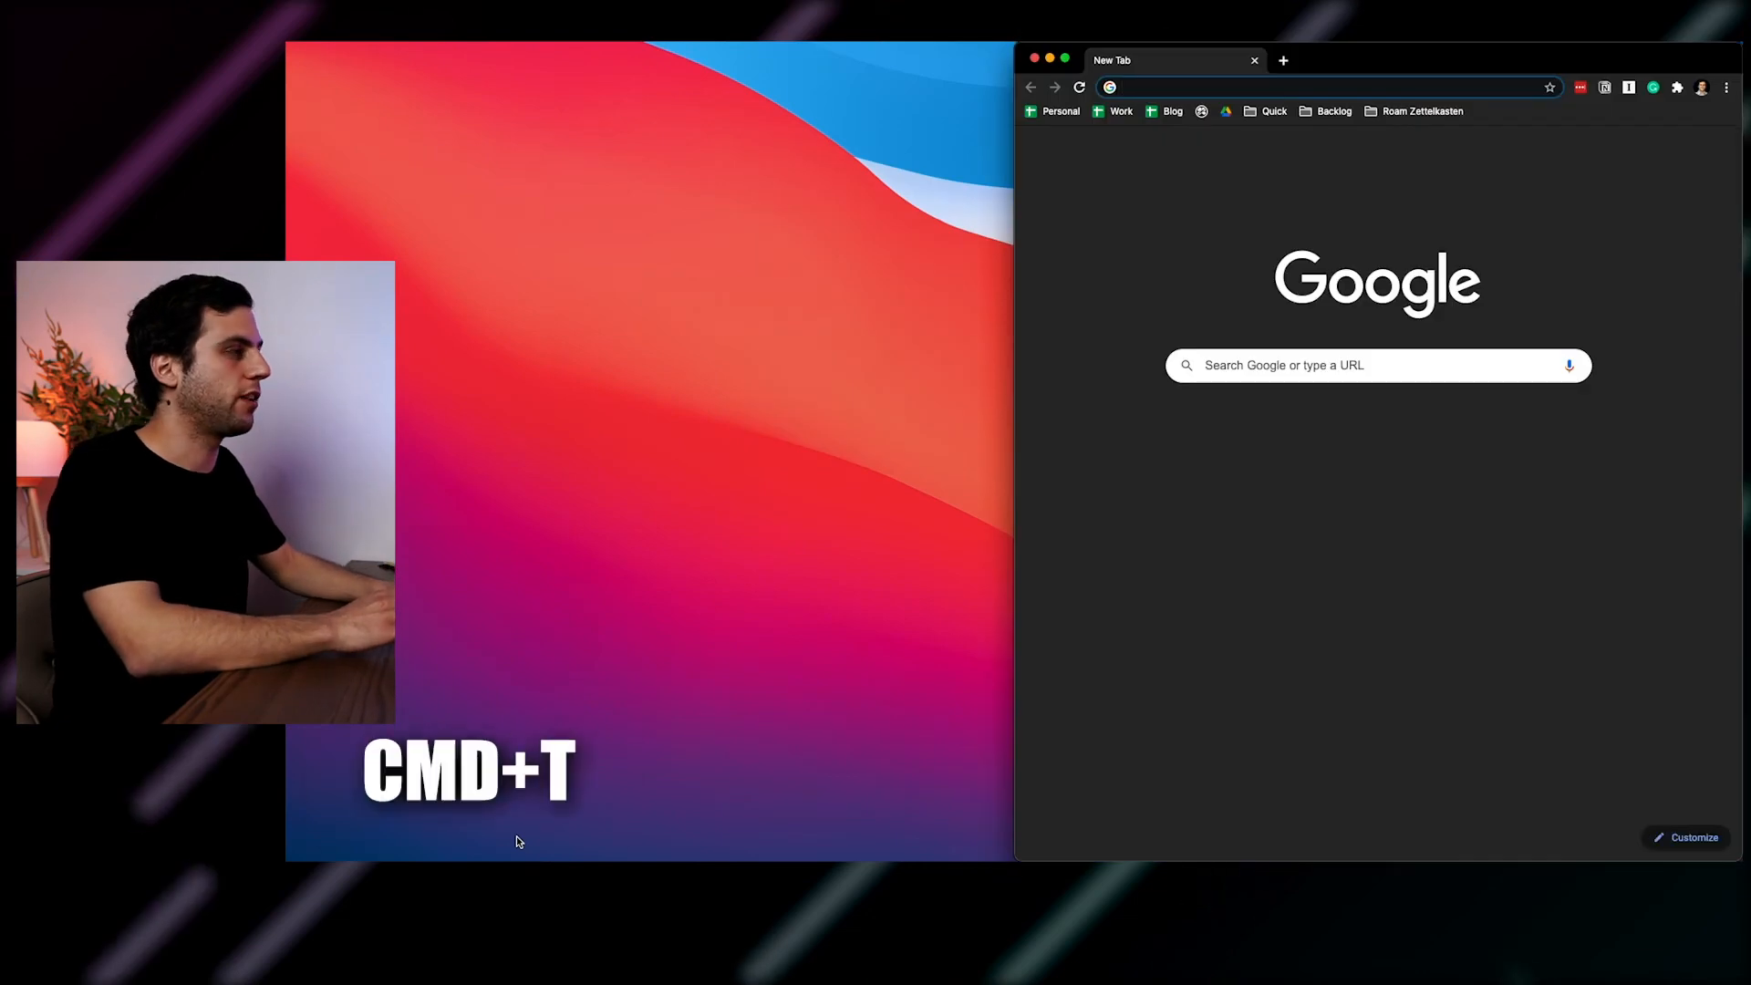
key("cmd+t")
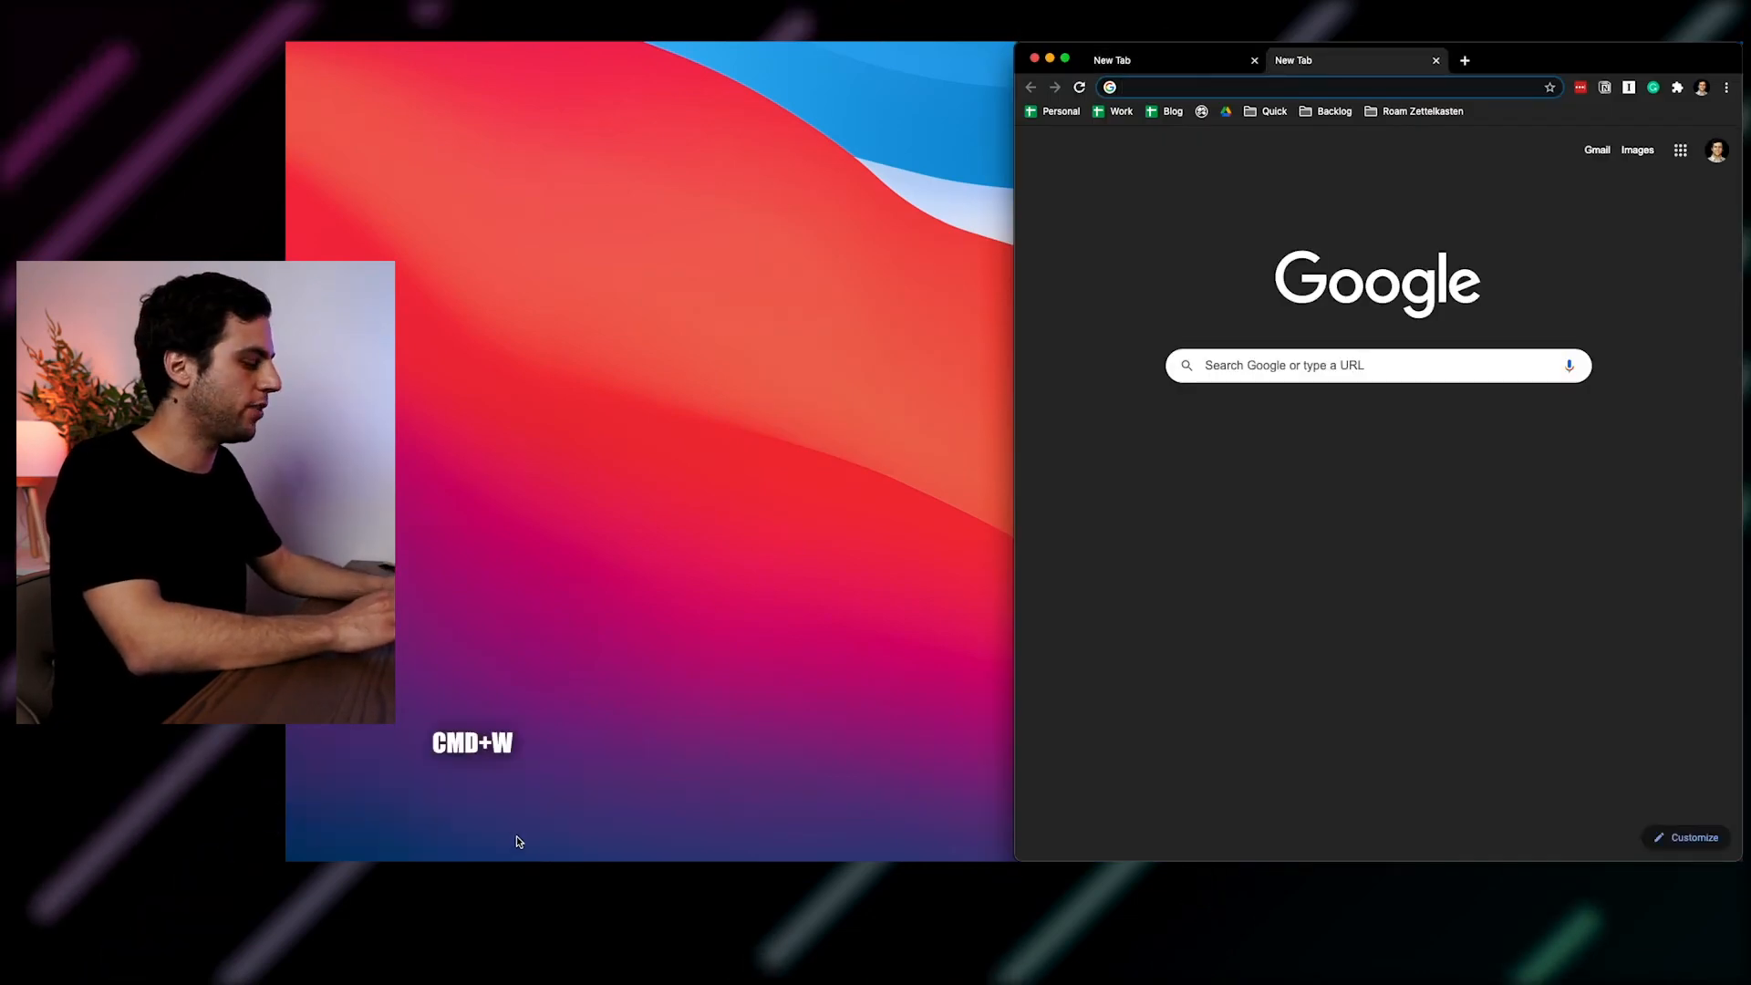
key("cmd+w")
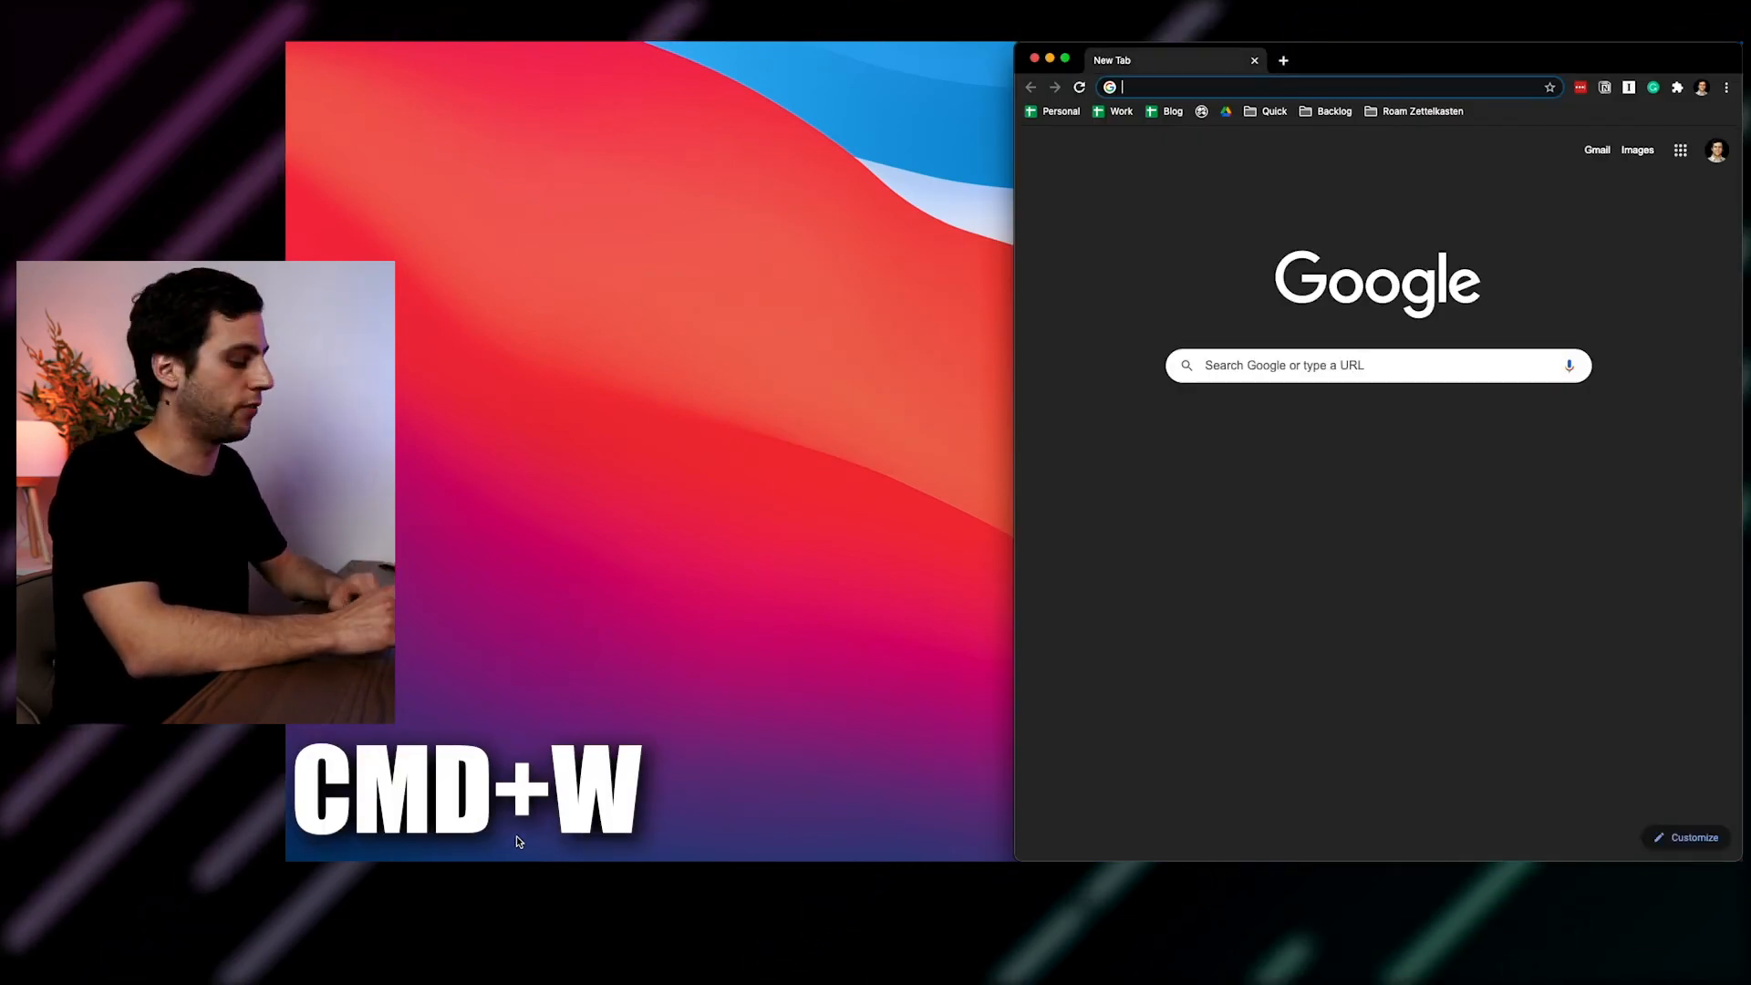
key("cmd+shift+t")
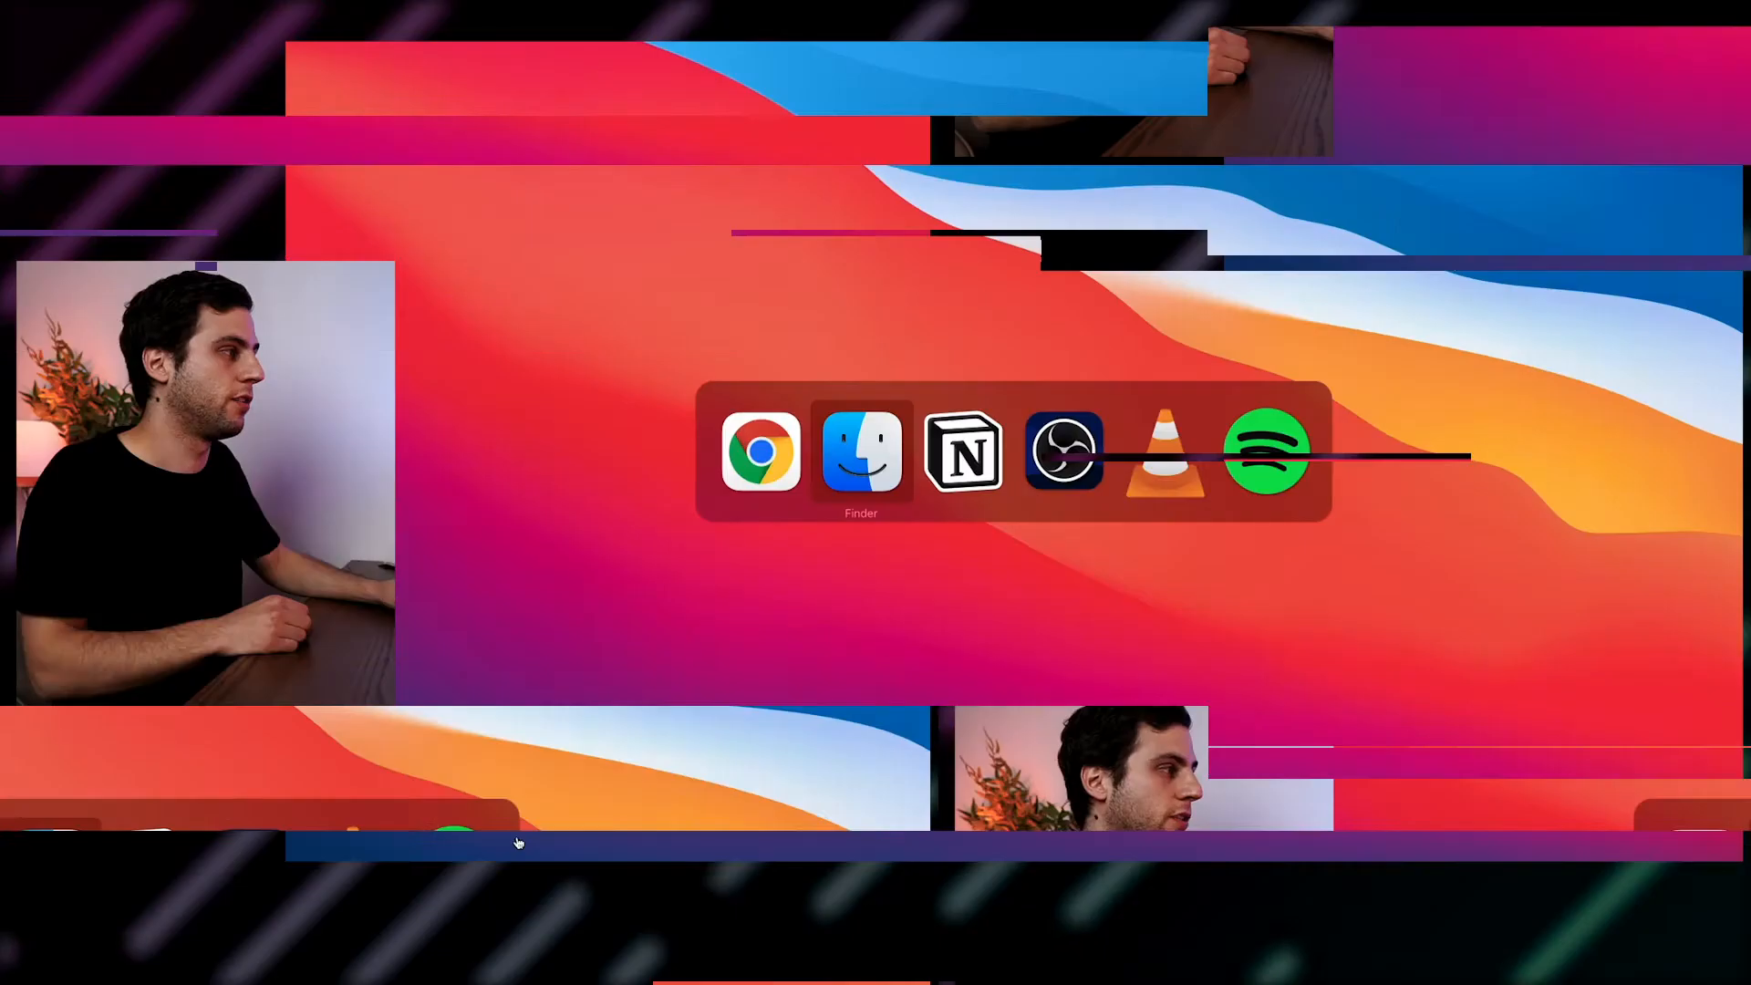
Step: Cycle through running apps with Cmd+Tab, then type 's' into Alfred
key("cmd+tab")
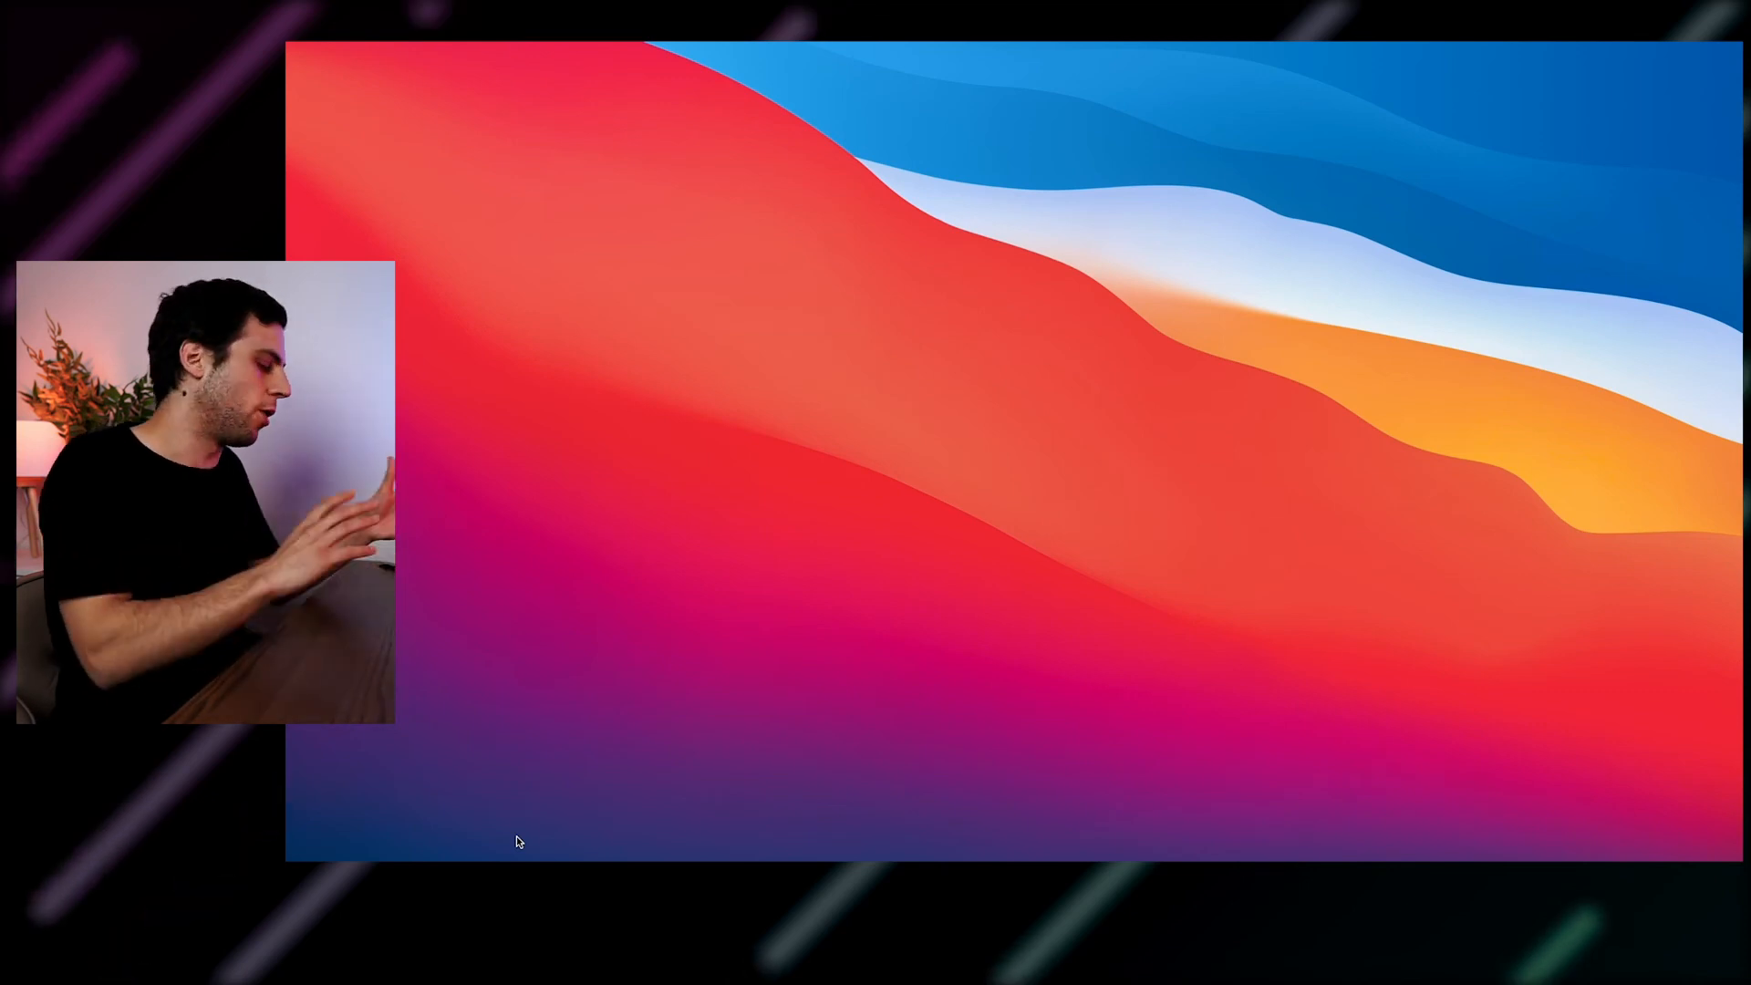
type("s")
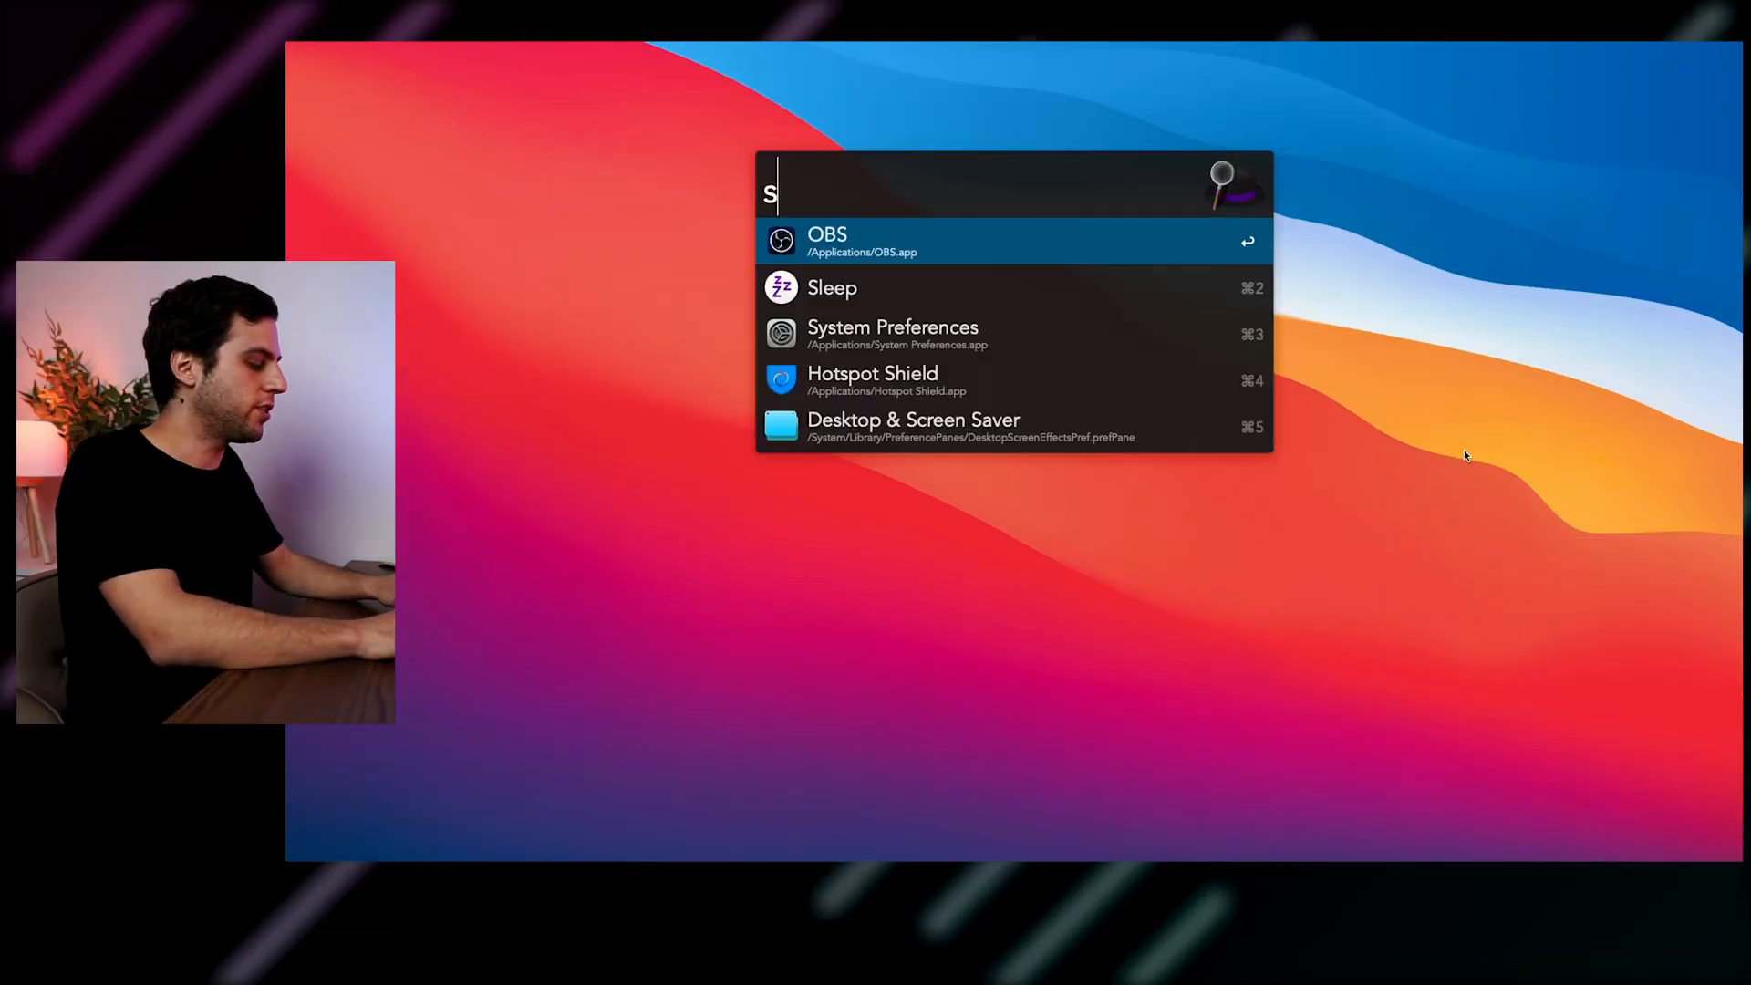
Step: Search Alfred for Spotify with 'spo', then for the Sleep command with 'sl'
type("po")
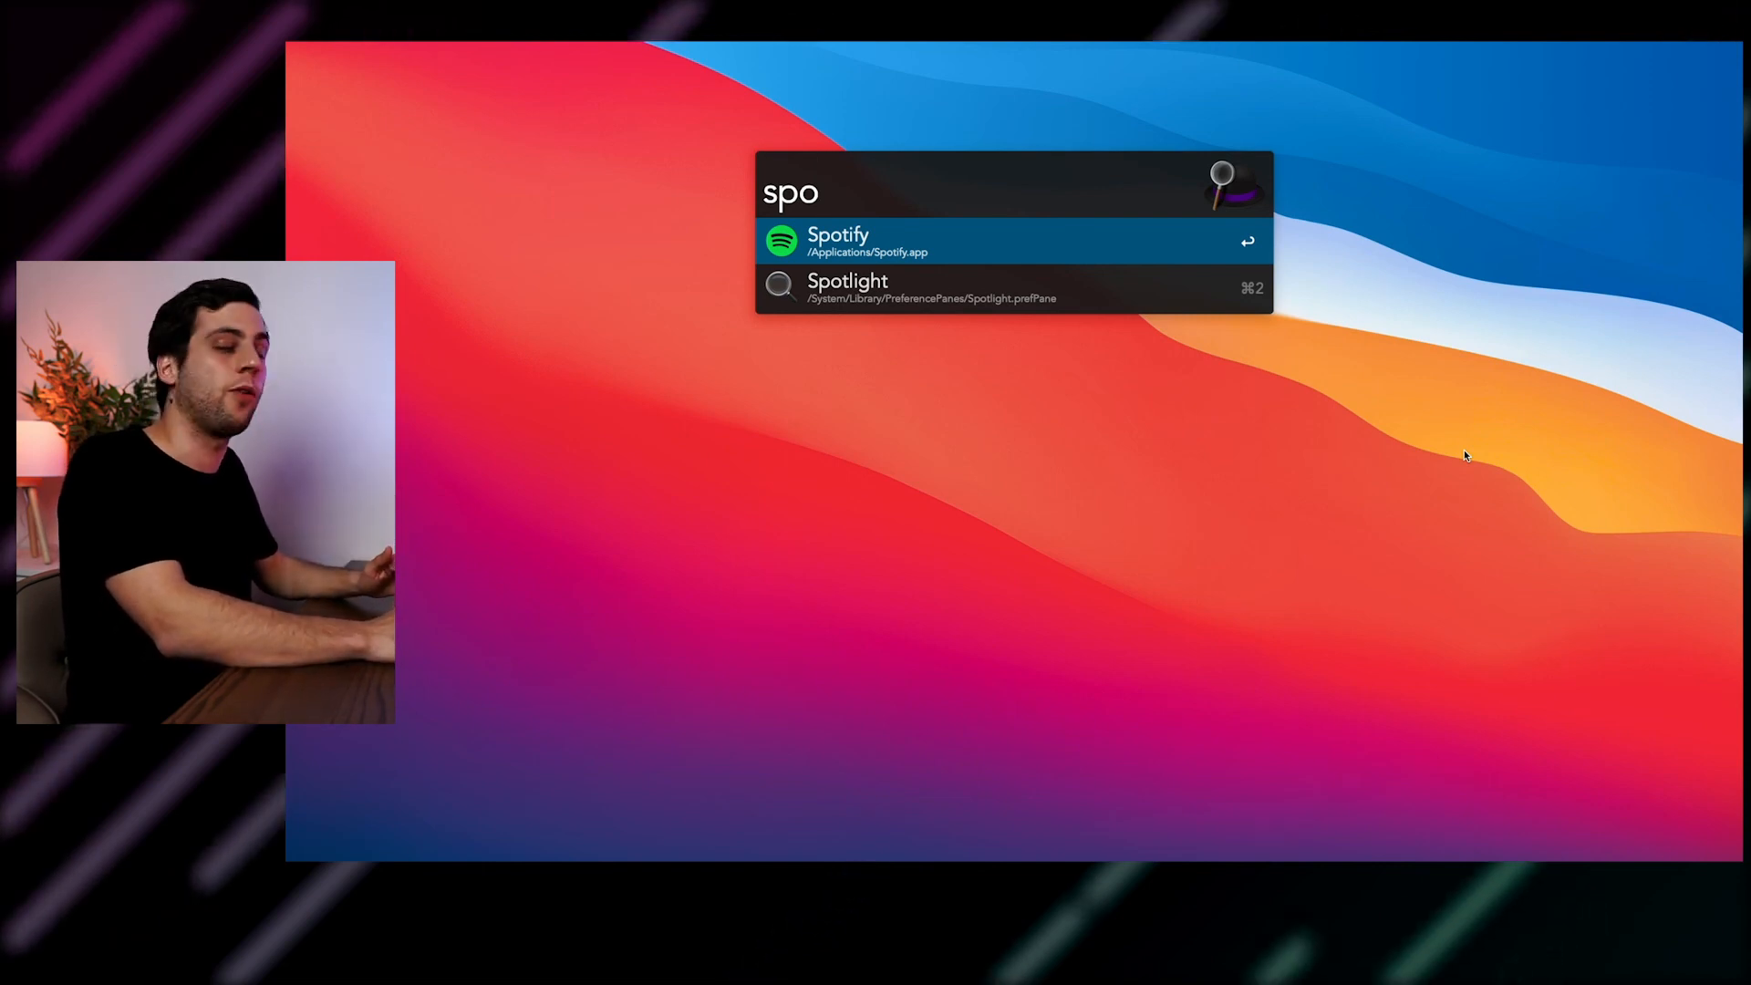
type("'you")
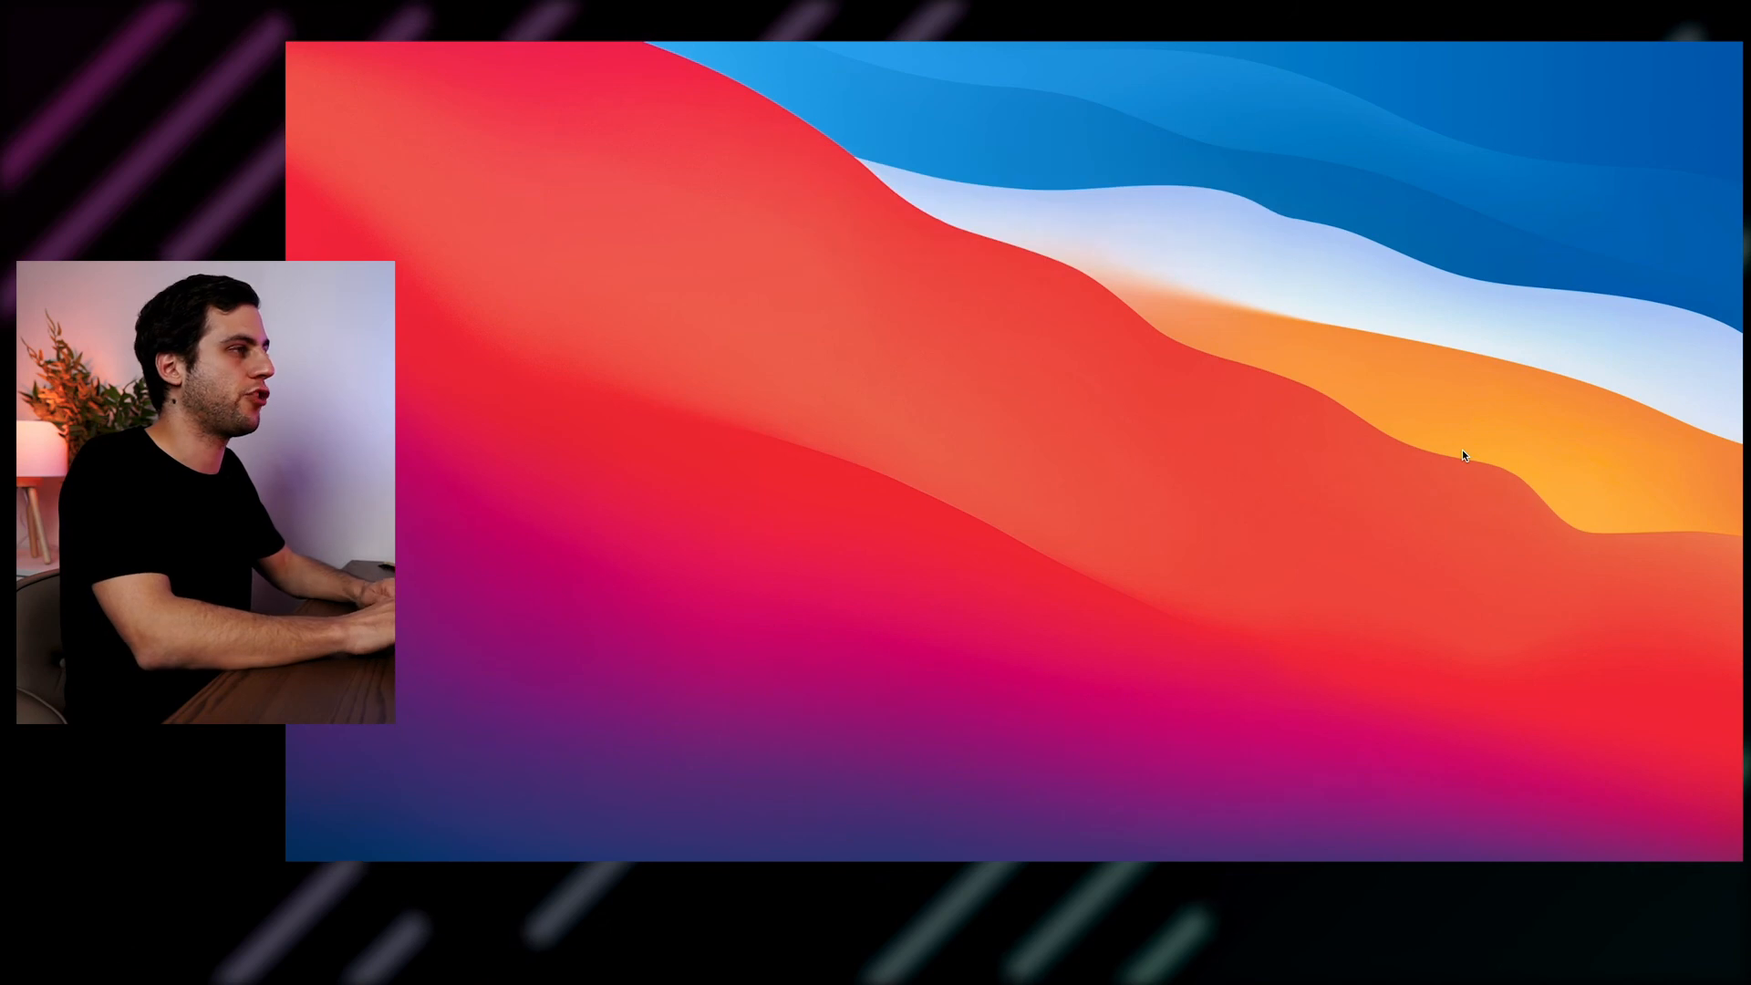
type("sl")
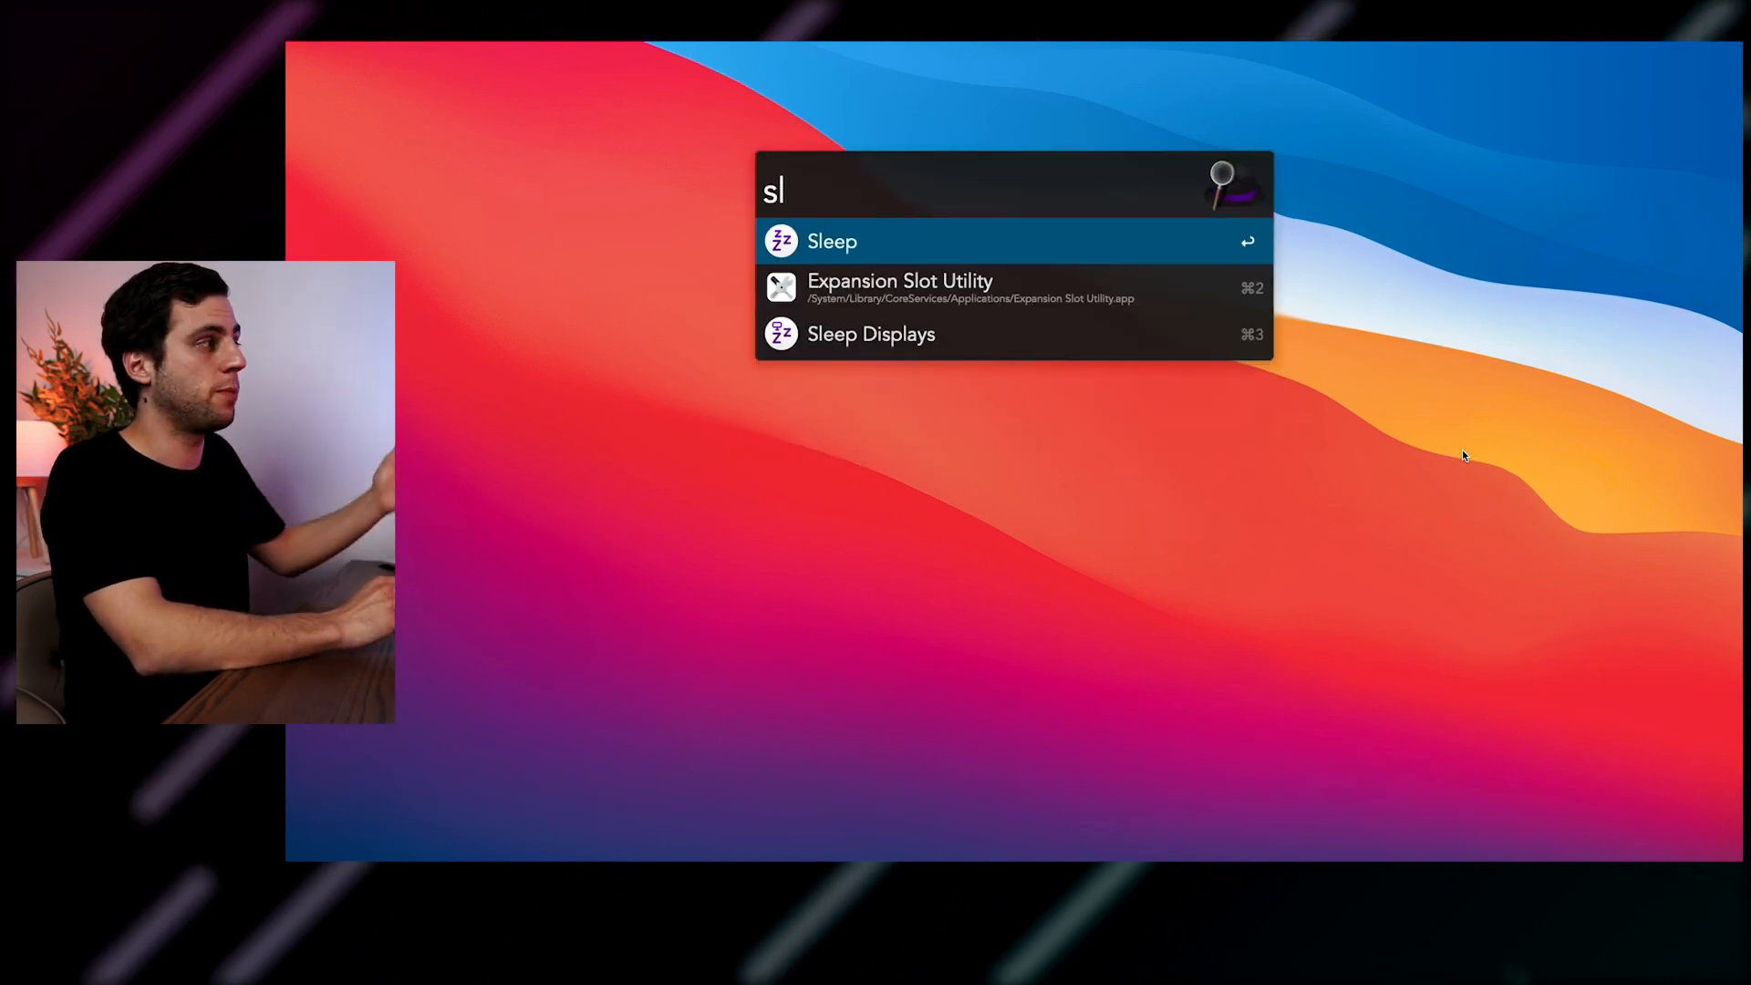
type("rest")
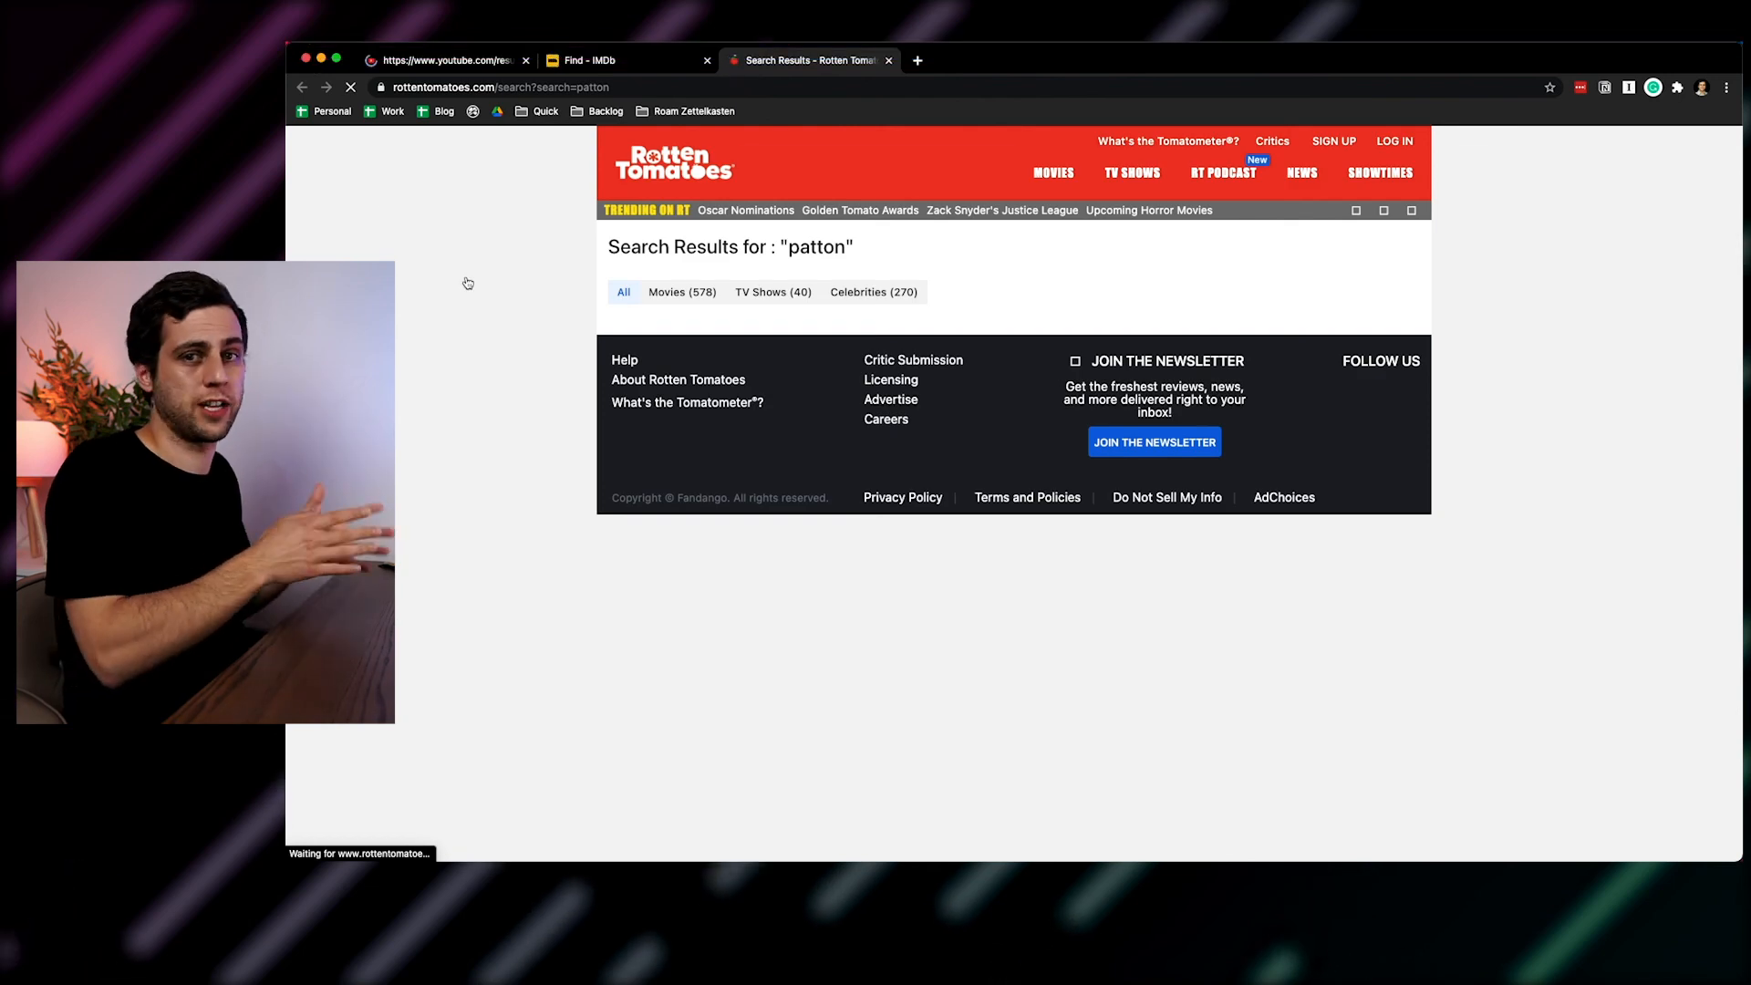
Step: Switch to the YouTube tab showing the 'patton' search results
left_click(441, 60)
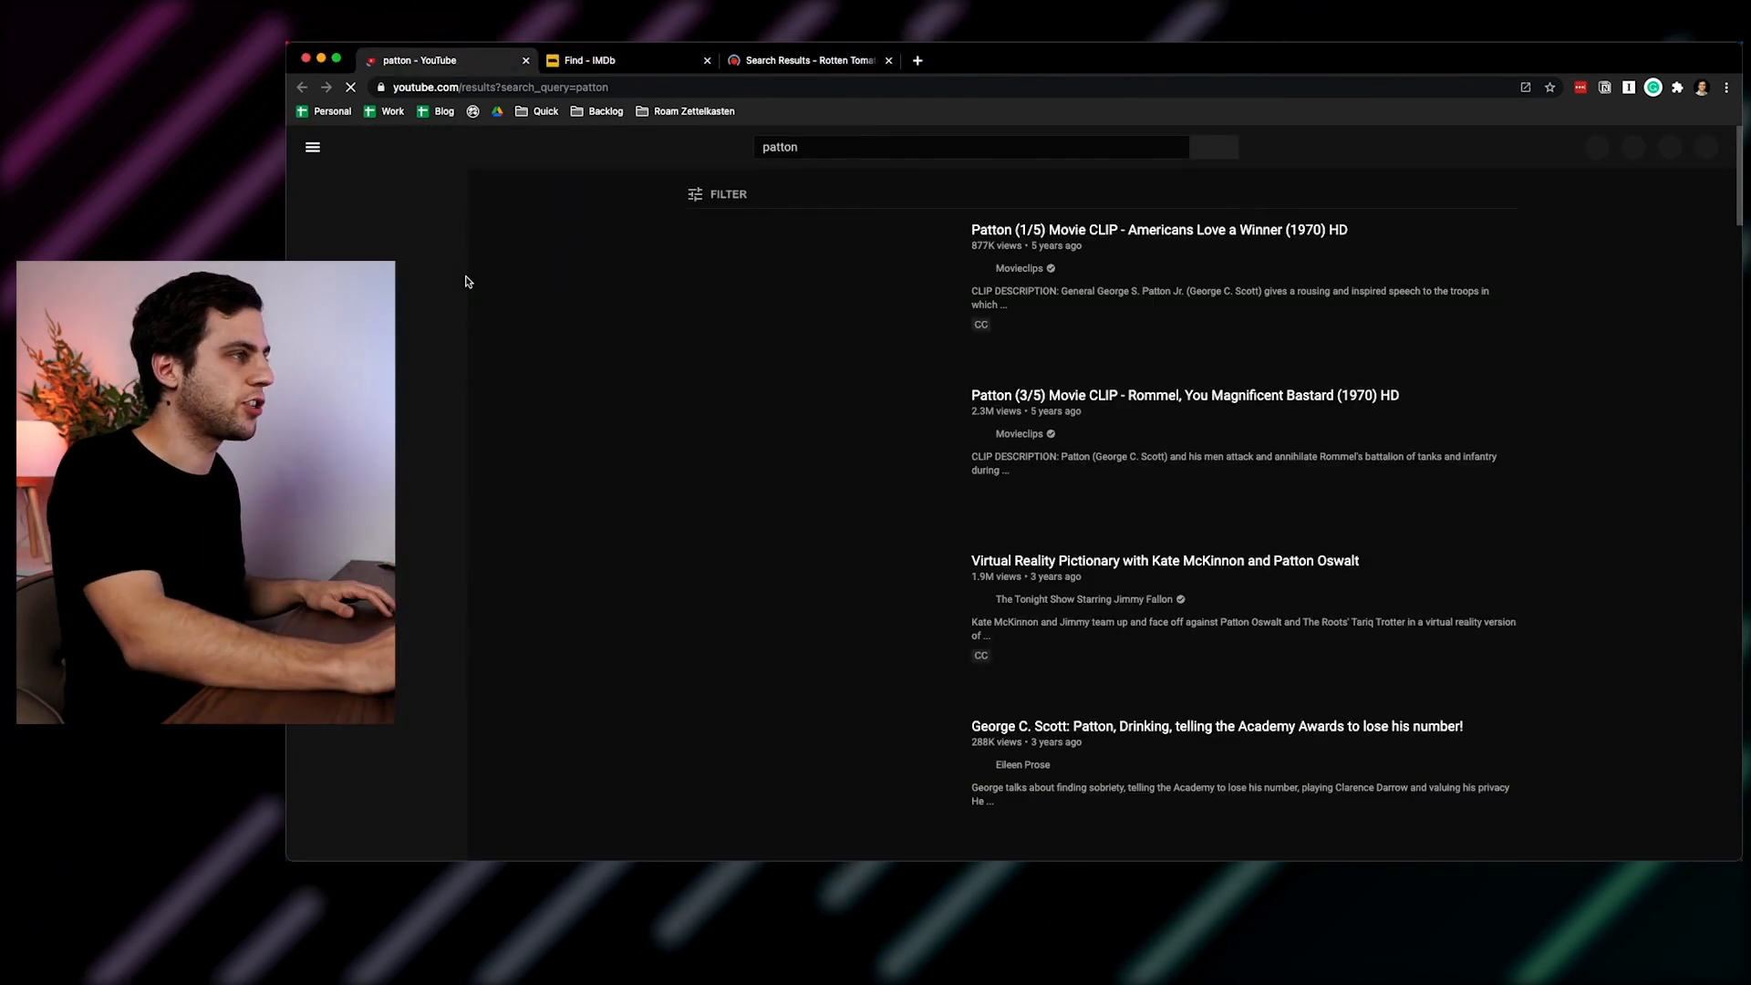